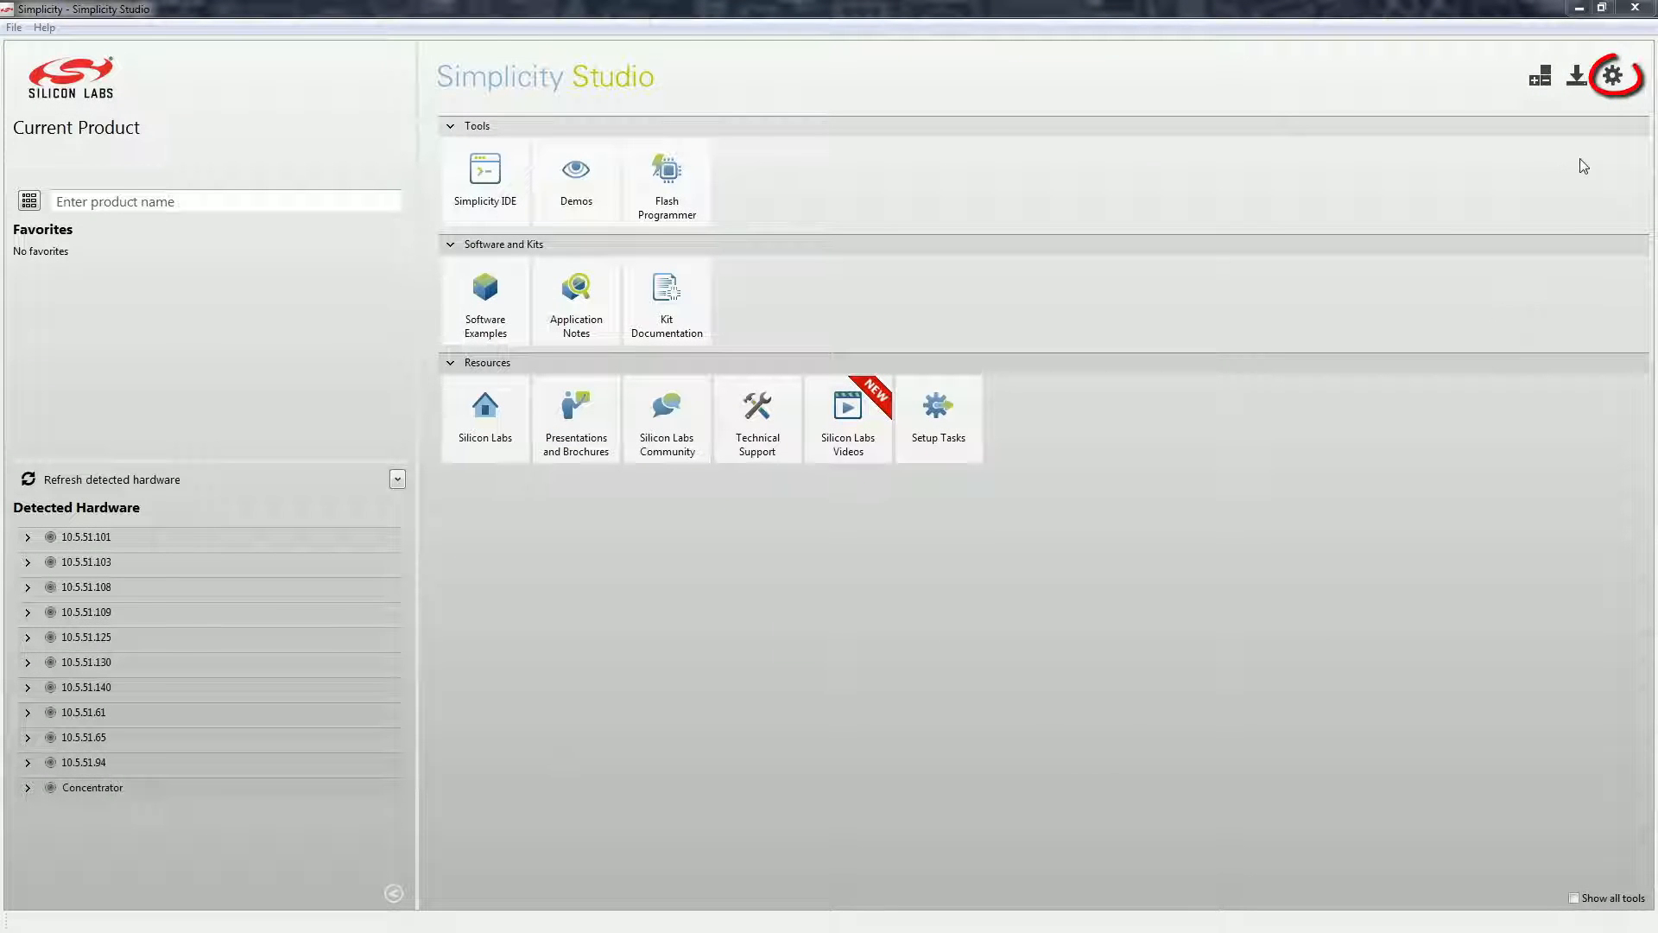
Add the Connect SDK from C:\SiliconLabs\SiliconLabsConnect in the SDK preferences.
left_click(1613, 75)
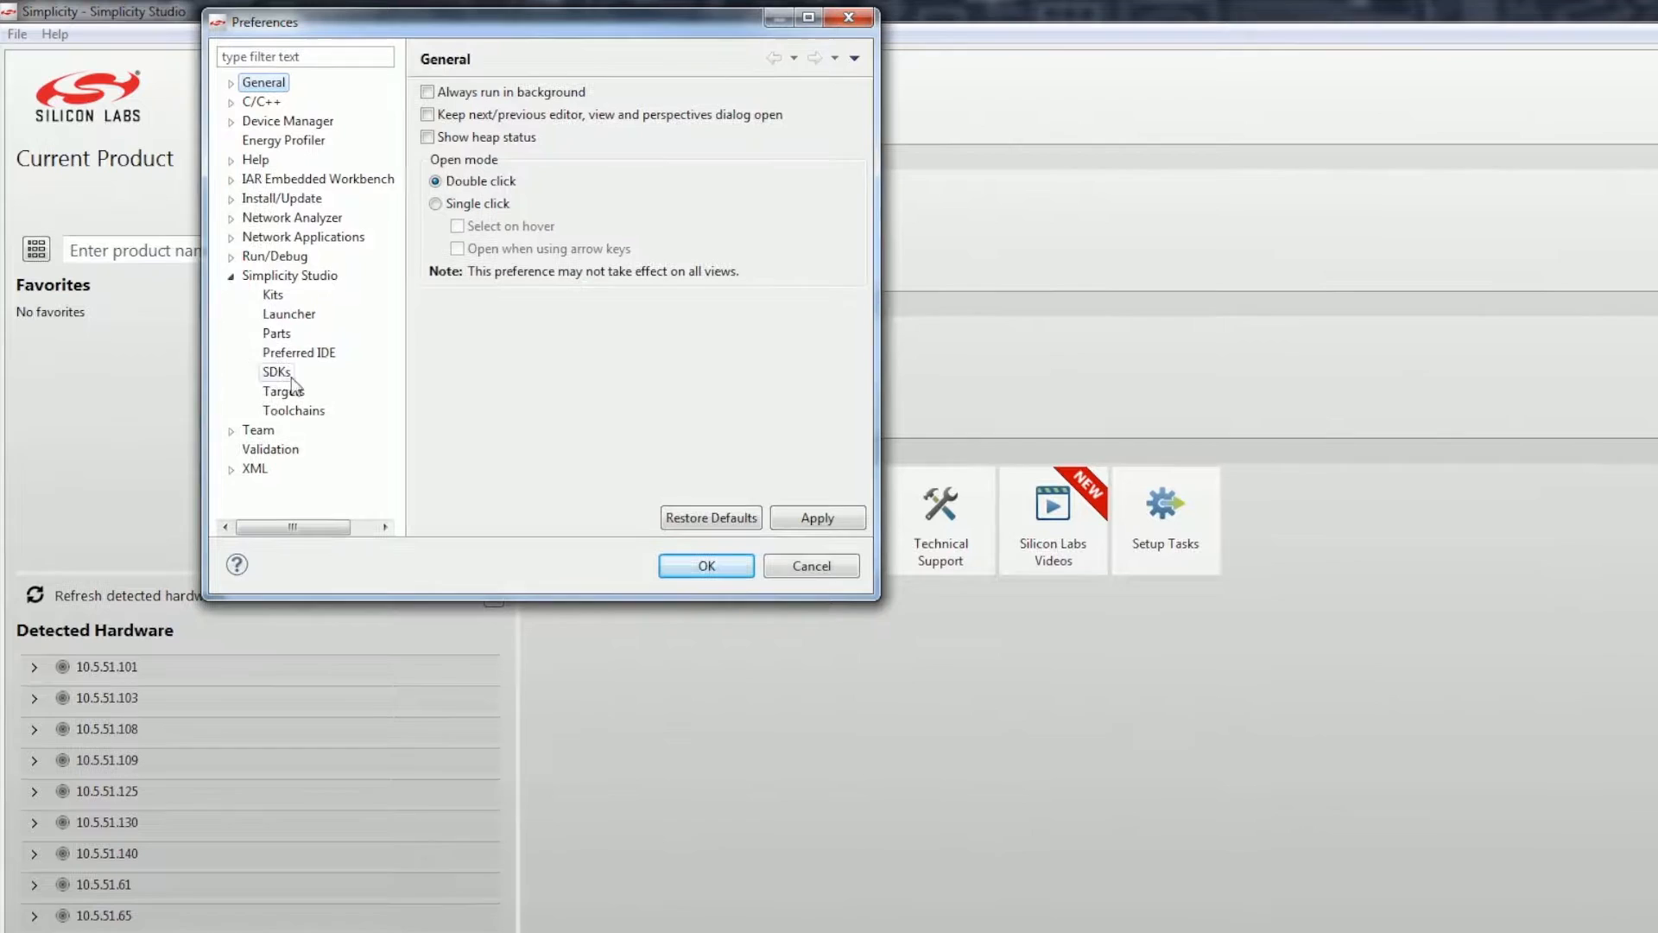
left_click(277, 372)
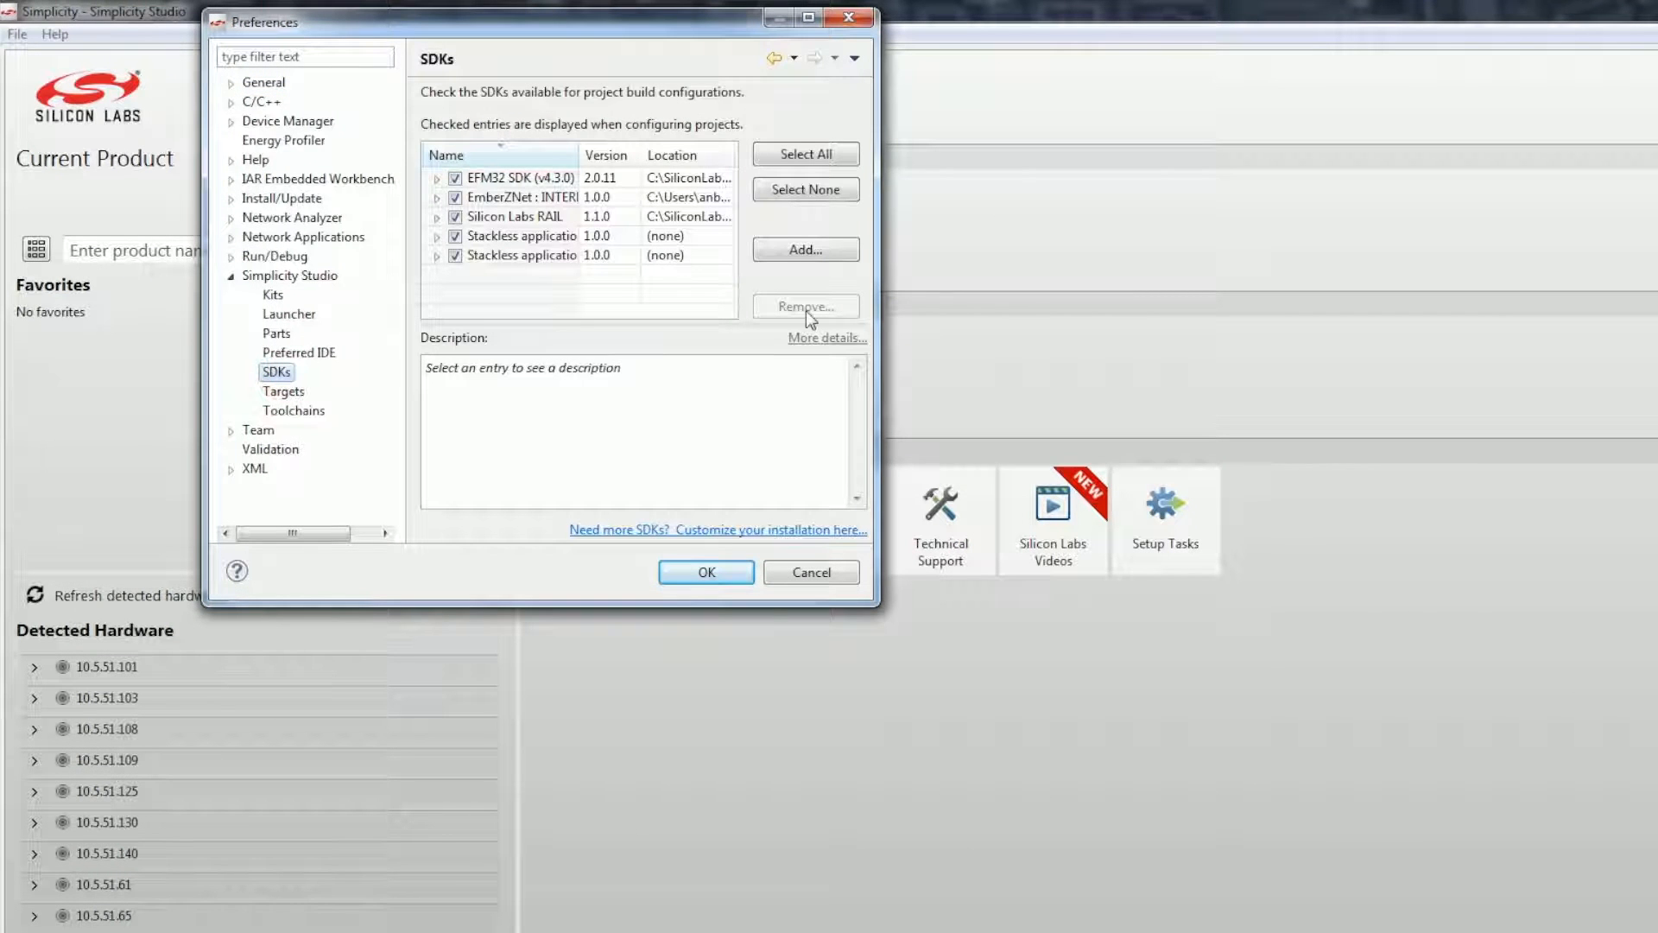
left_click(805, 249)
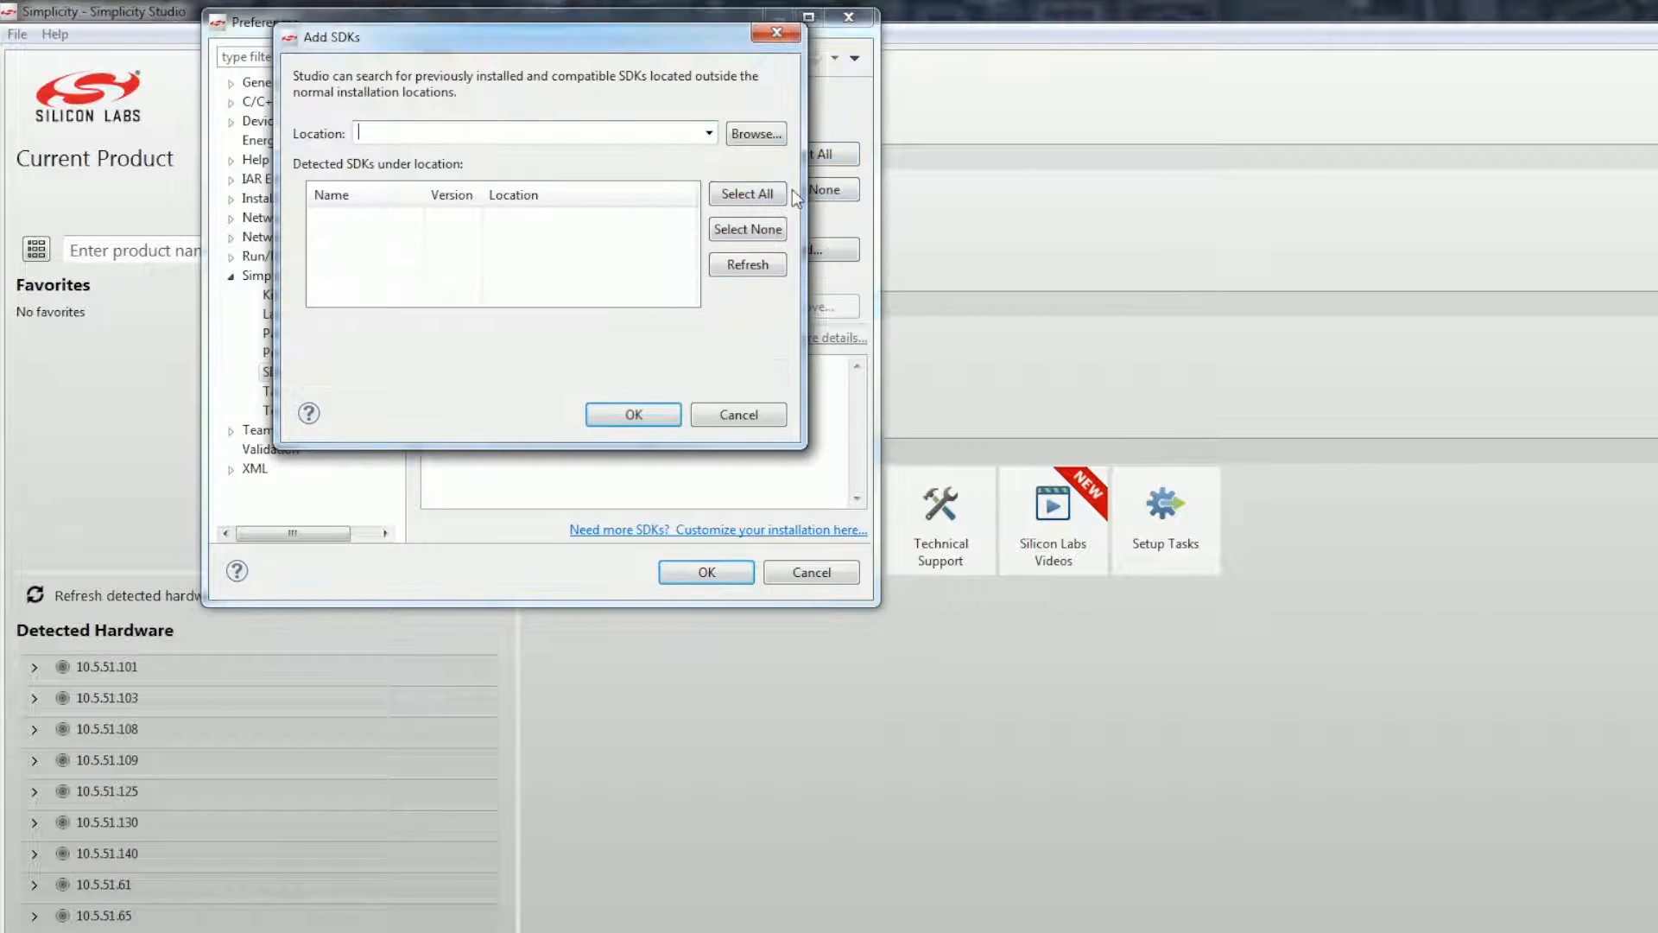
left_click(755, 133)
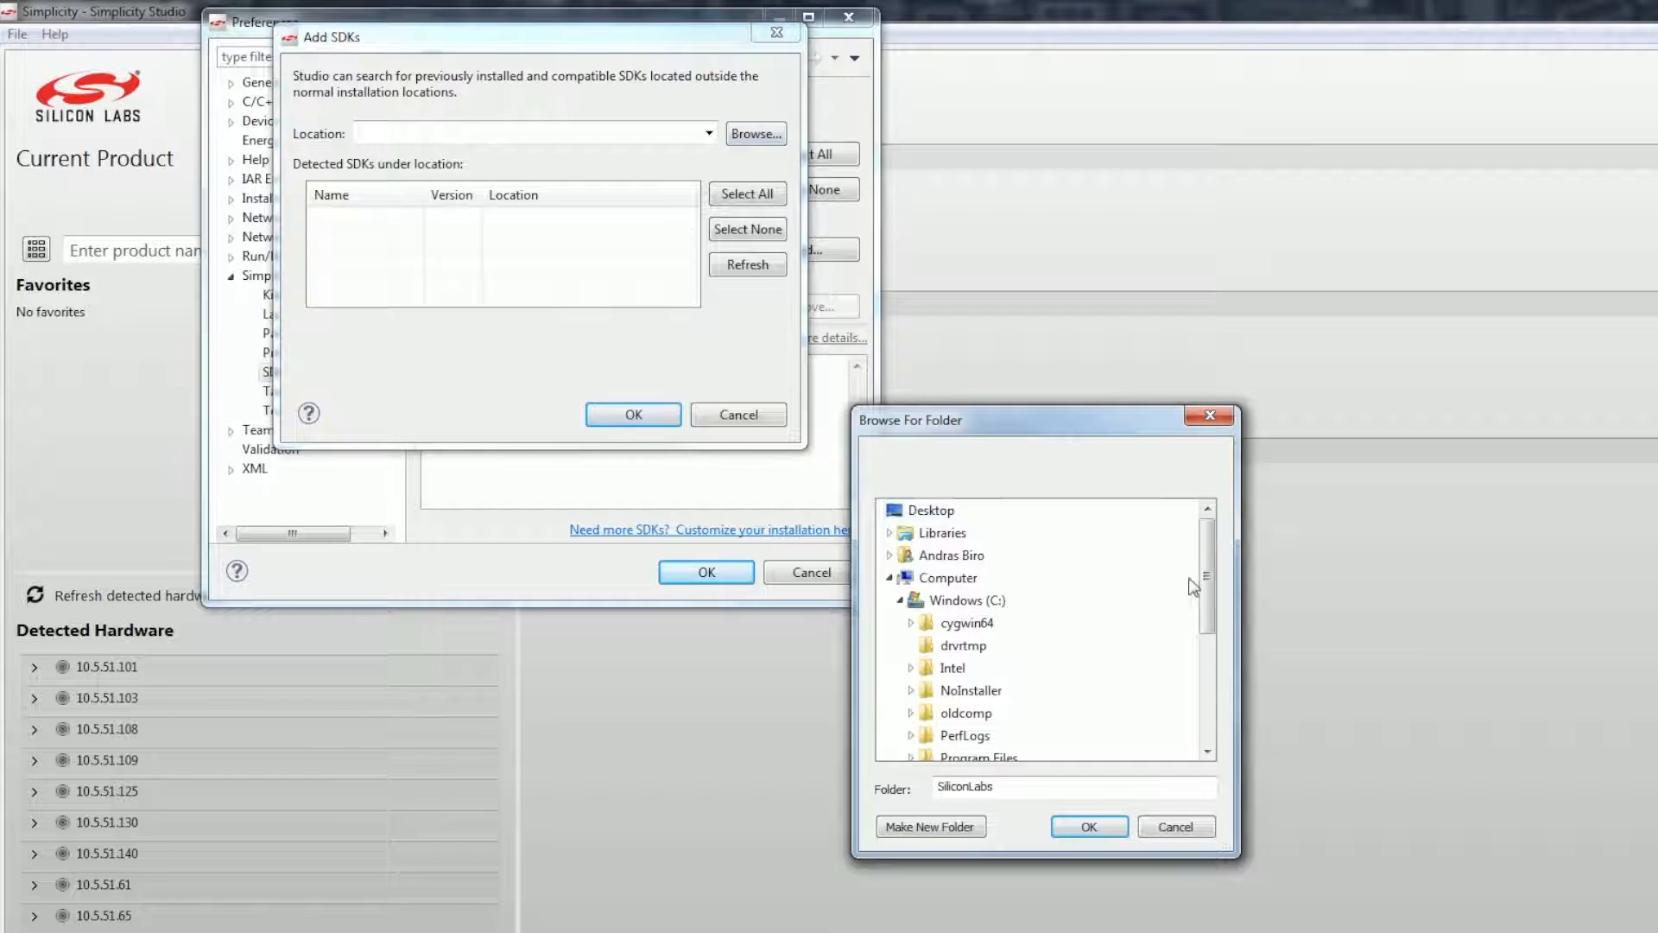
scroll("down", 3)
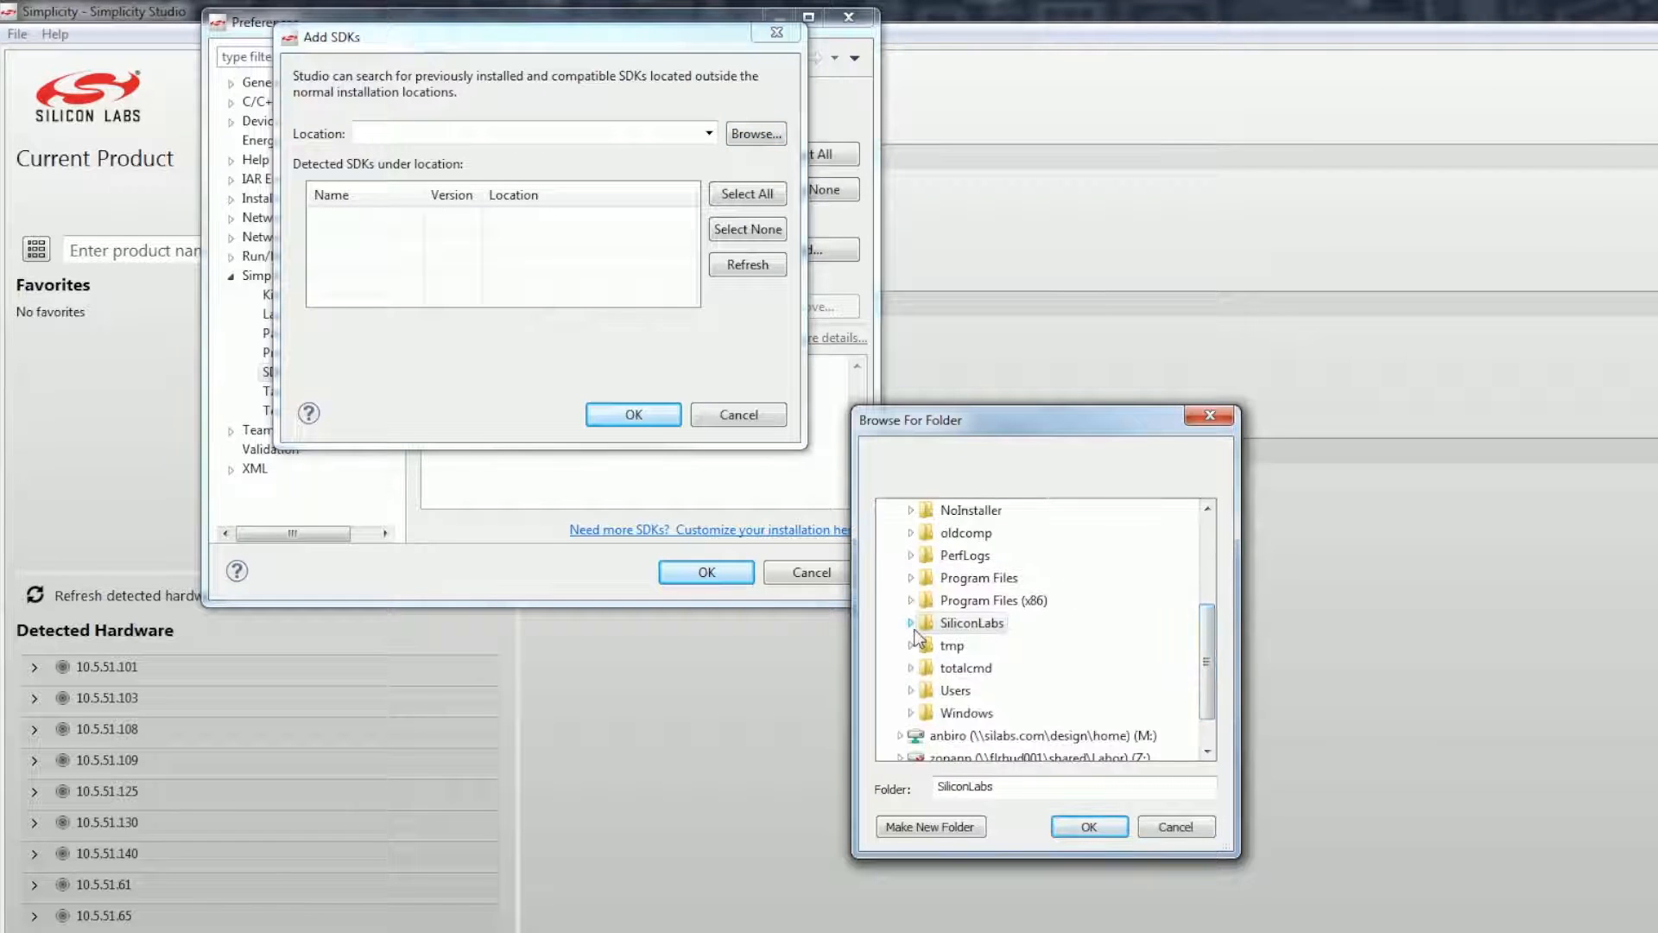
left_click(912, 623)
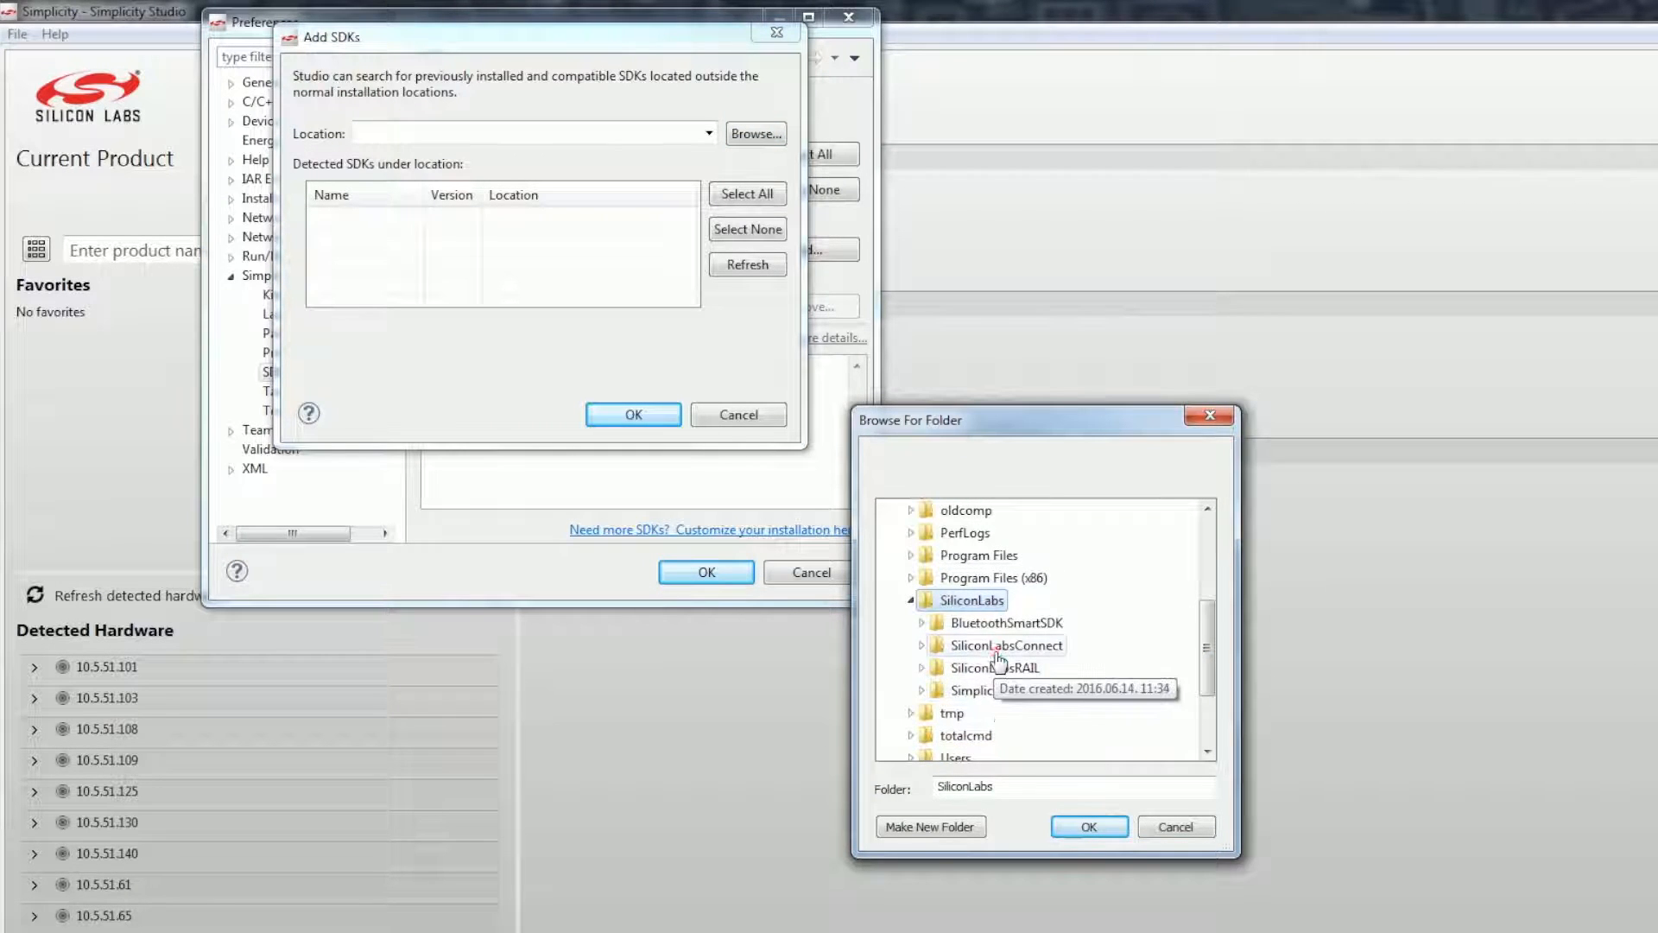
left_click(1088, 825)
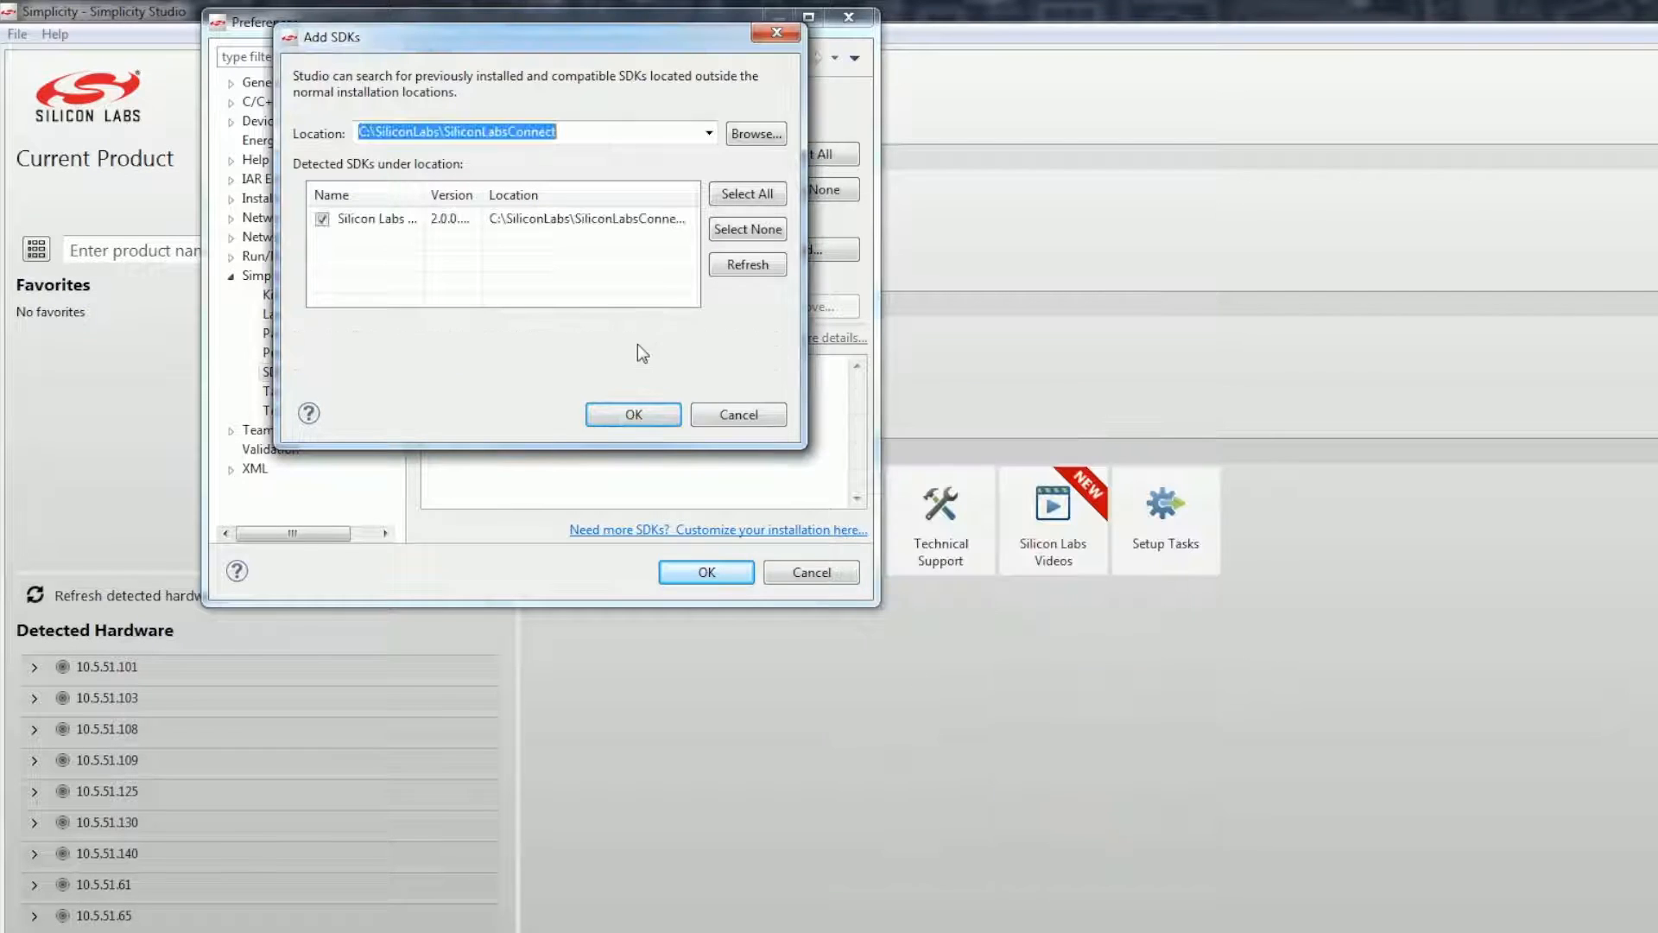
left_click(632, 414)
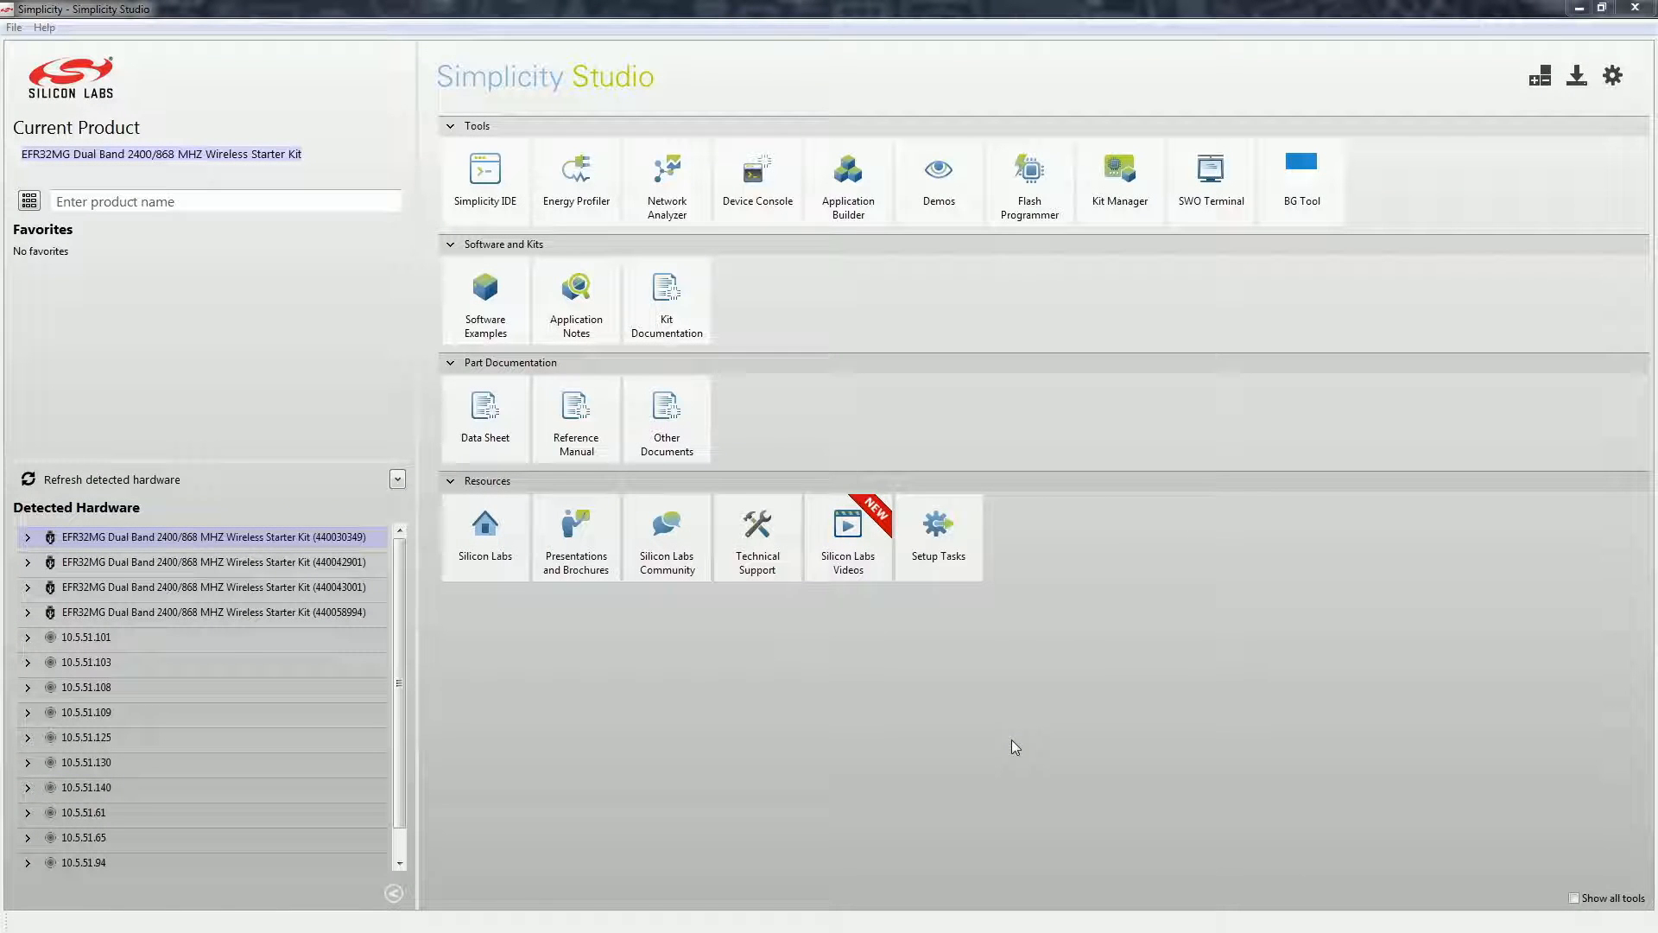
mouse_move(847, 179)
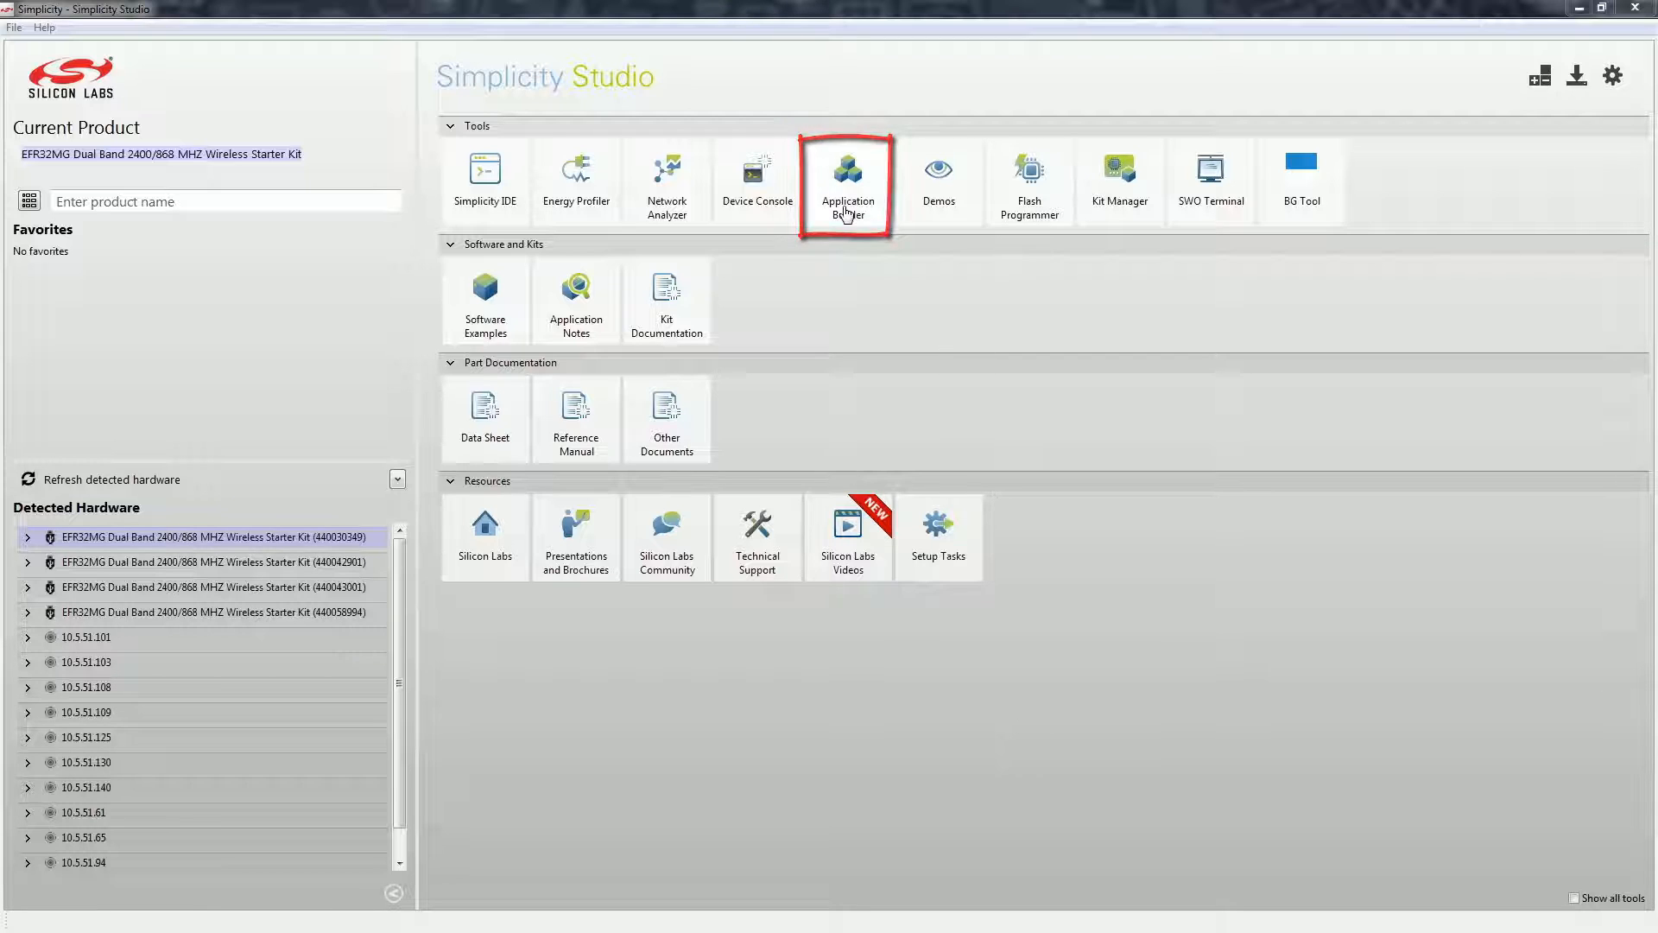
Create a project named 'sink' from the Connect Framework Sink Sample Application.
left_click(848, 174)
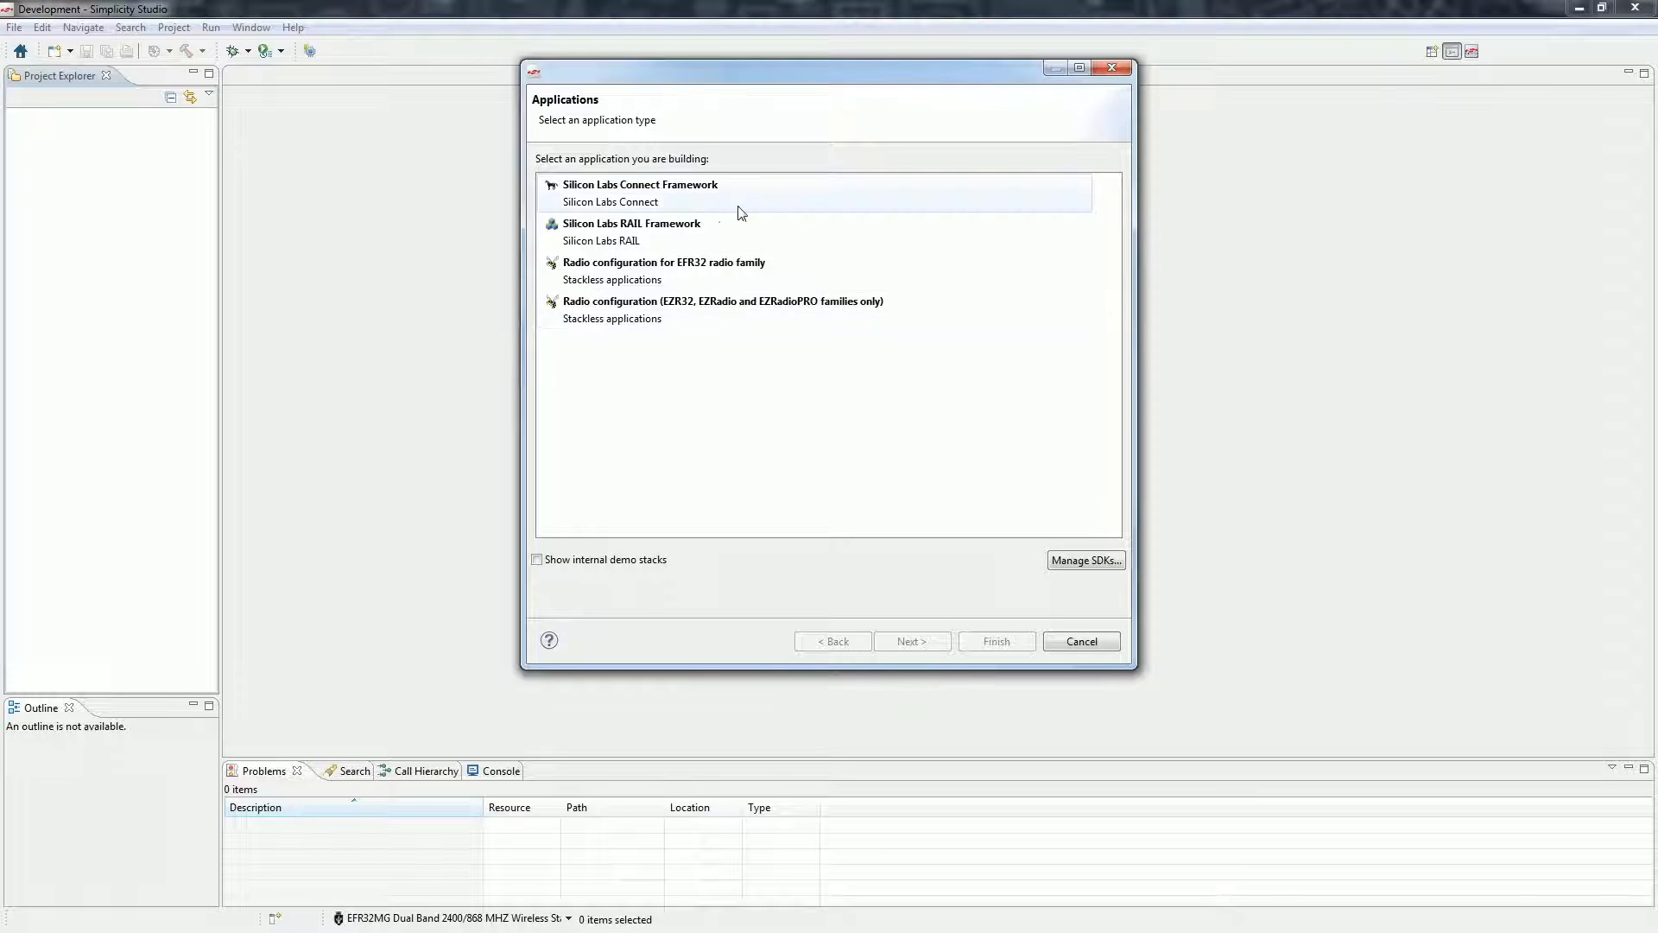
left_click(911, 640)
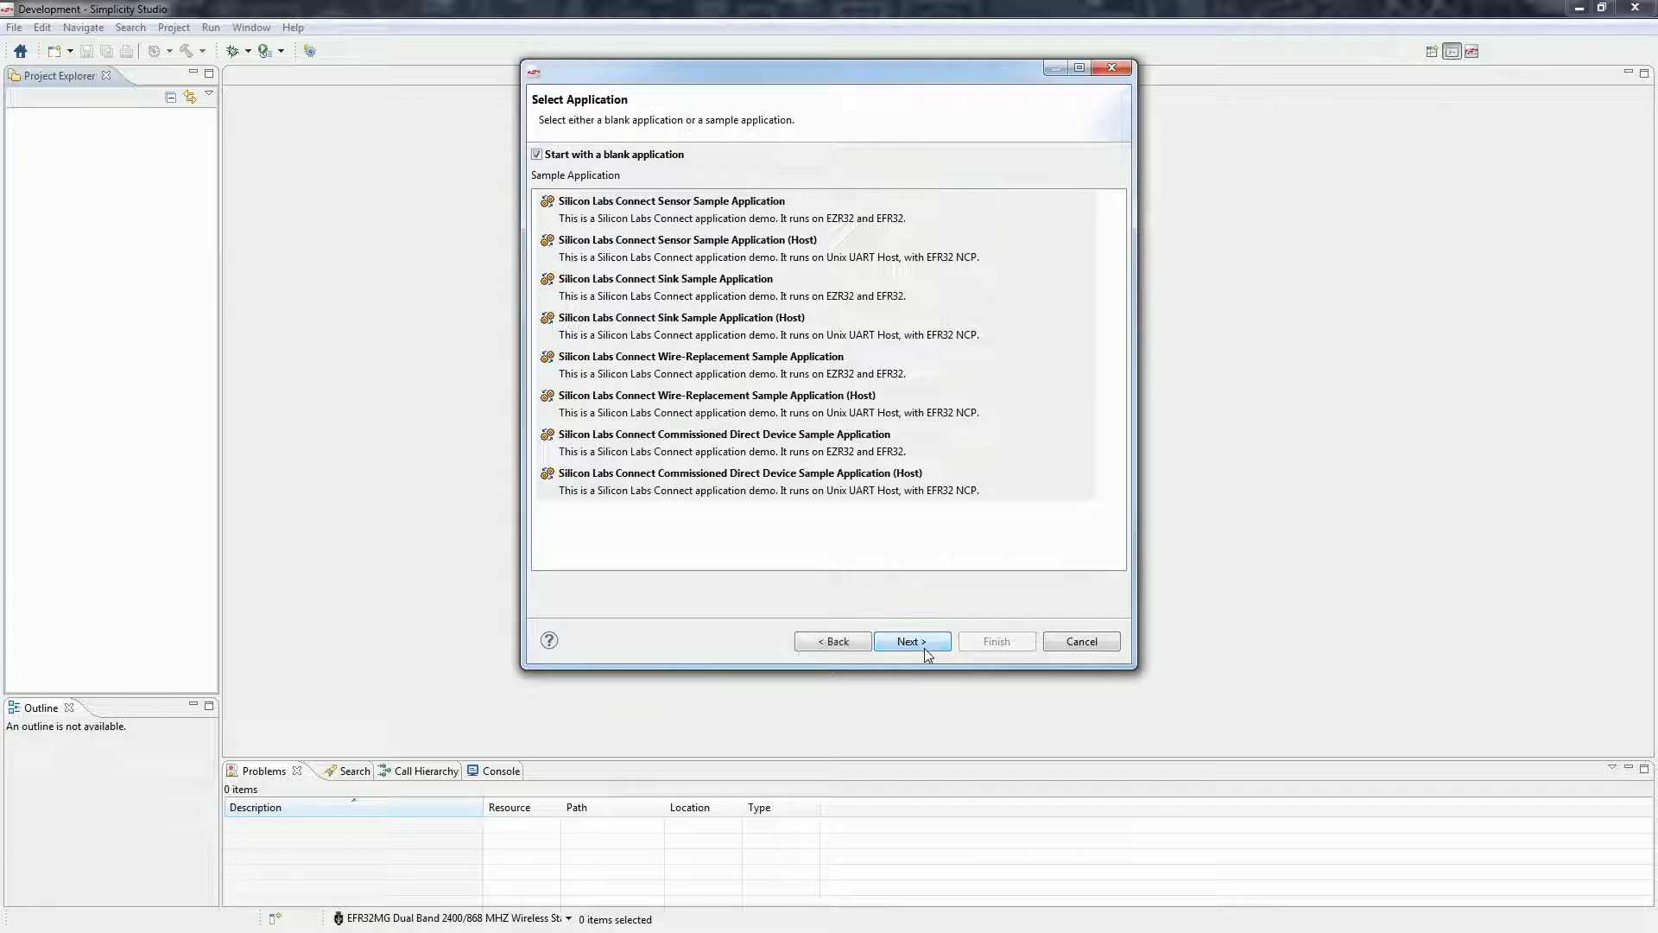
left_click(536, 154)
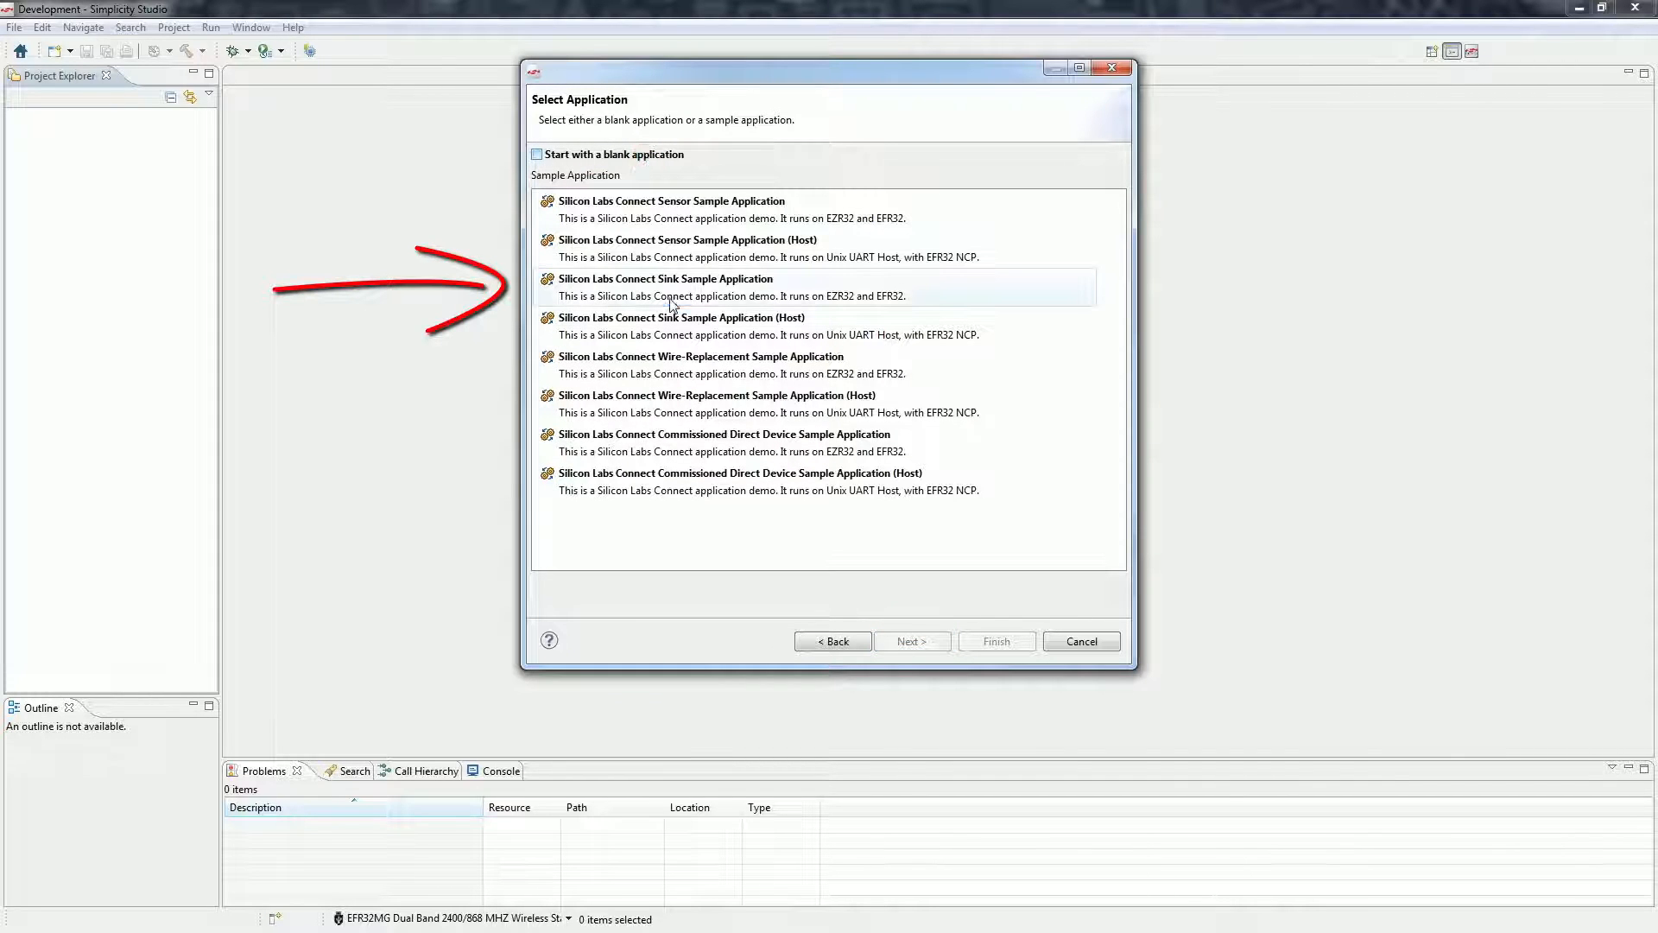
left_click(911, 640)
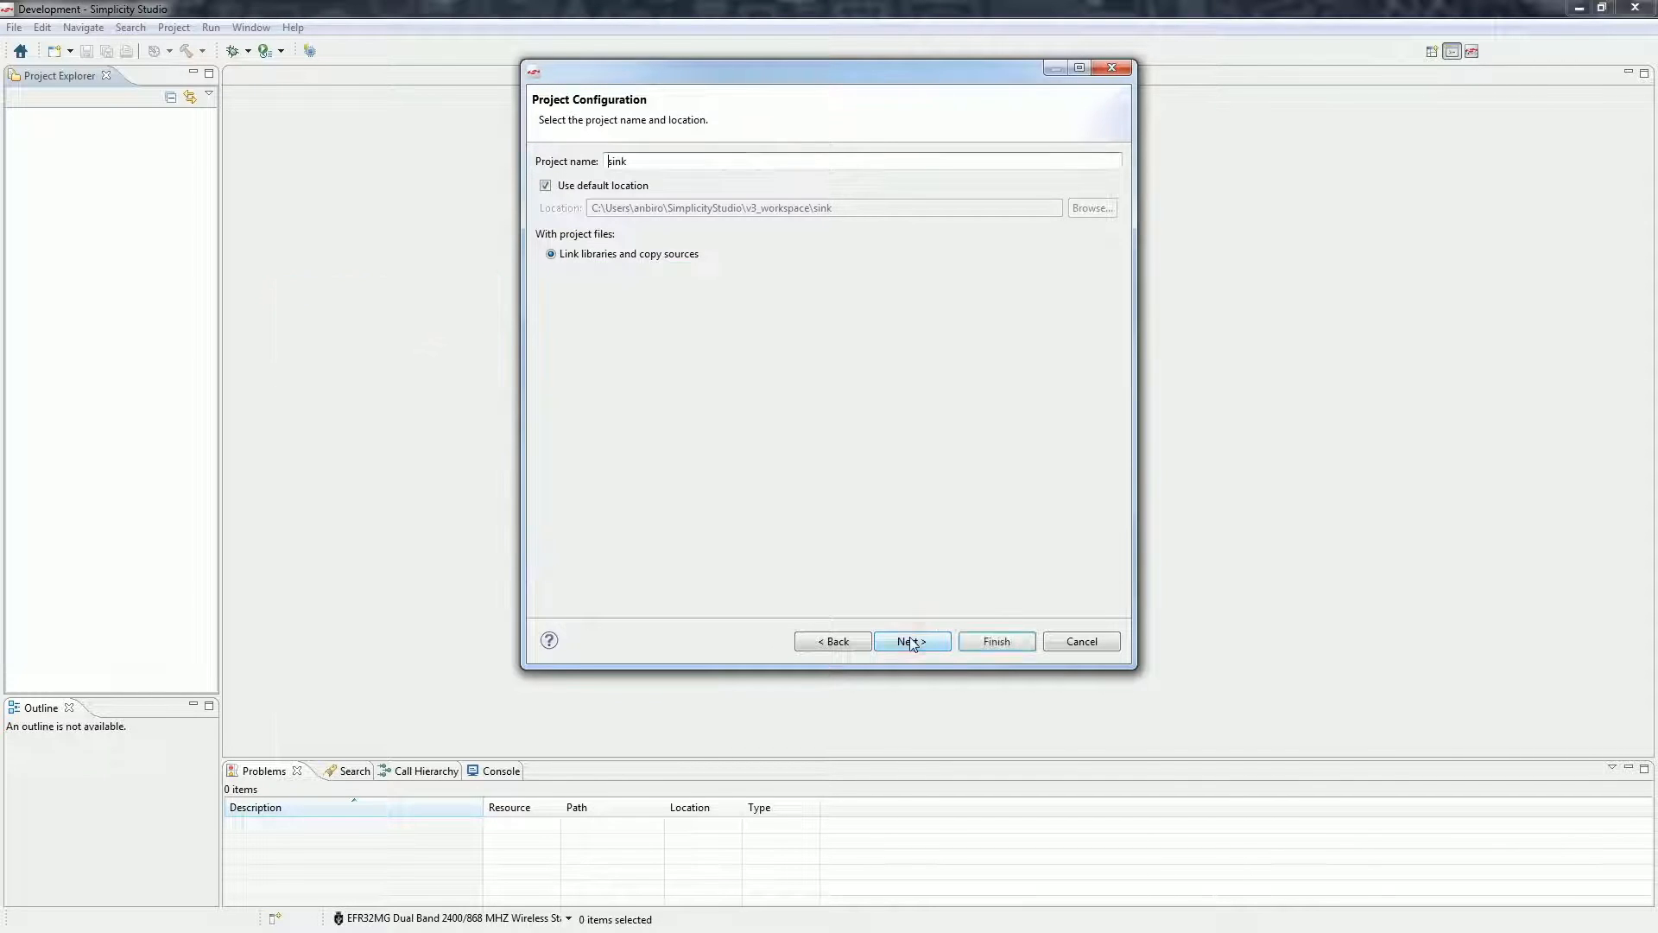
left_click(912, 641)
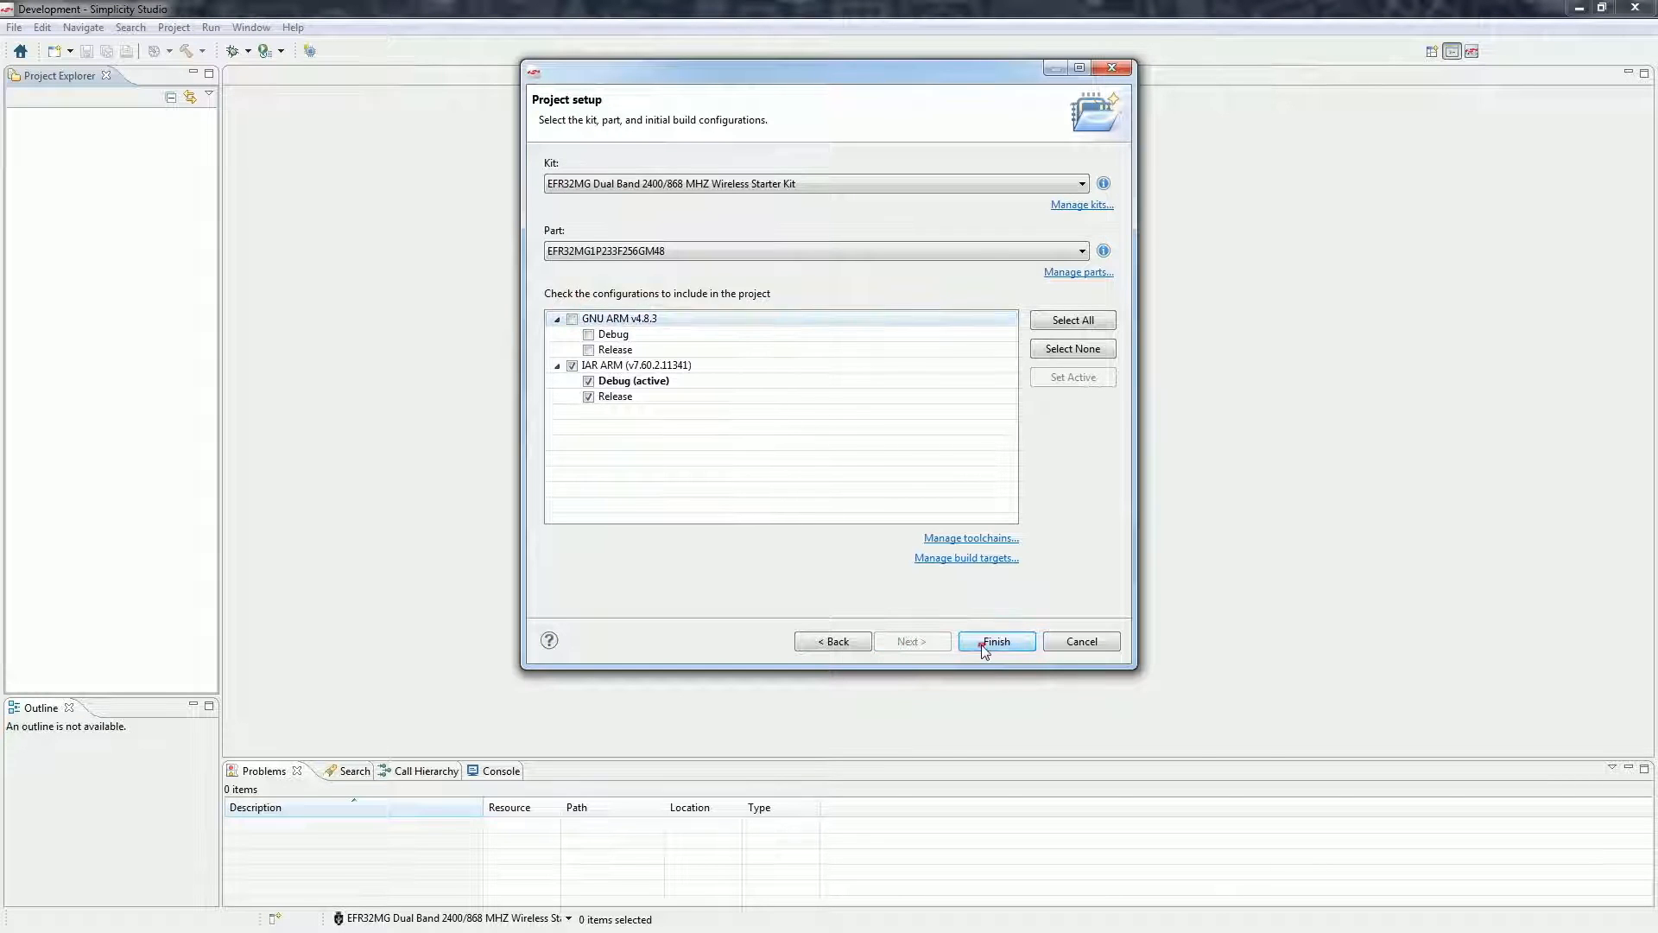
left_click(994, 641)
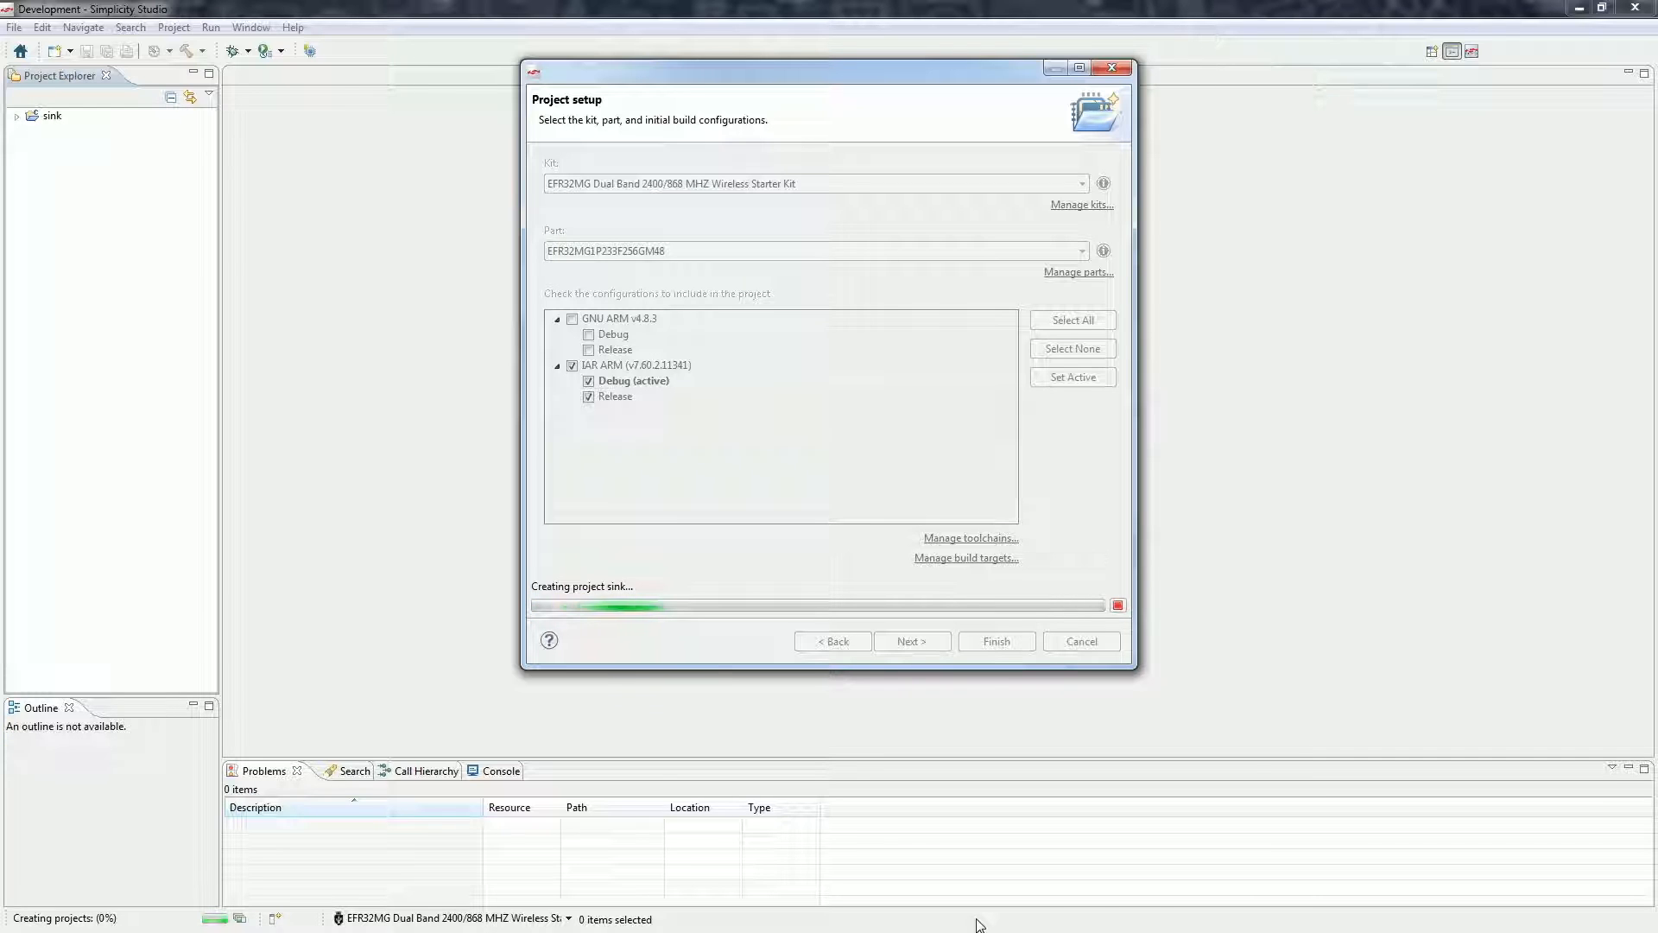
left_click(994, 640)
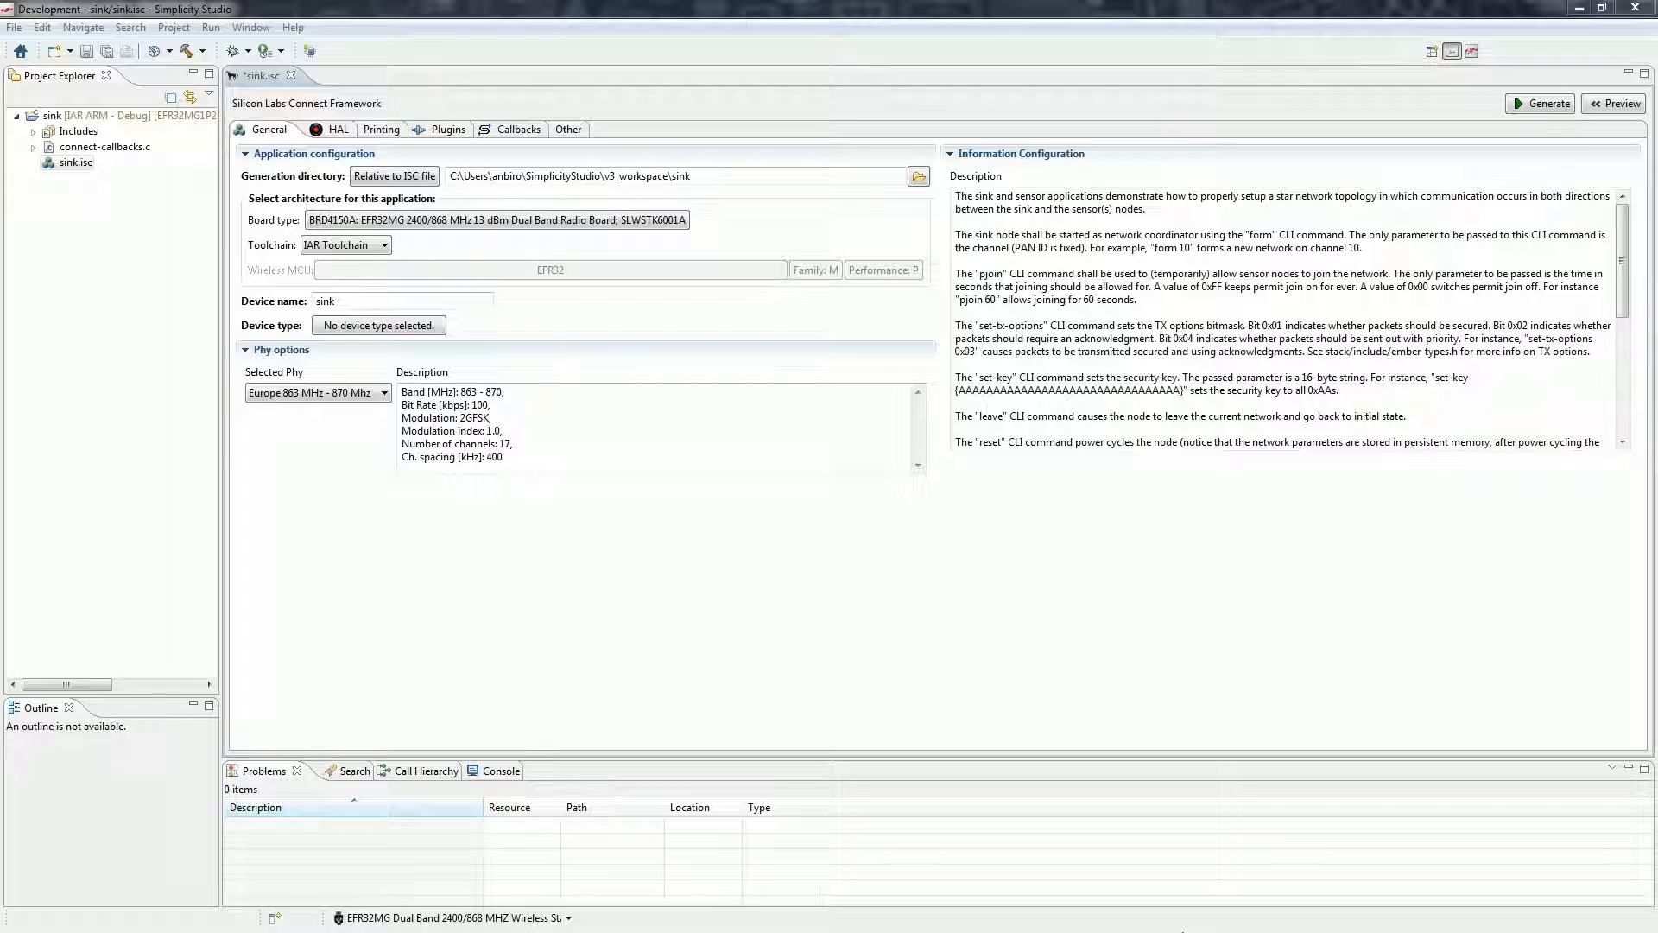
Keep Europe 863 MHz - 870 MHz as the sink's selected PHY.
left_click(384, 392)
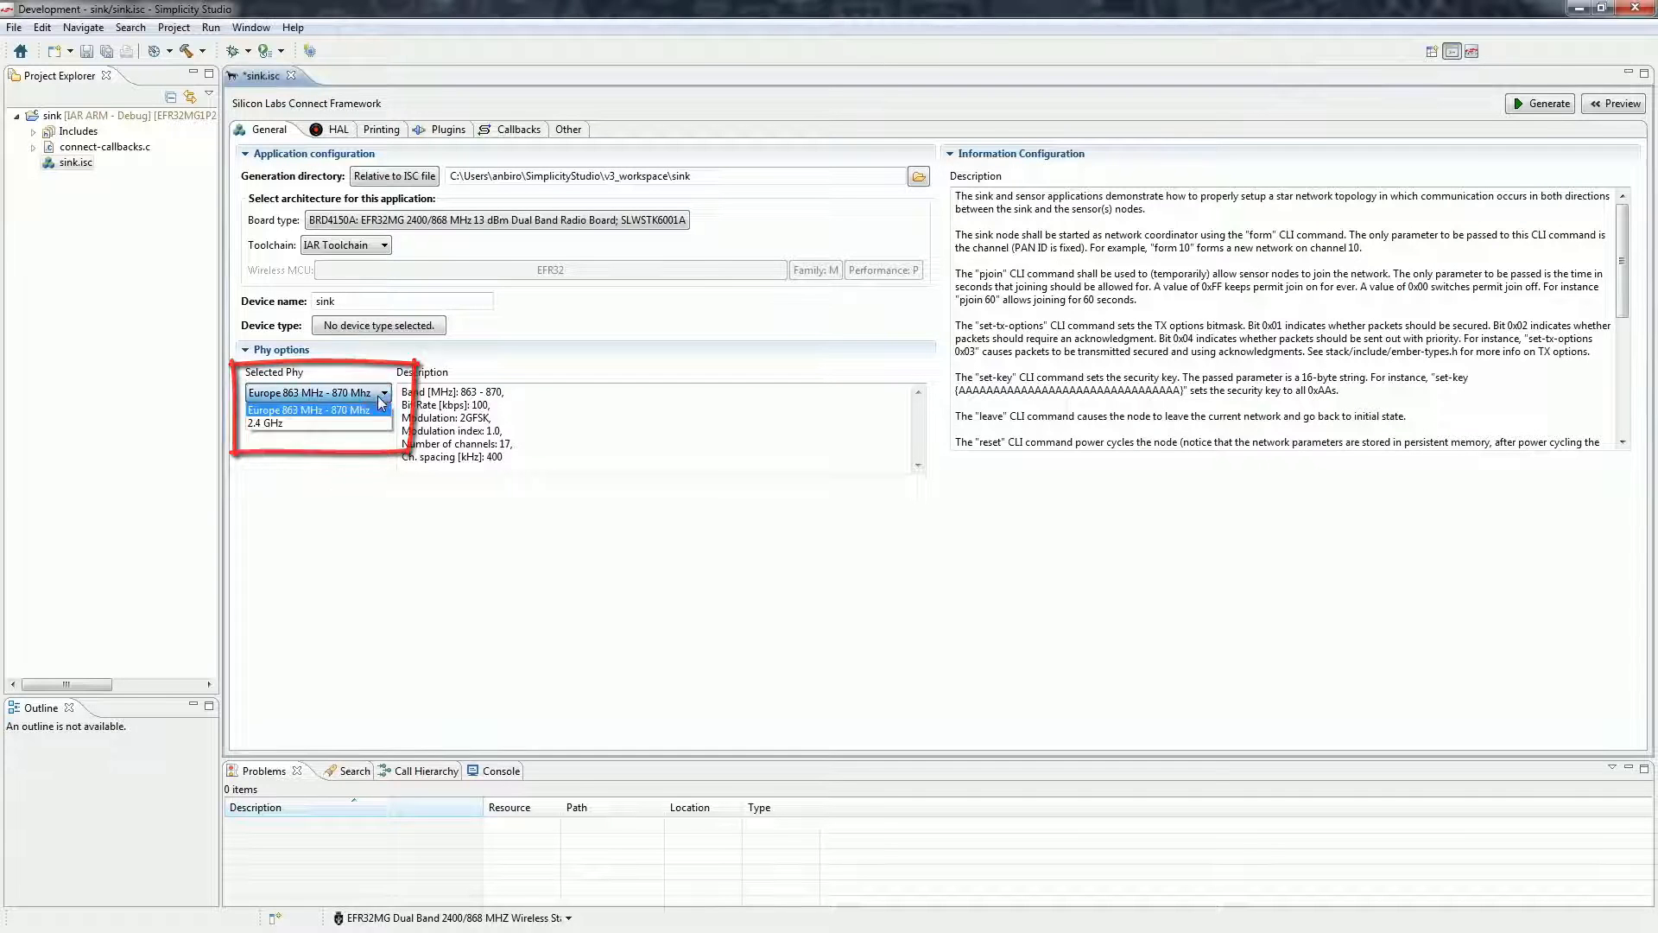
left_click(314, 392)
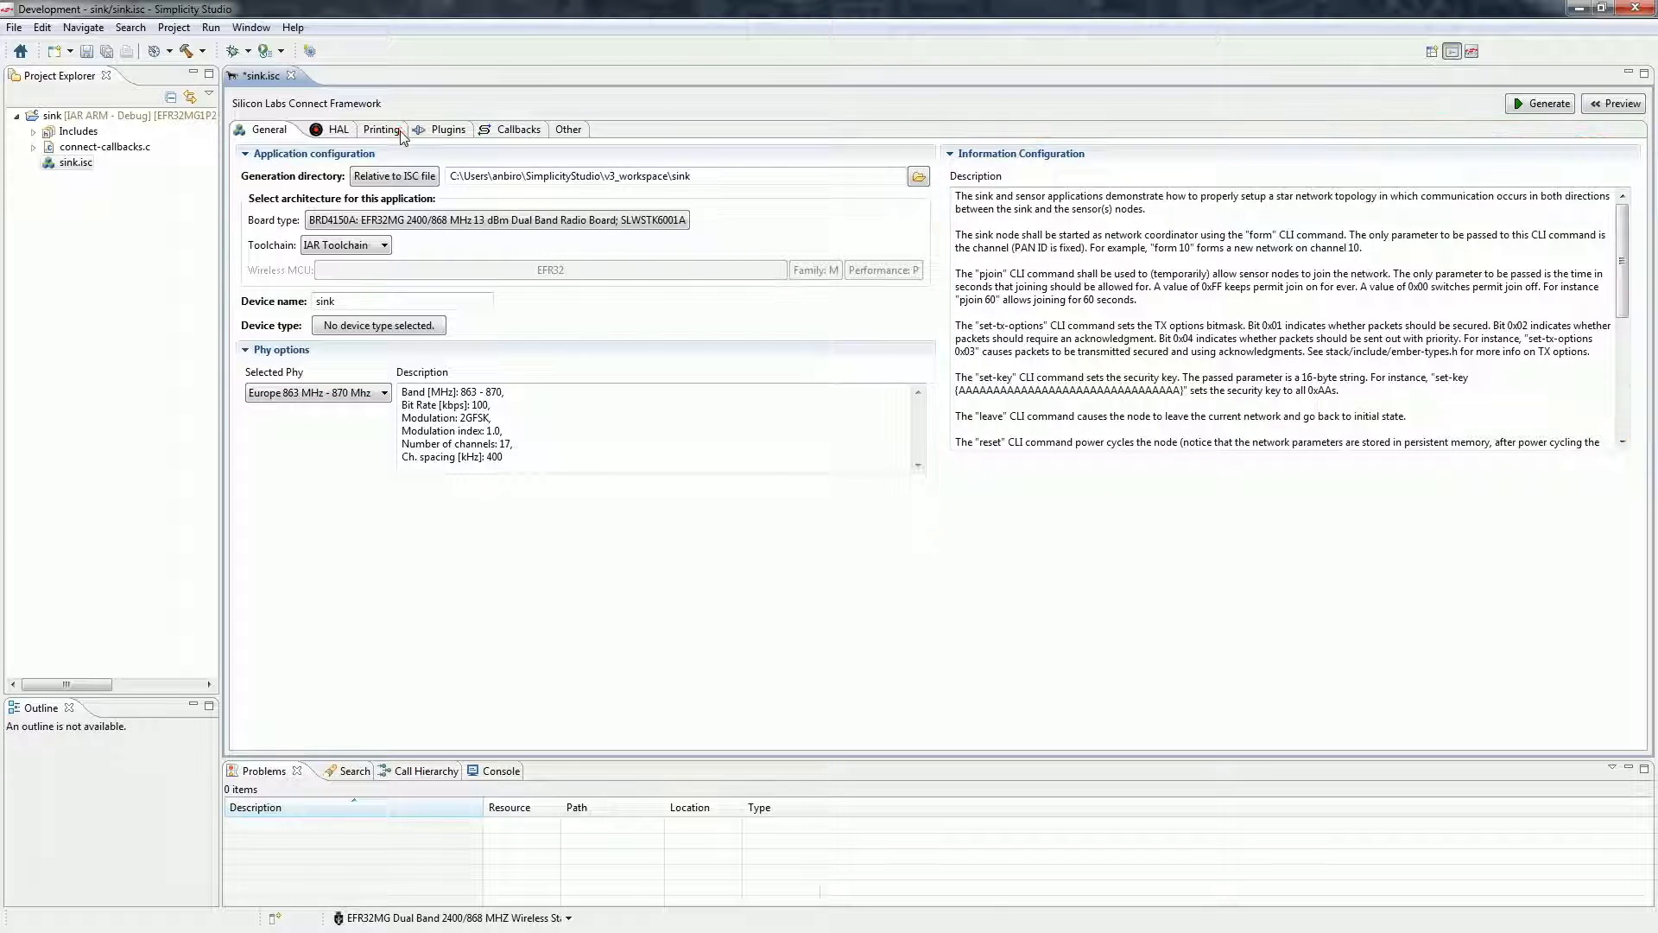
Review the sink's Printing settings, then show the Heartbeat plugin details under I/O.
left_click(381, 129)
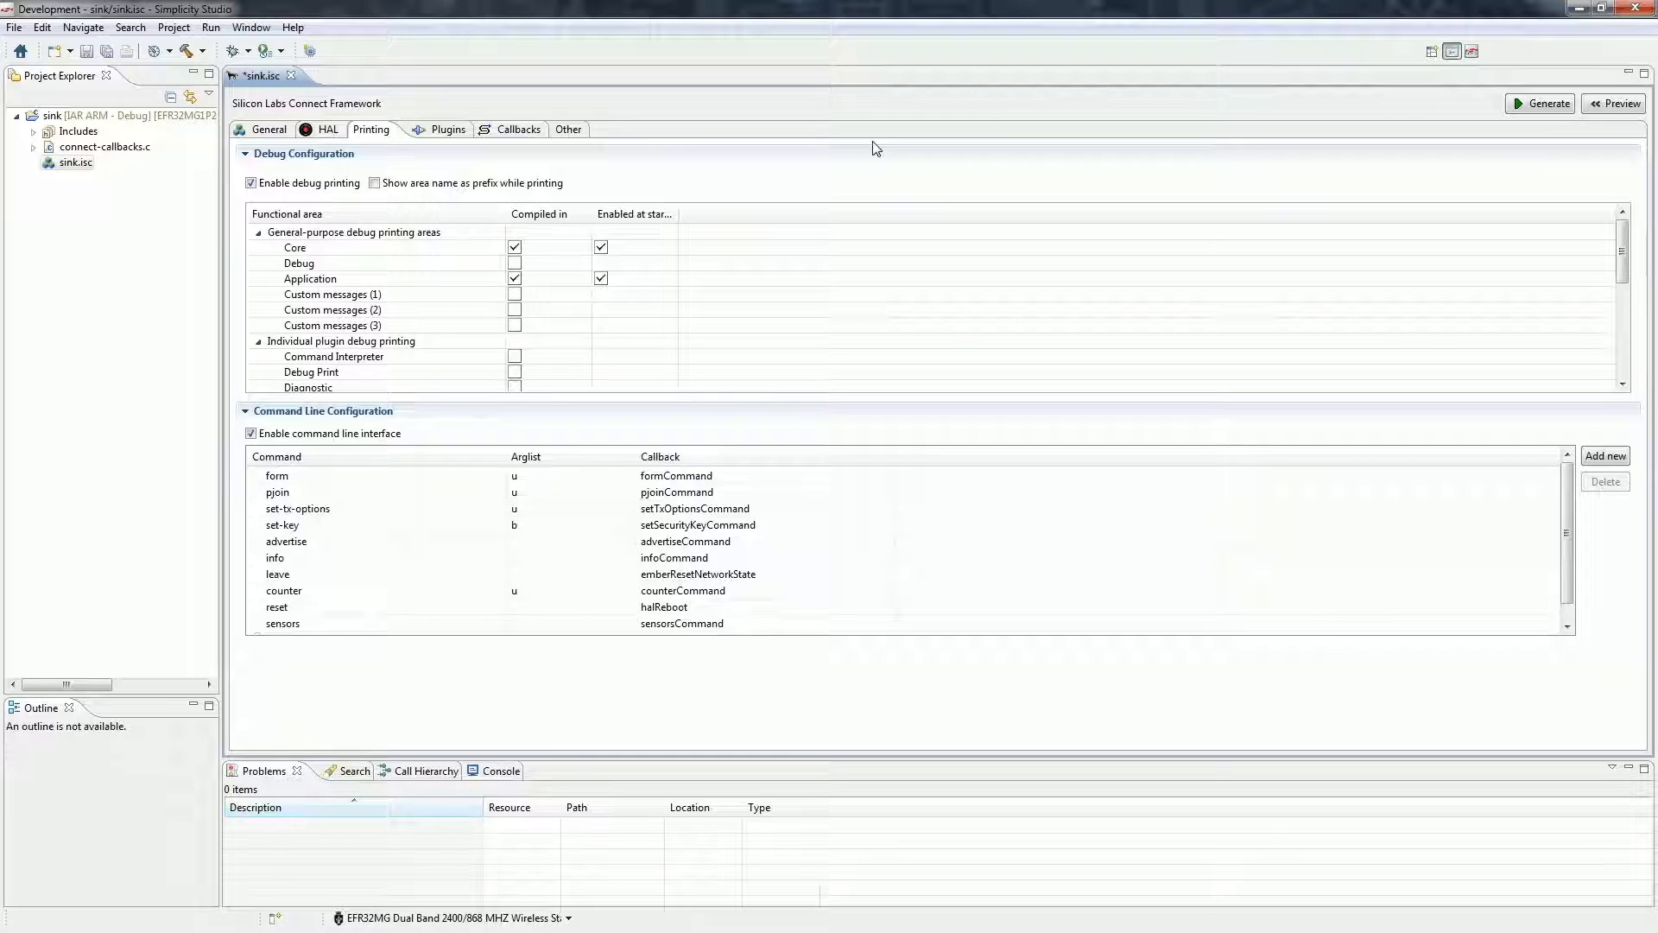
left_click(437, 129)
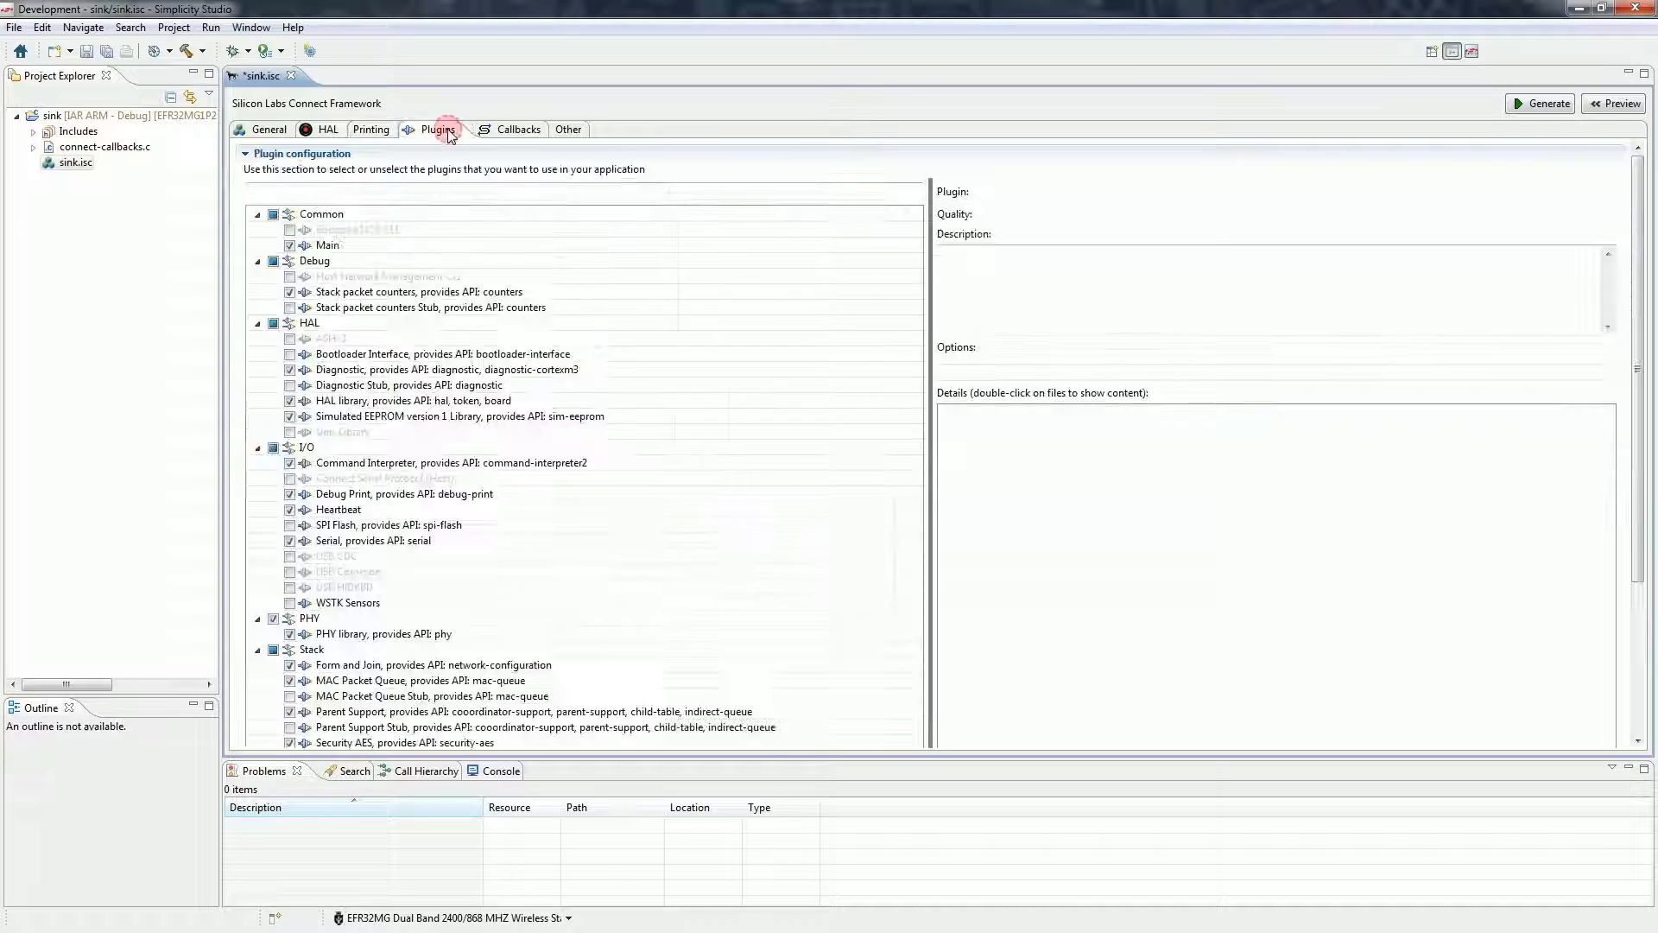
mouse_move(805, 216)
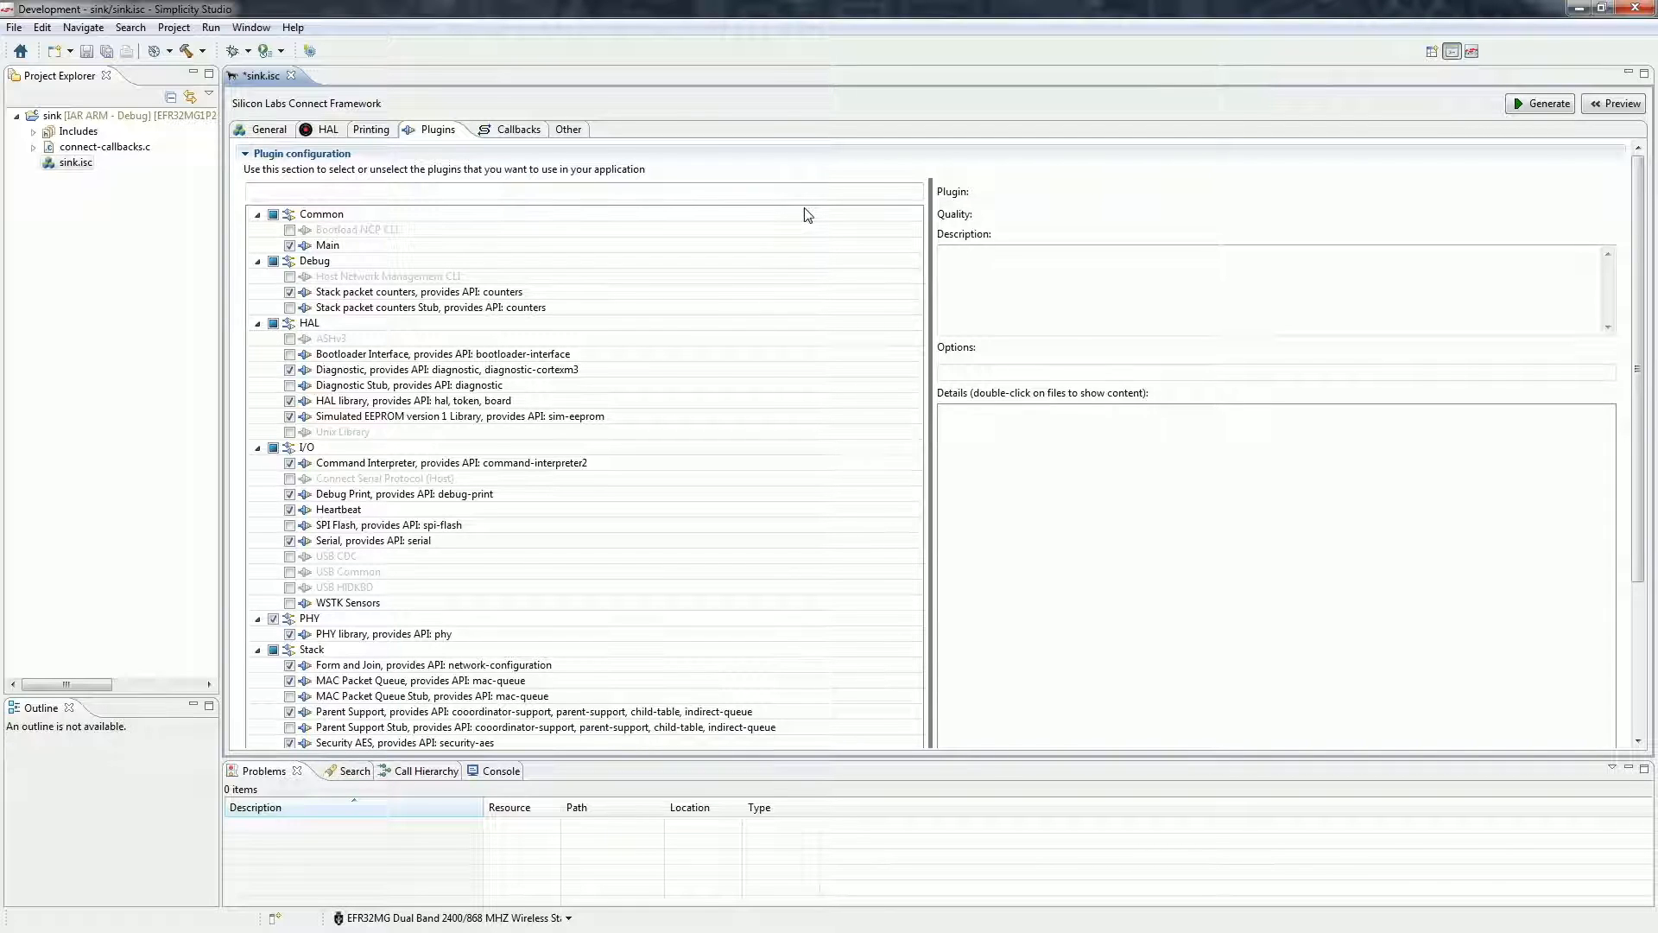
left_click(338, 508)
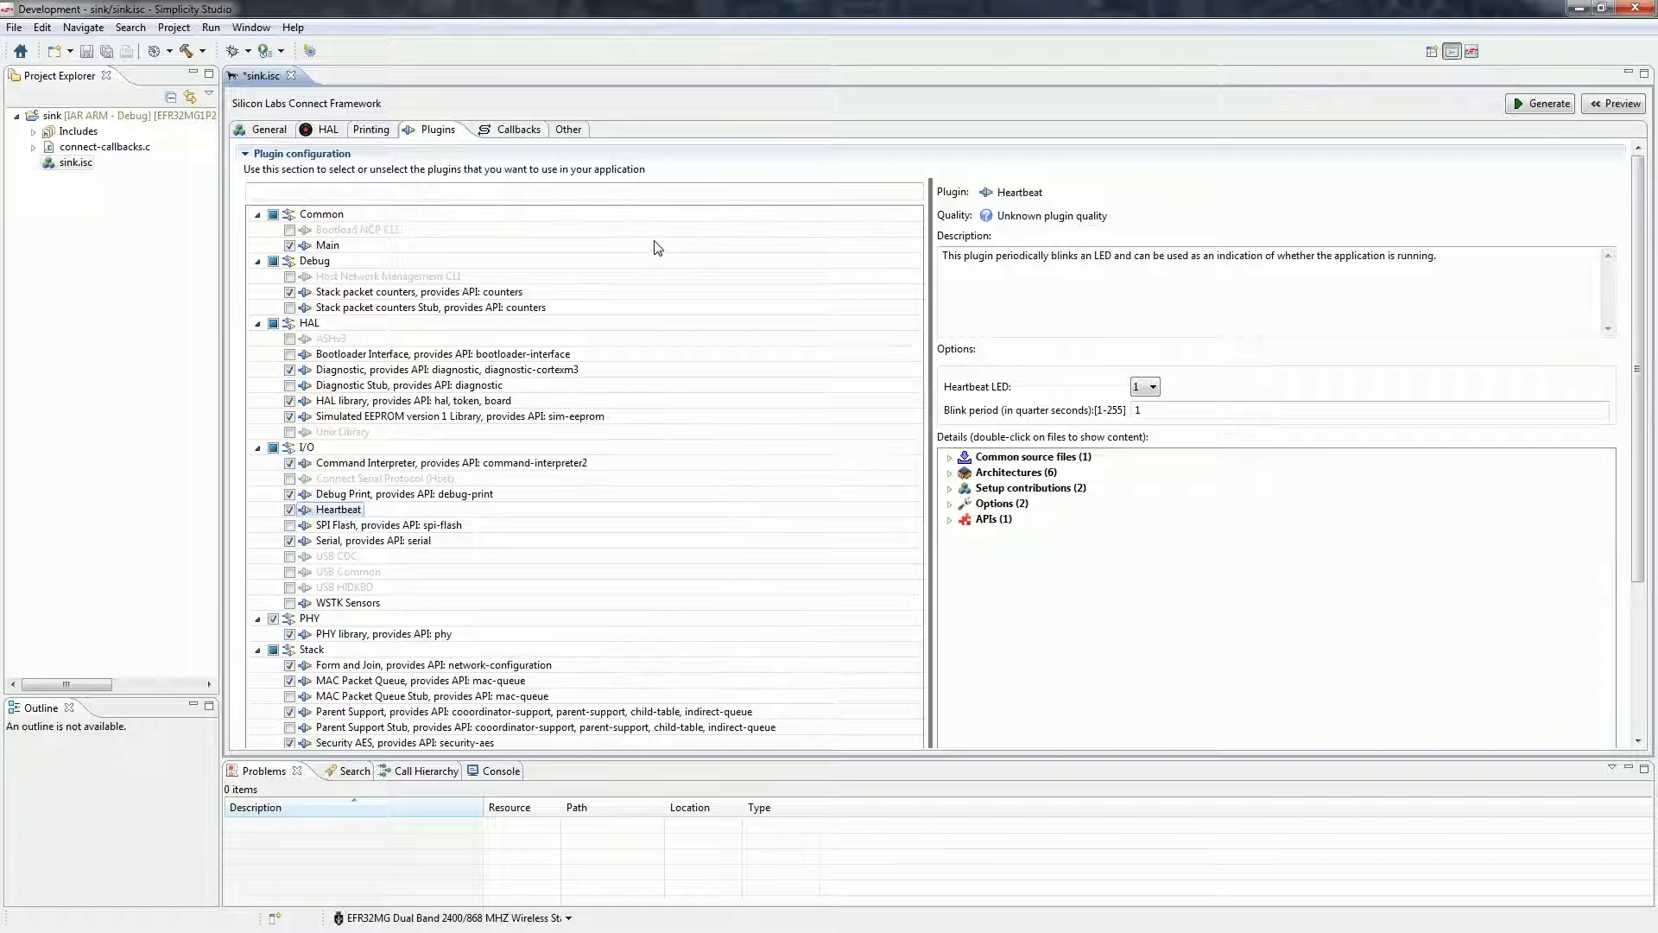
mouse_move(528, 164)
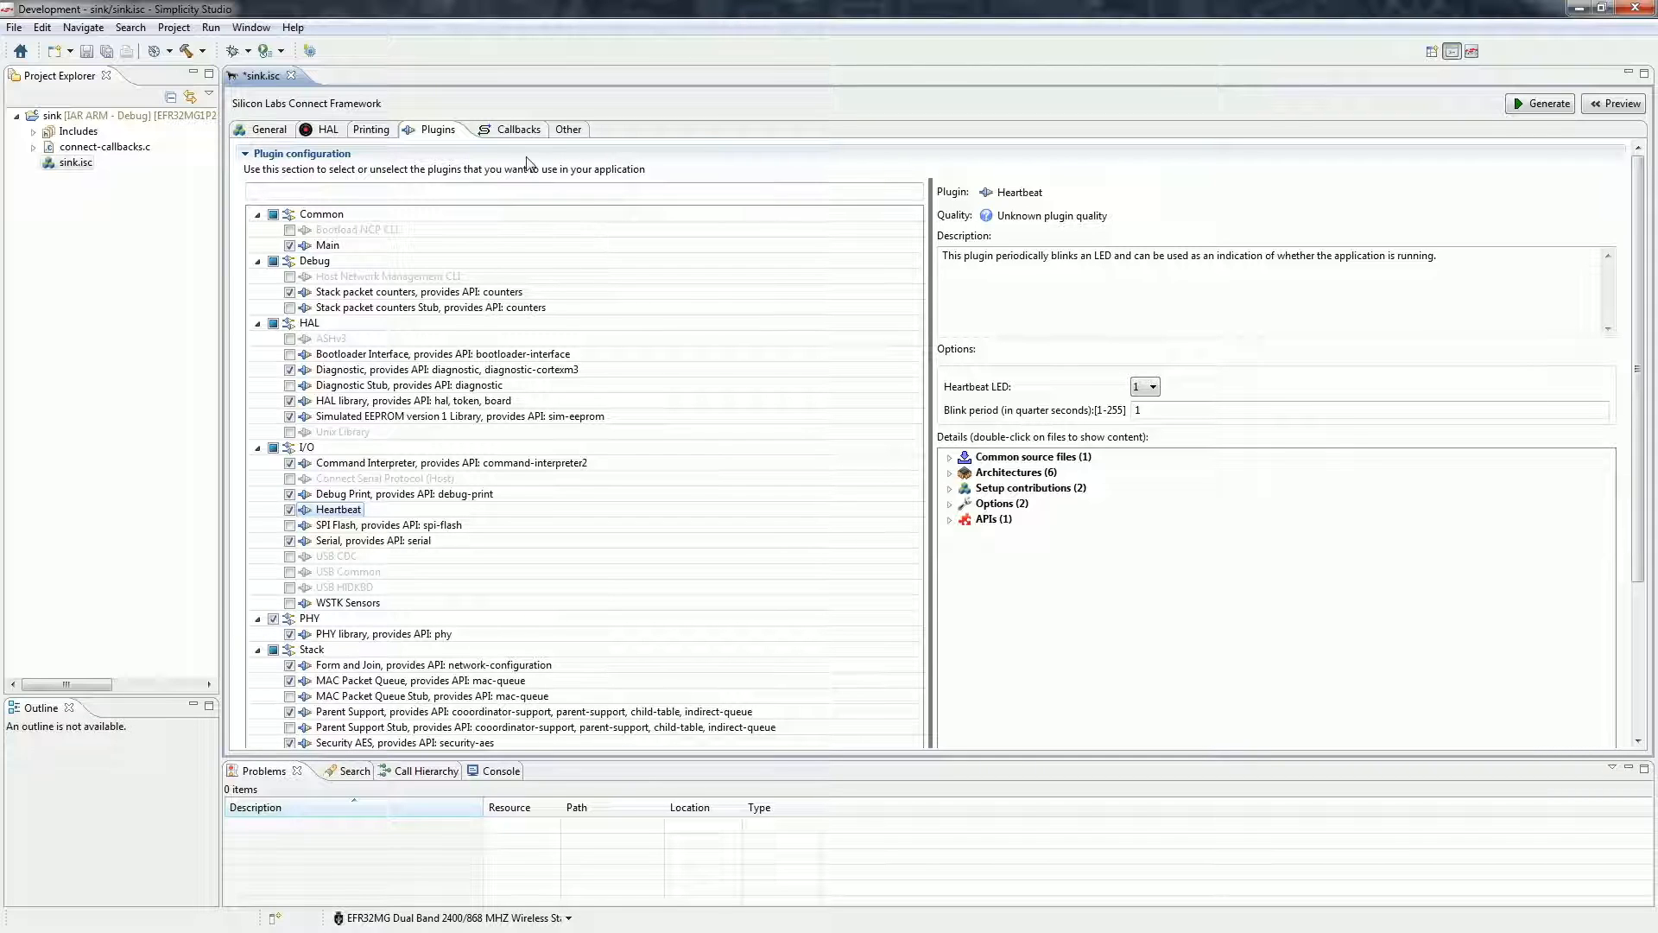
Review the emberAfIncomingMessageCallback declaration, then show the sink's Other macros and events settings.
left_click(508, 129)
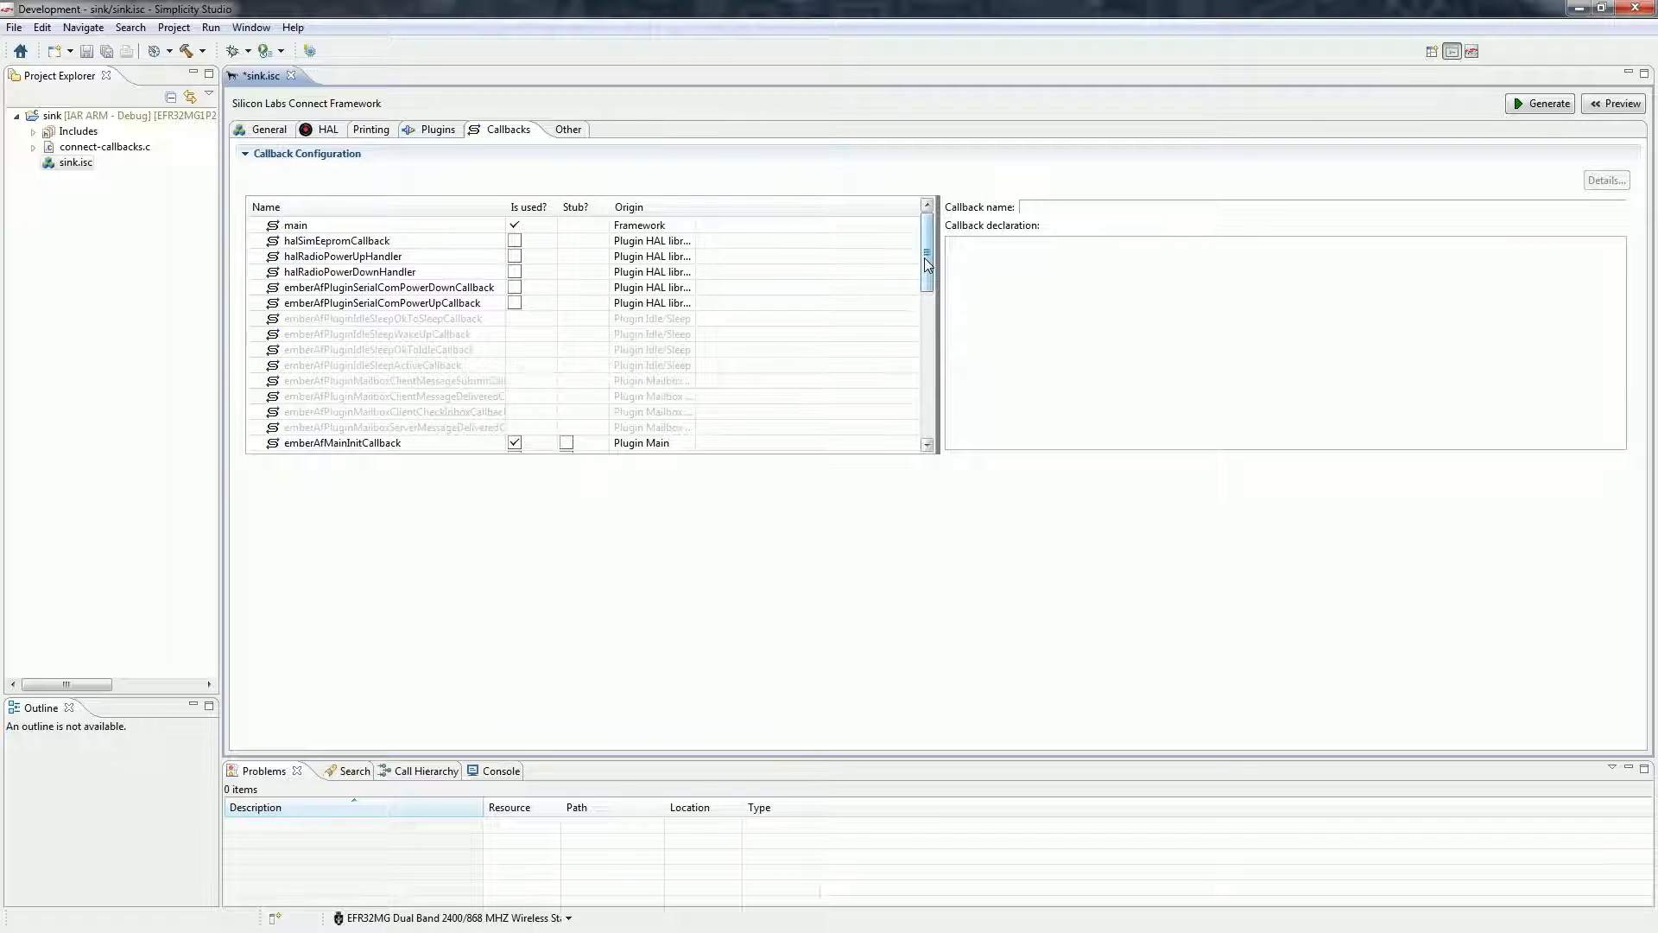
scroll("down", 3)
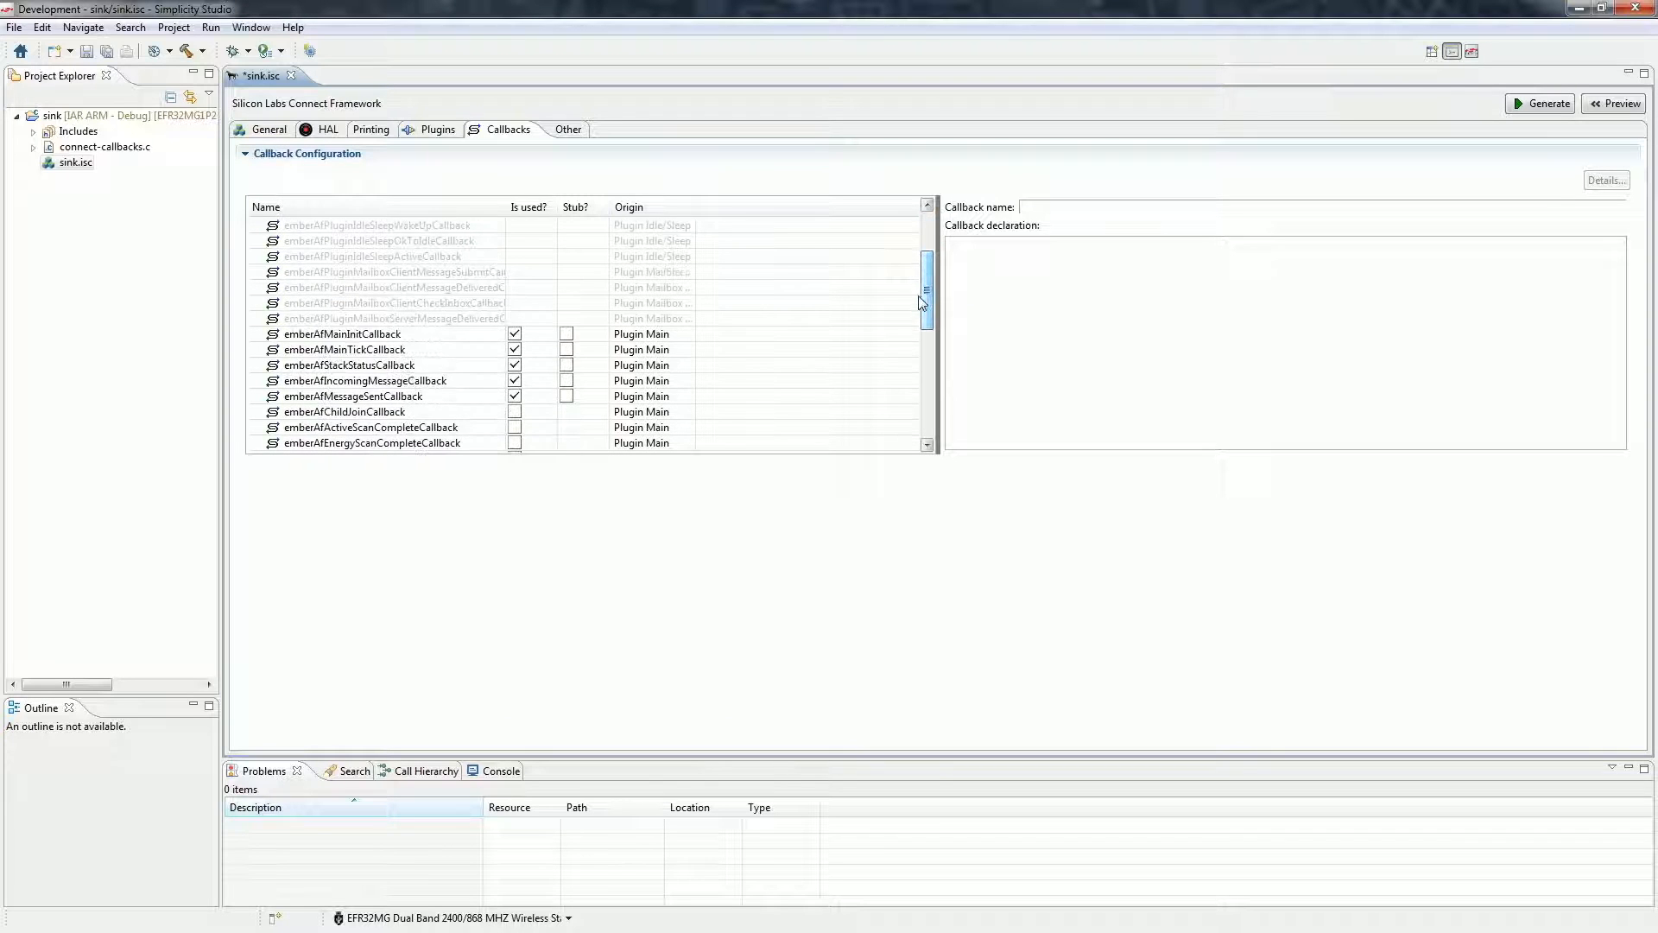
left_click(366, 381)
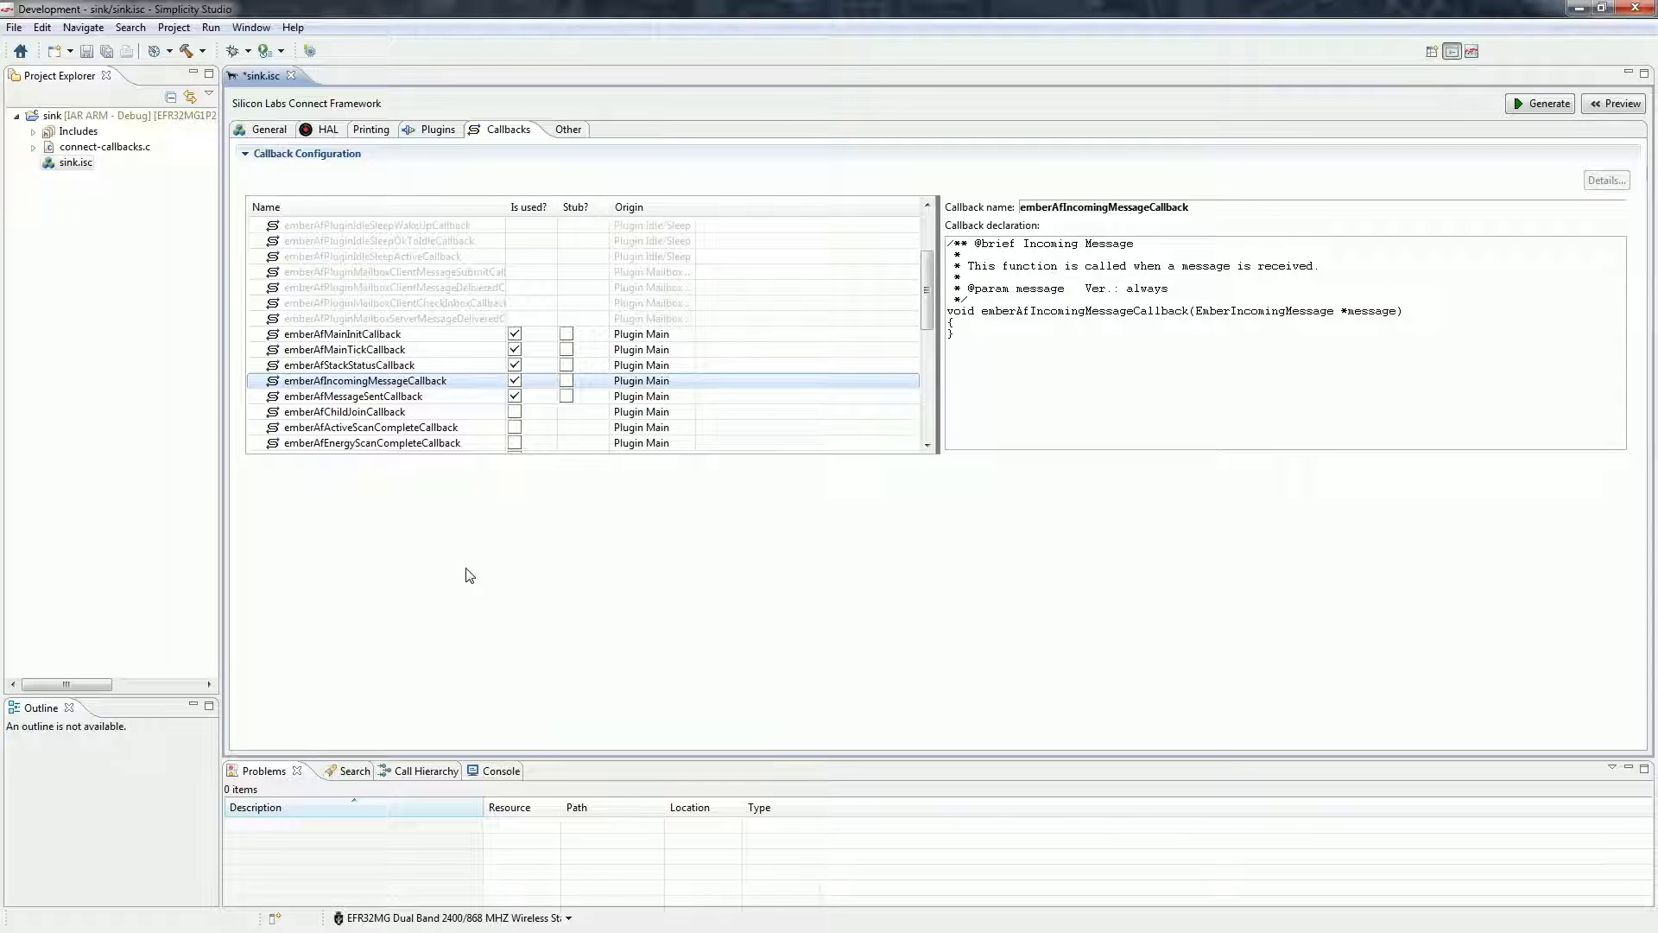
mouse_move(745, 235)
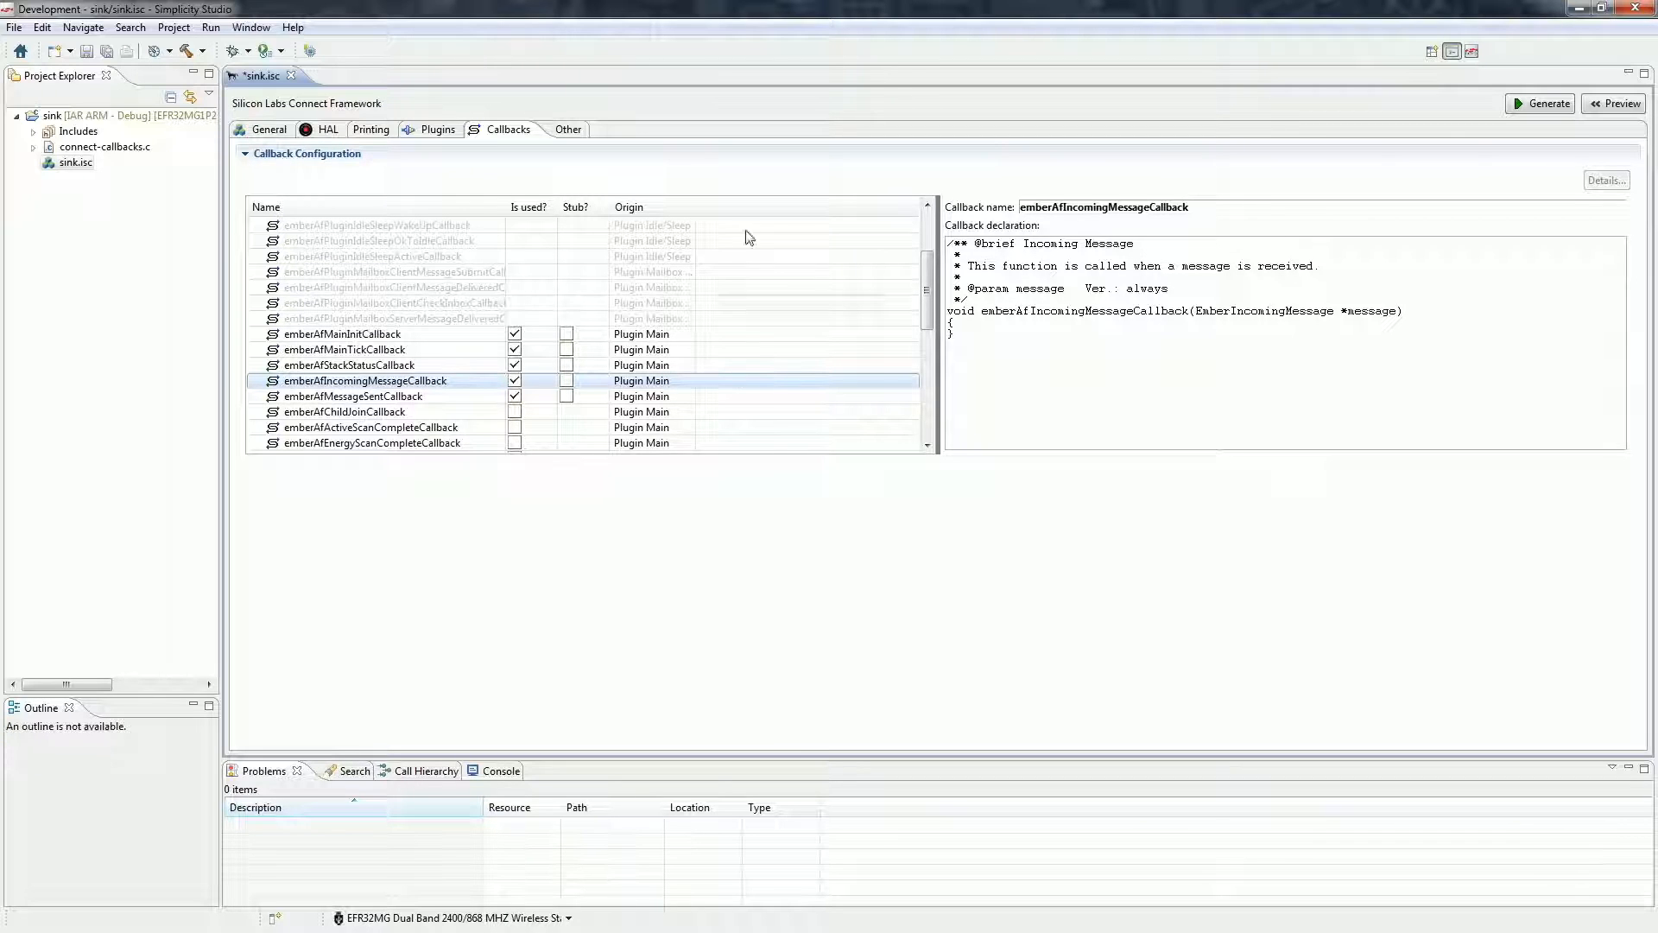
left_click(558, 129)
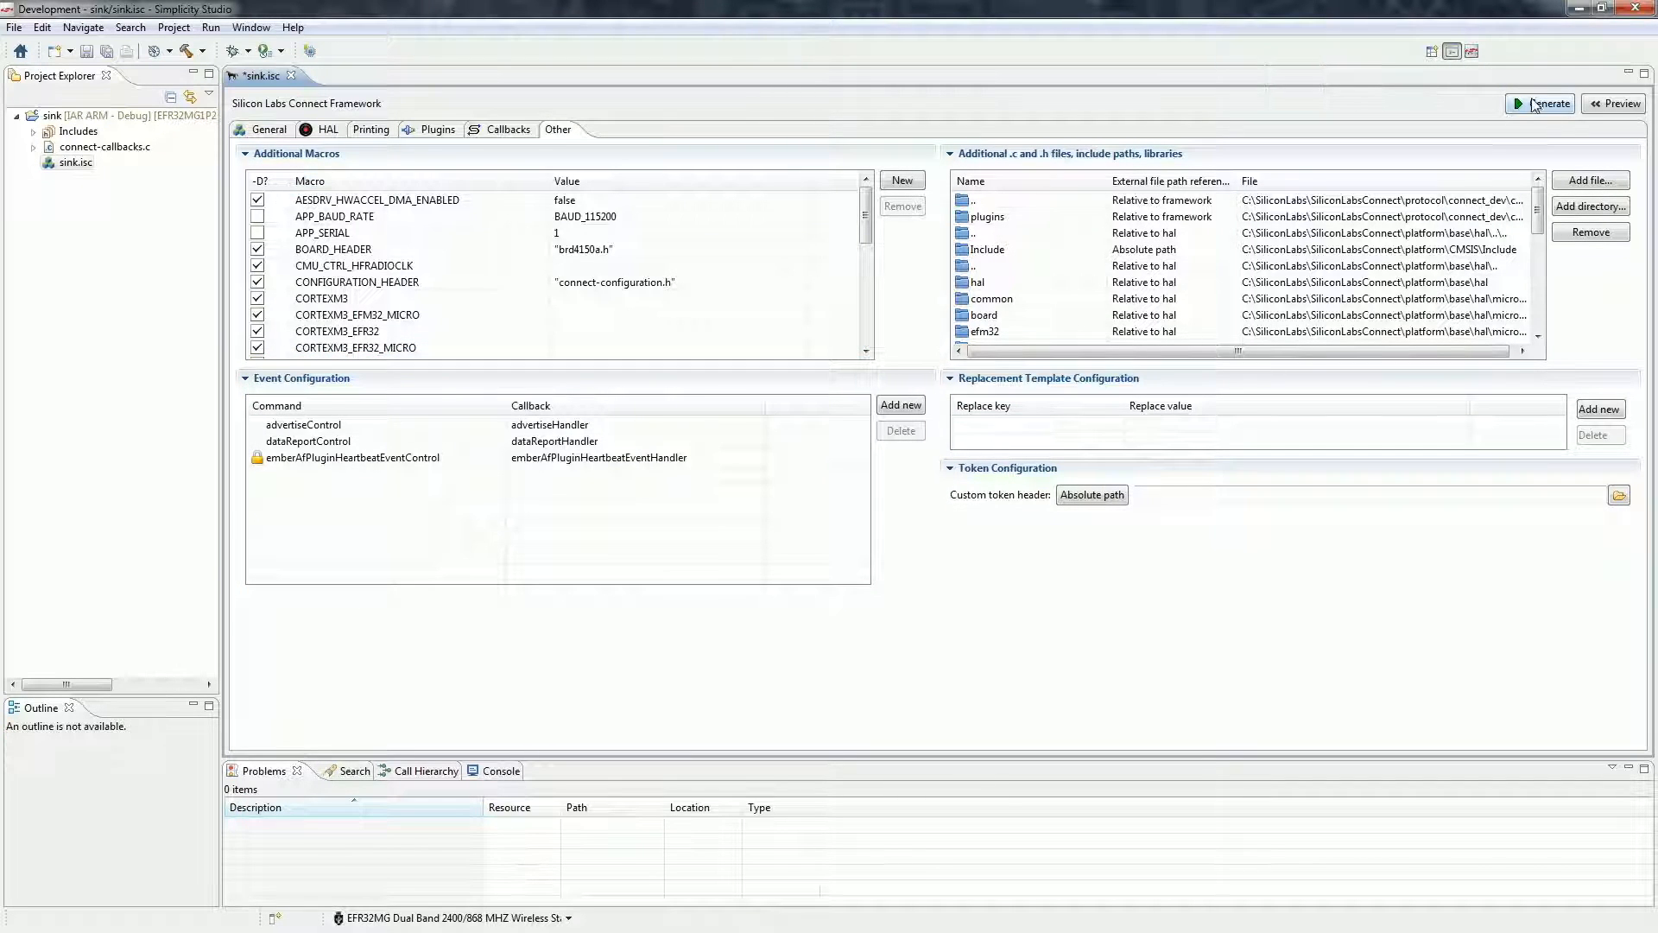
Generate the sink project files without overwriting connect-callbacks.c.
left_click(1540, 104)
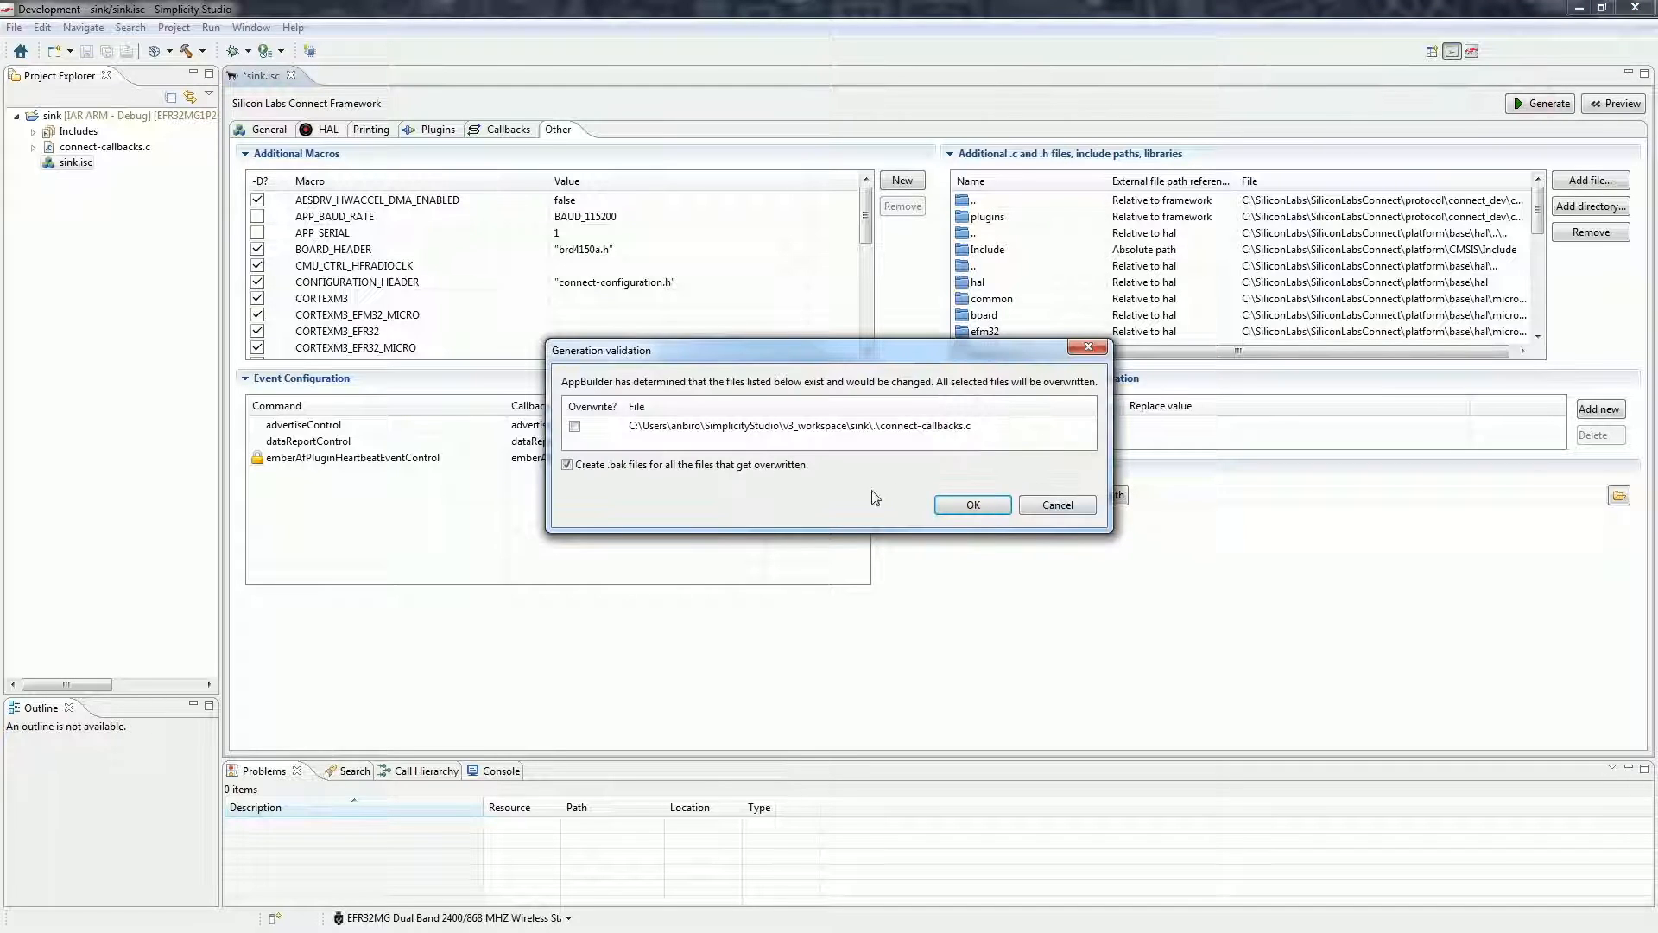
mouse_move(861, 498)
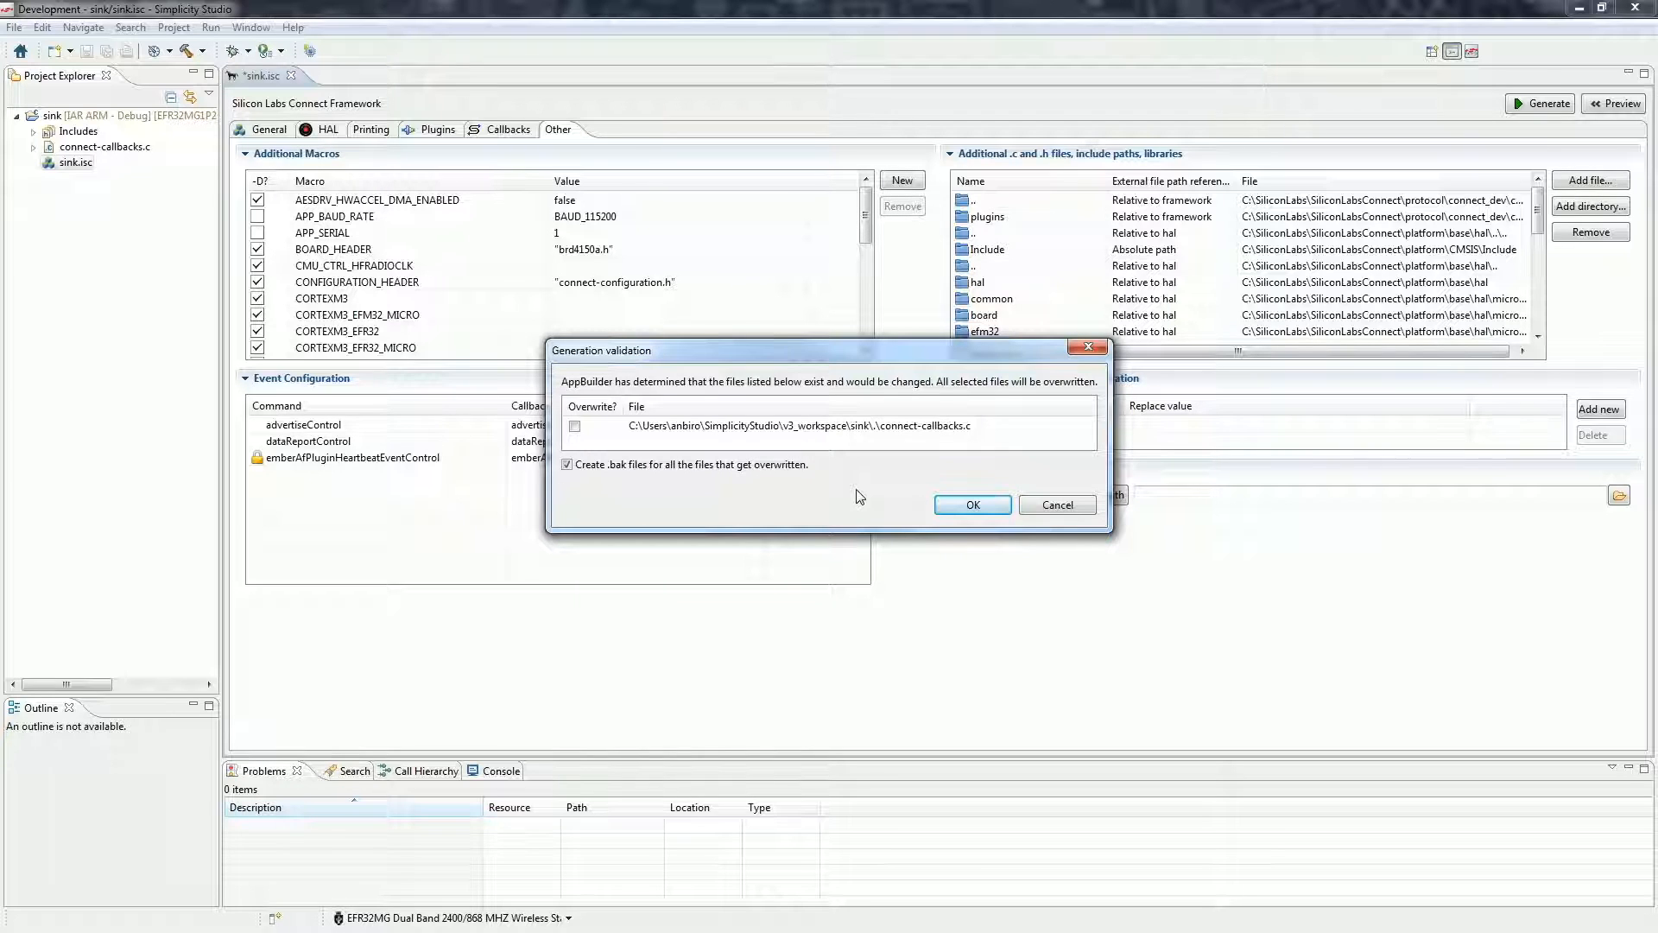
mouse_move(881, 500)
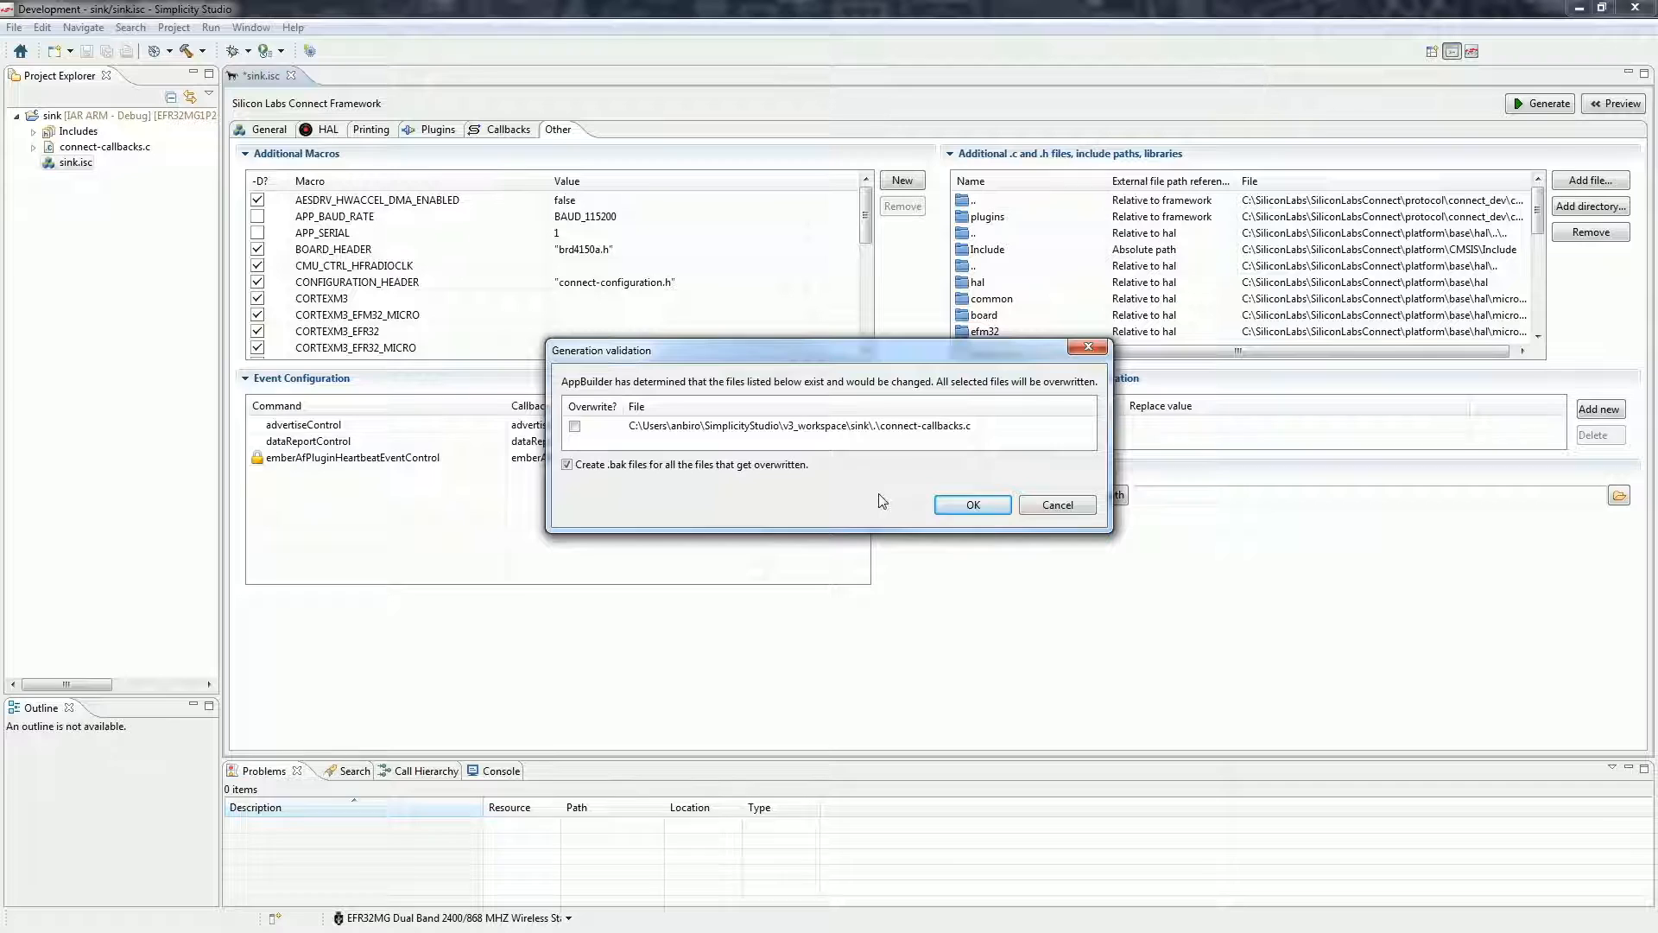
left_click(970, 505)
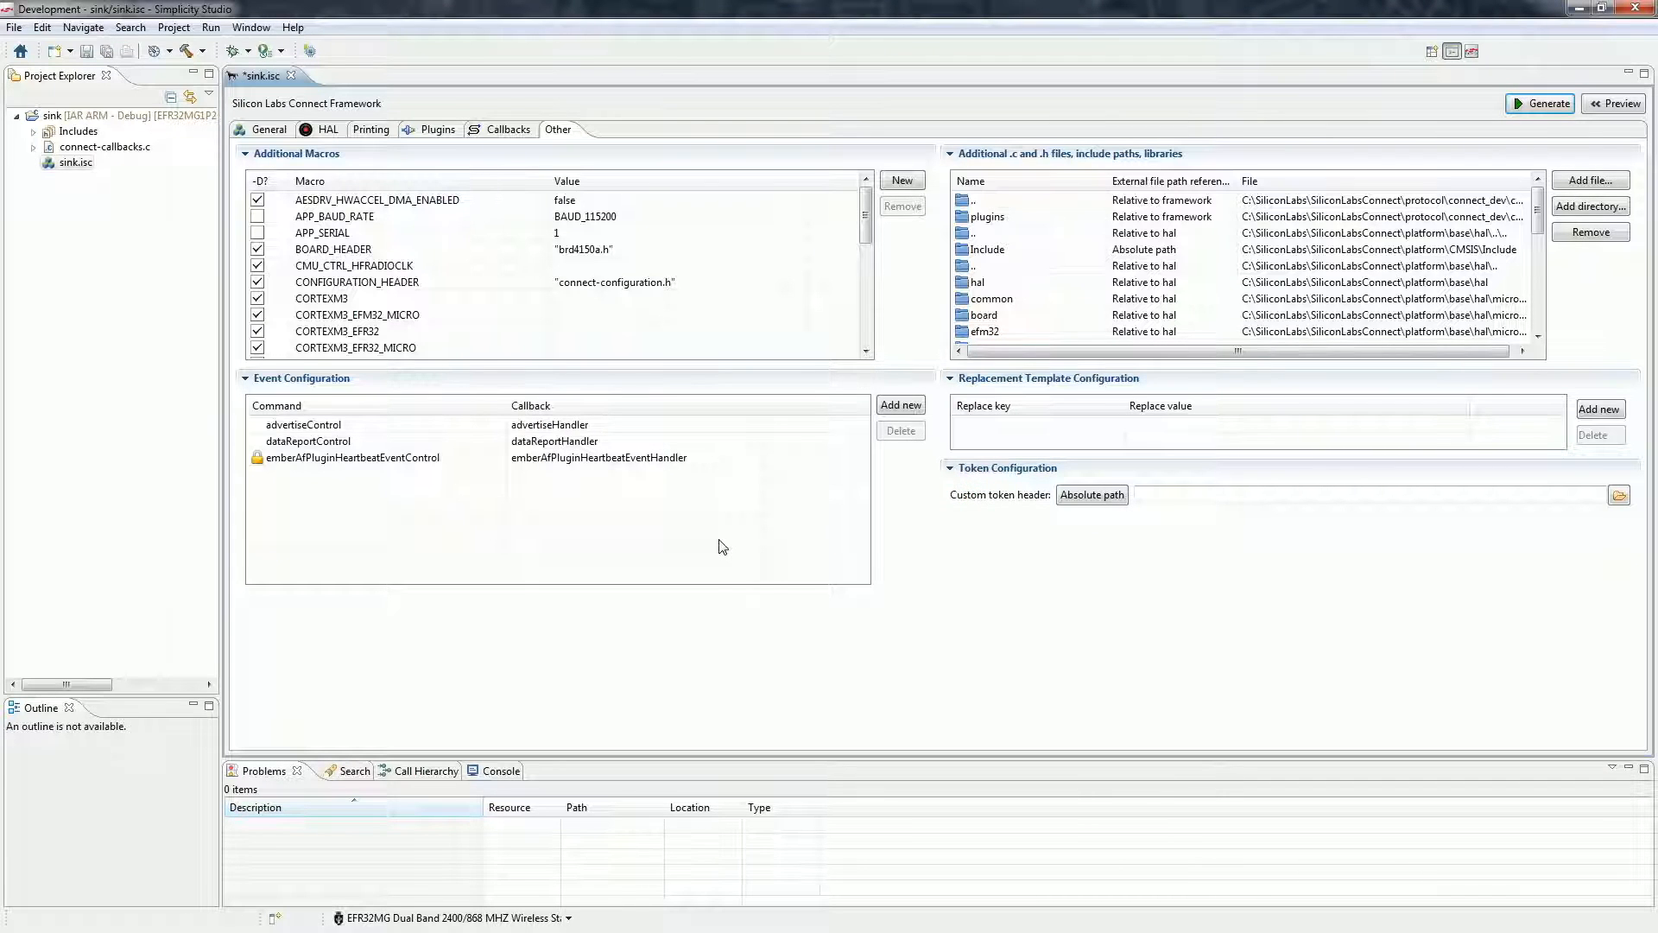
mouse_move(899, 481)
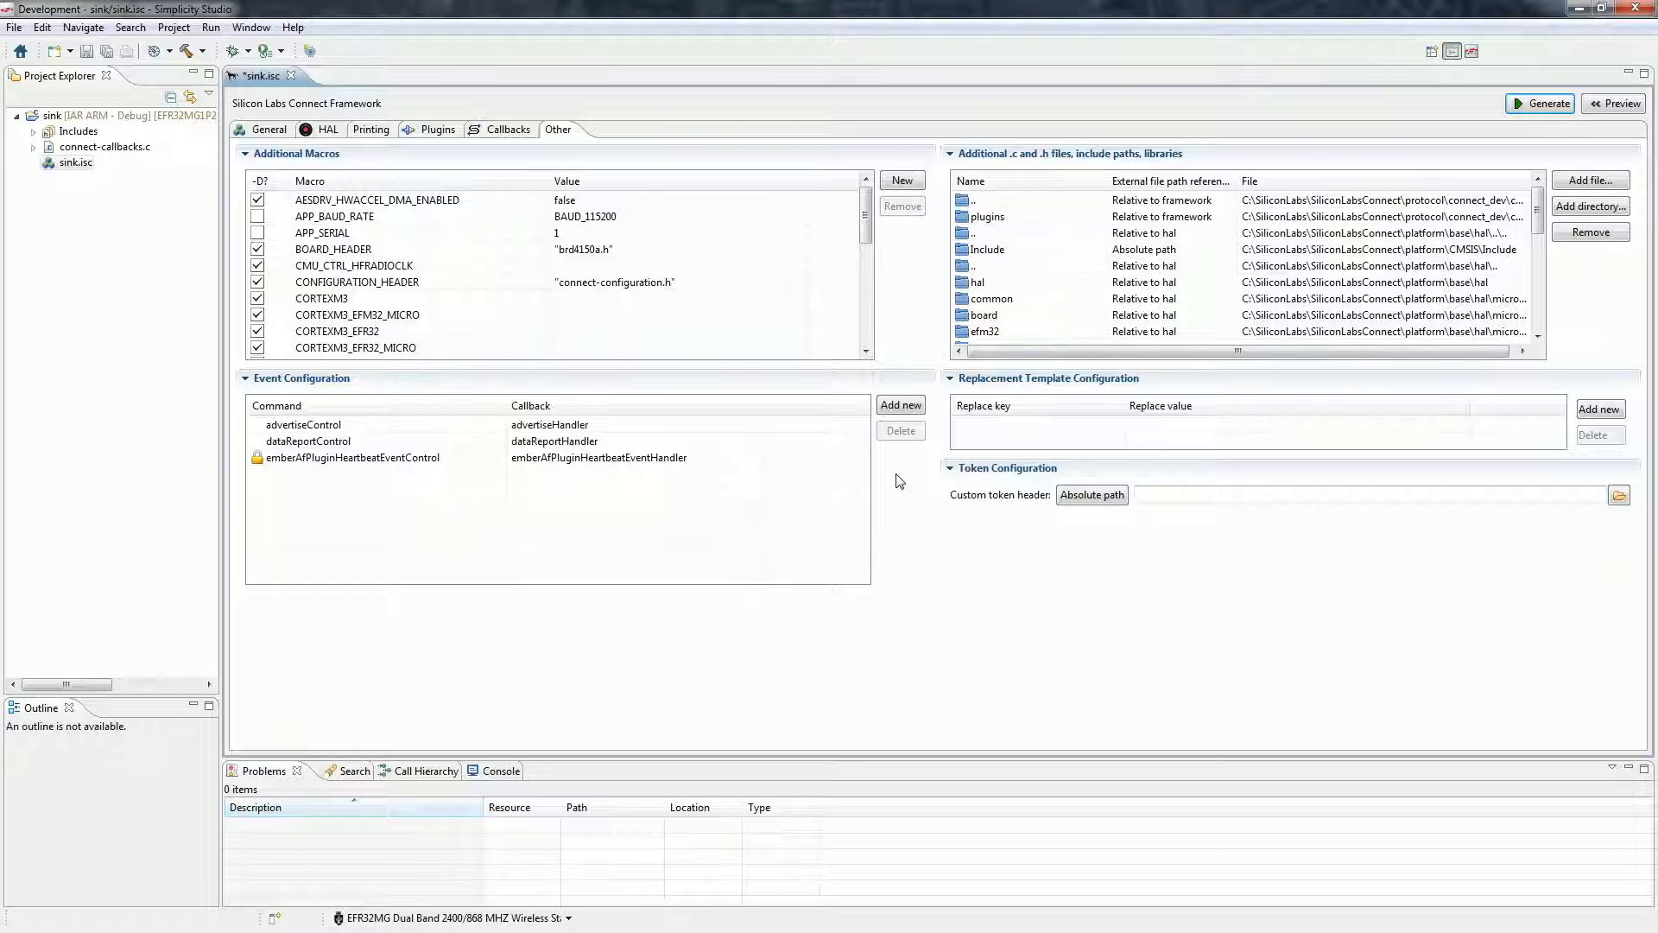
left_click(1539, 103)
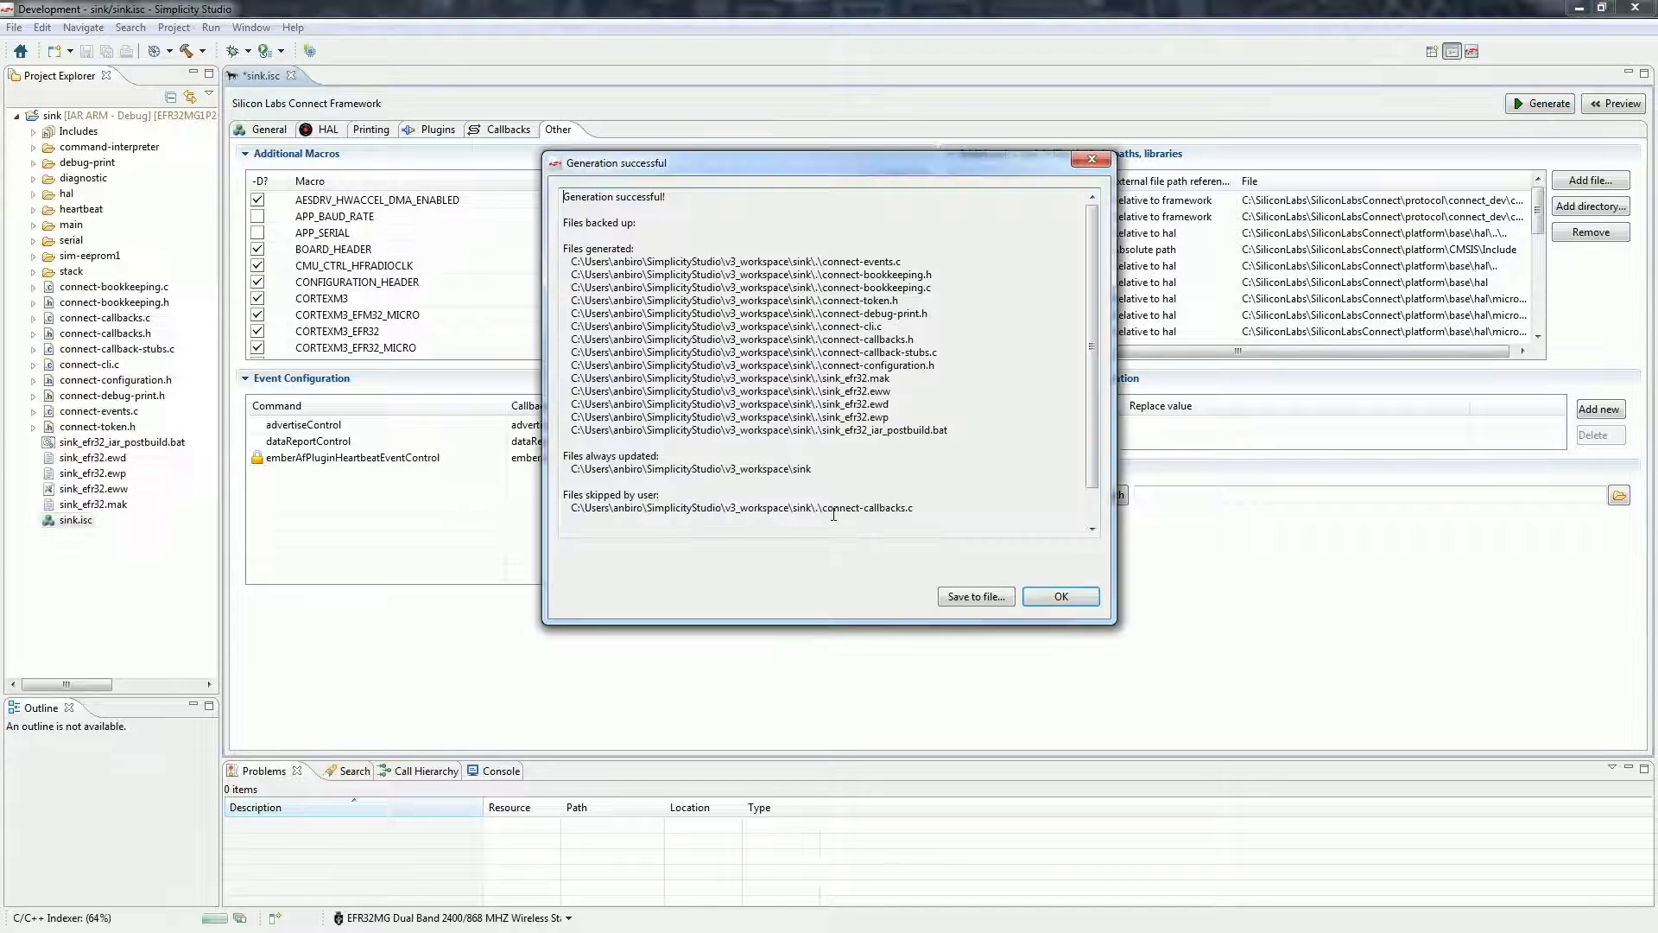
left_click(1059, 595)
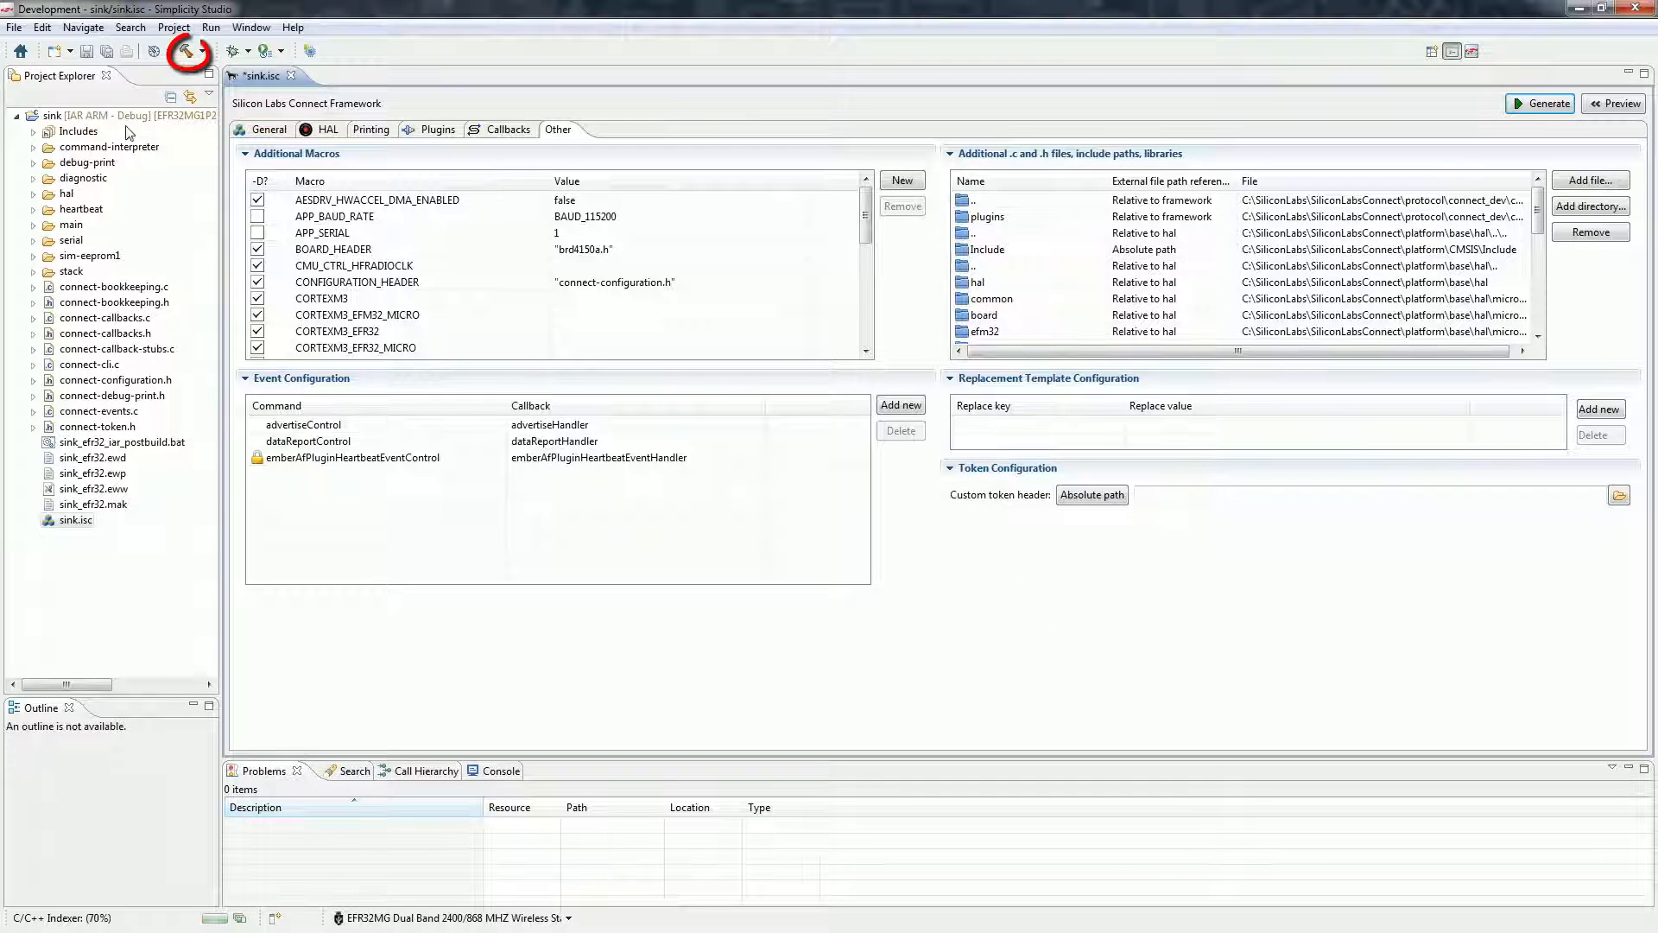
Build the sink image, debug it on the kit, resume, then disconnect.
left_click(183, 51)
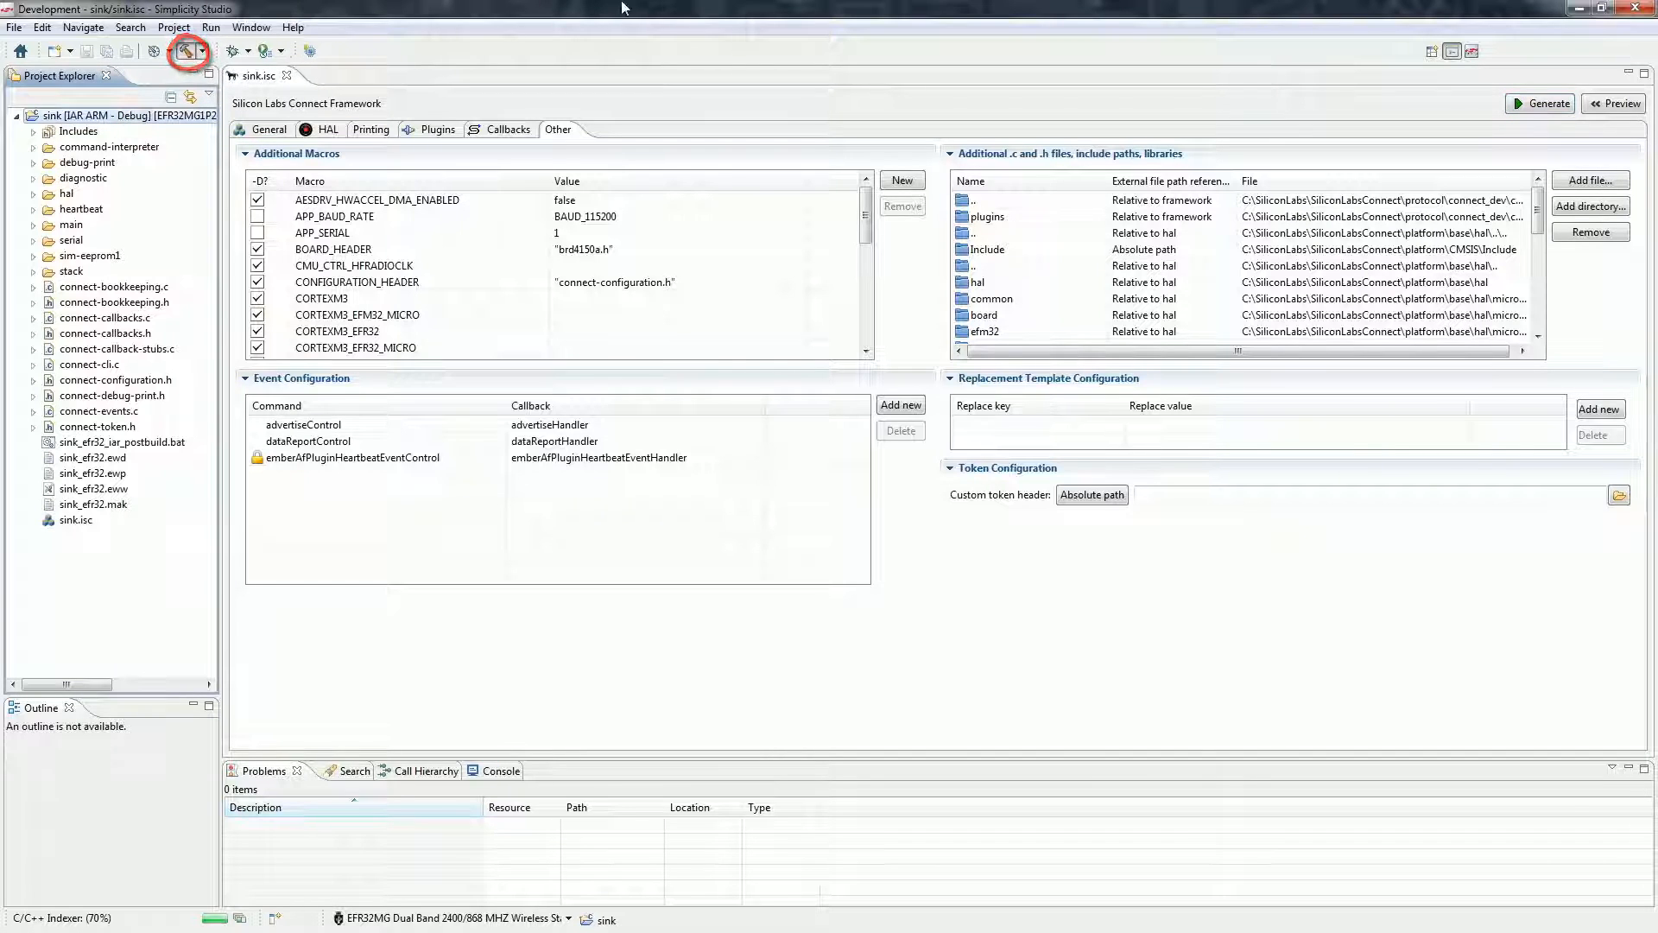
left_click(184, 51)
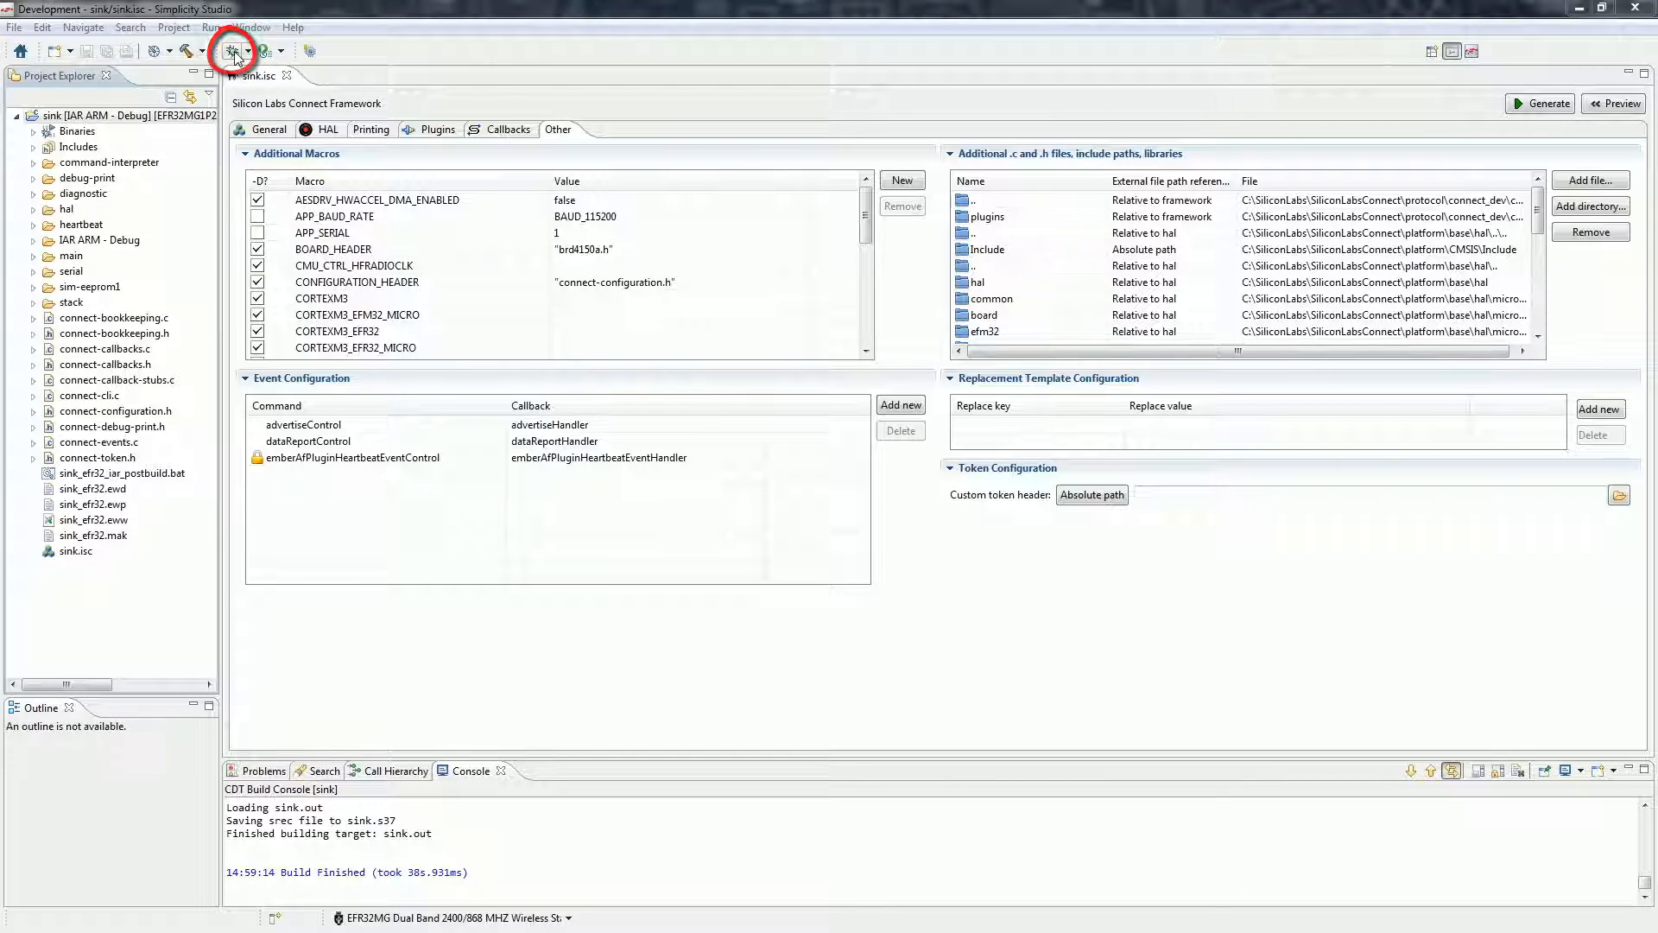
left_click(230, 50)
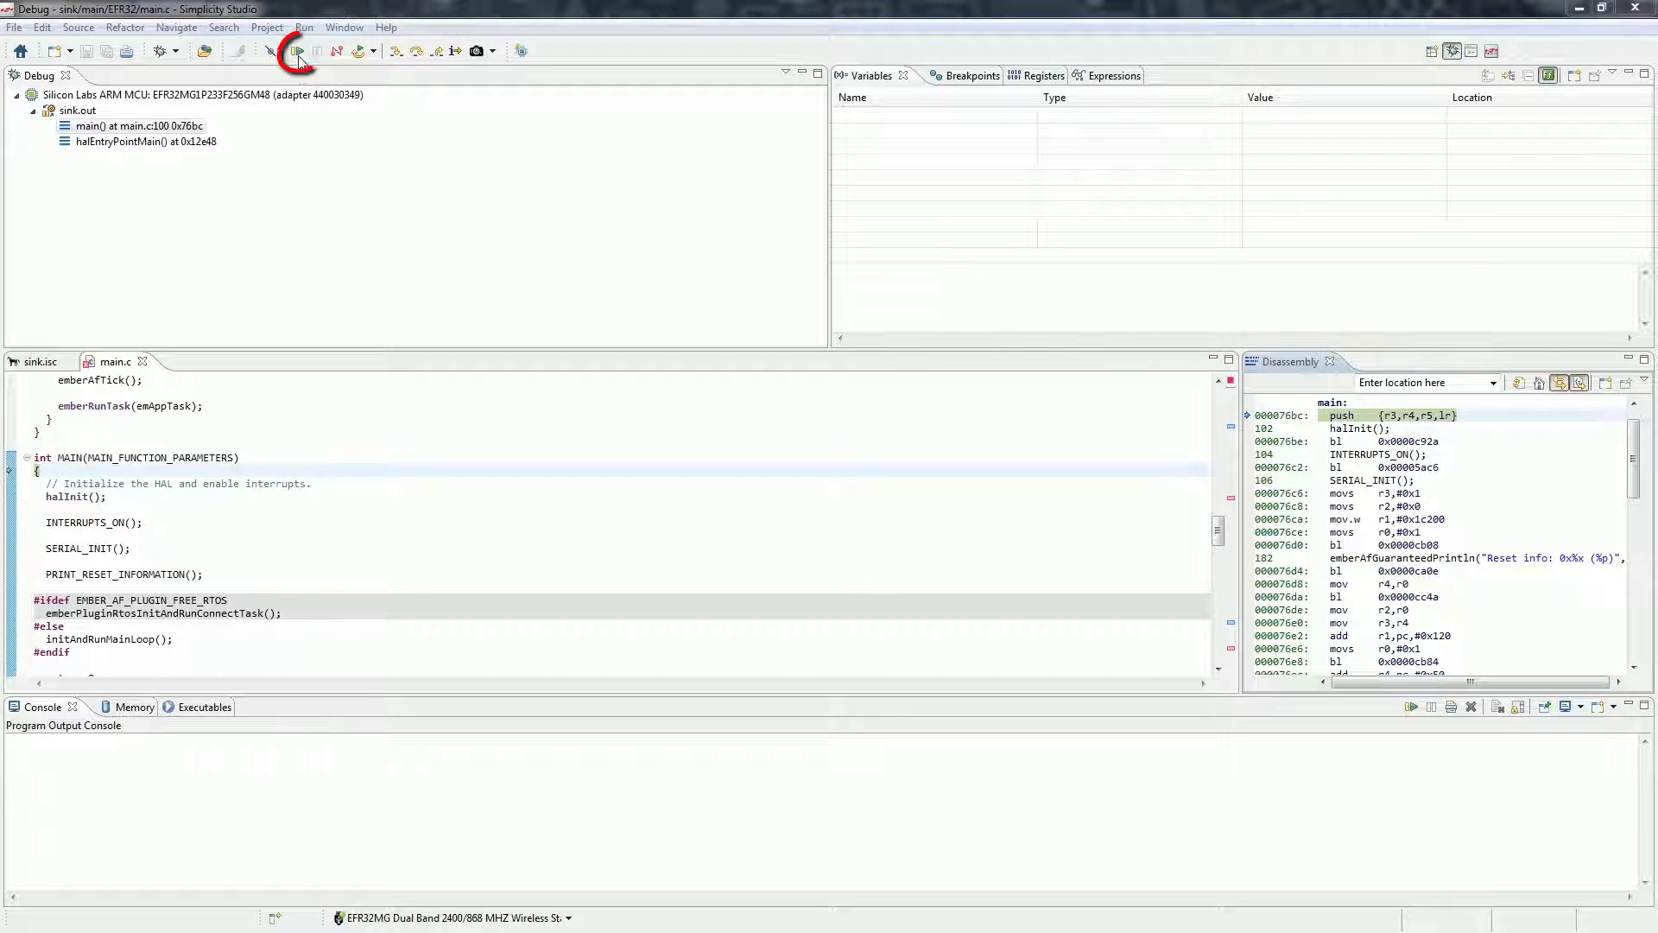
left_click(338, 50)
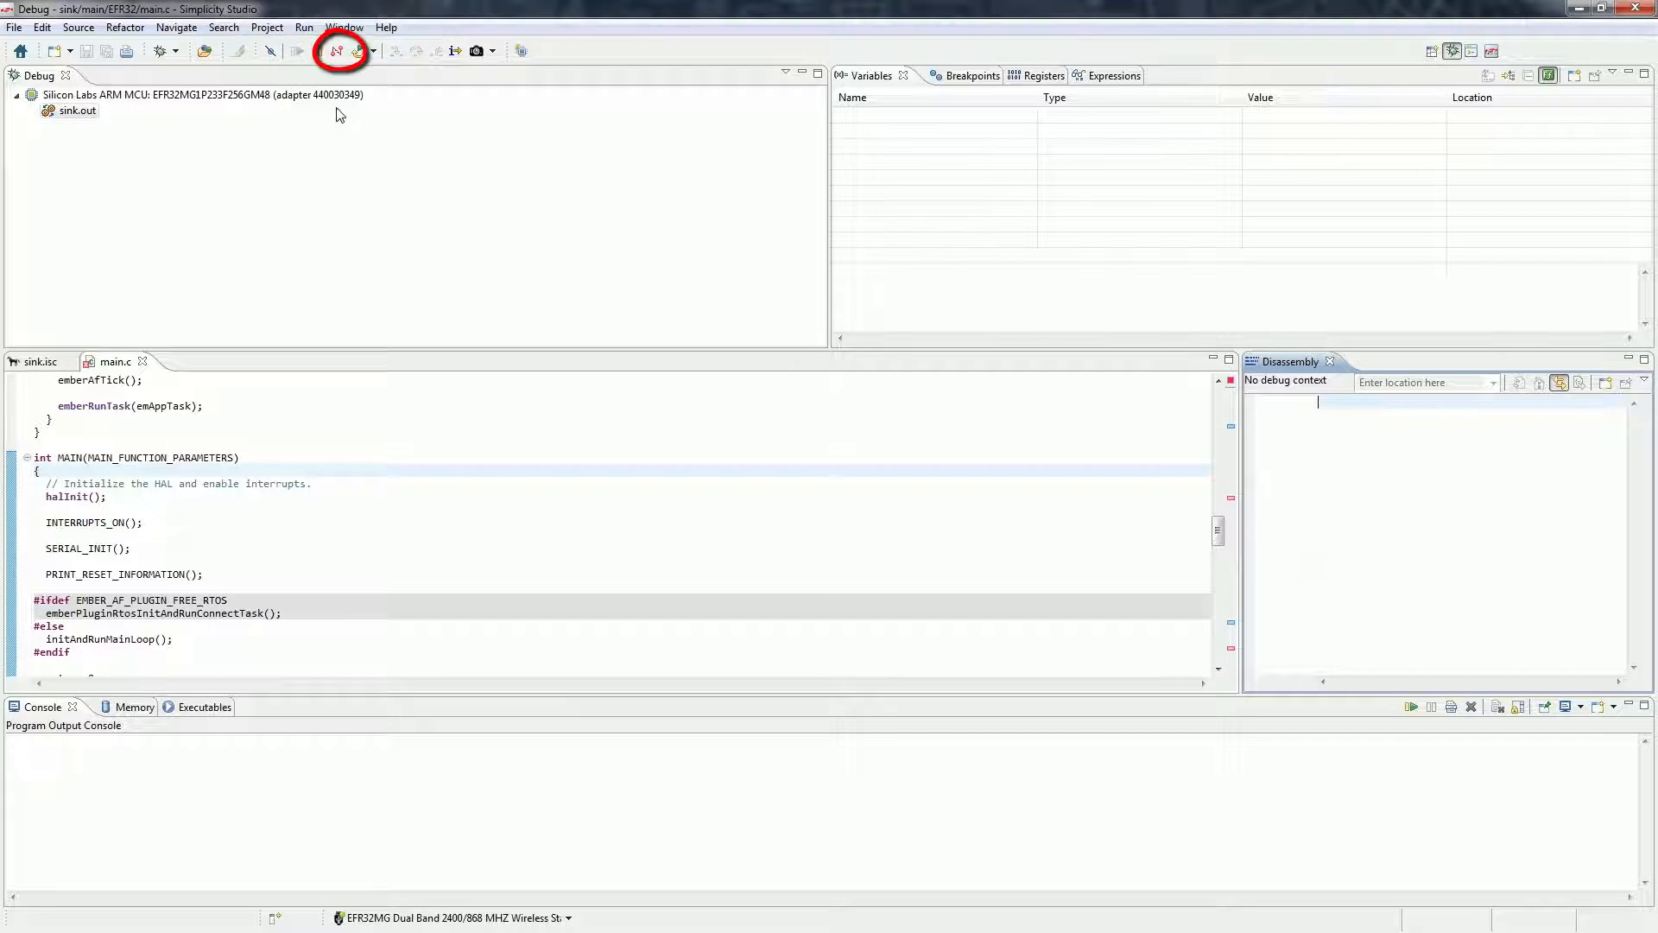
left_click(340, 51)
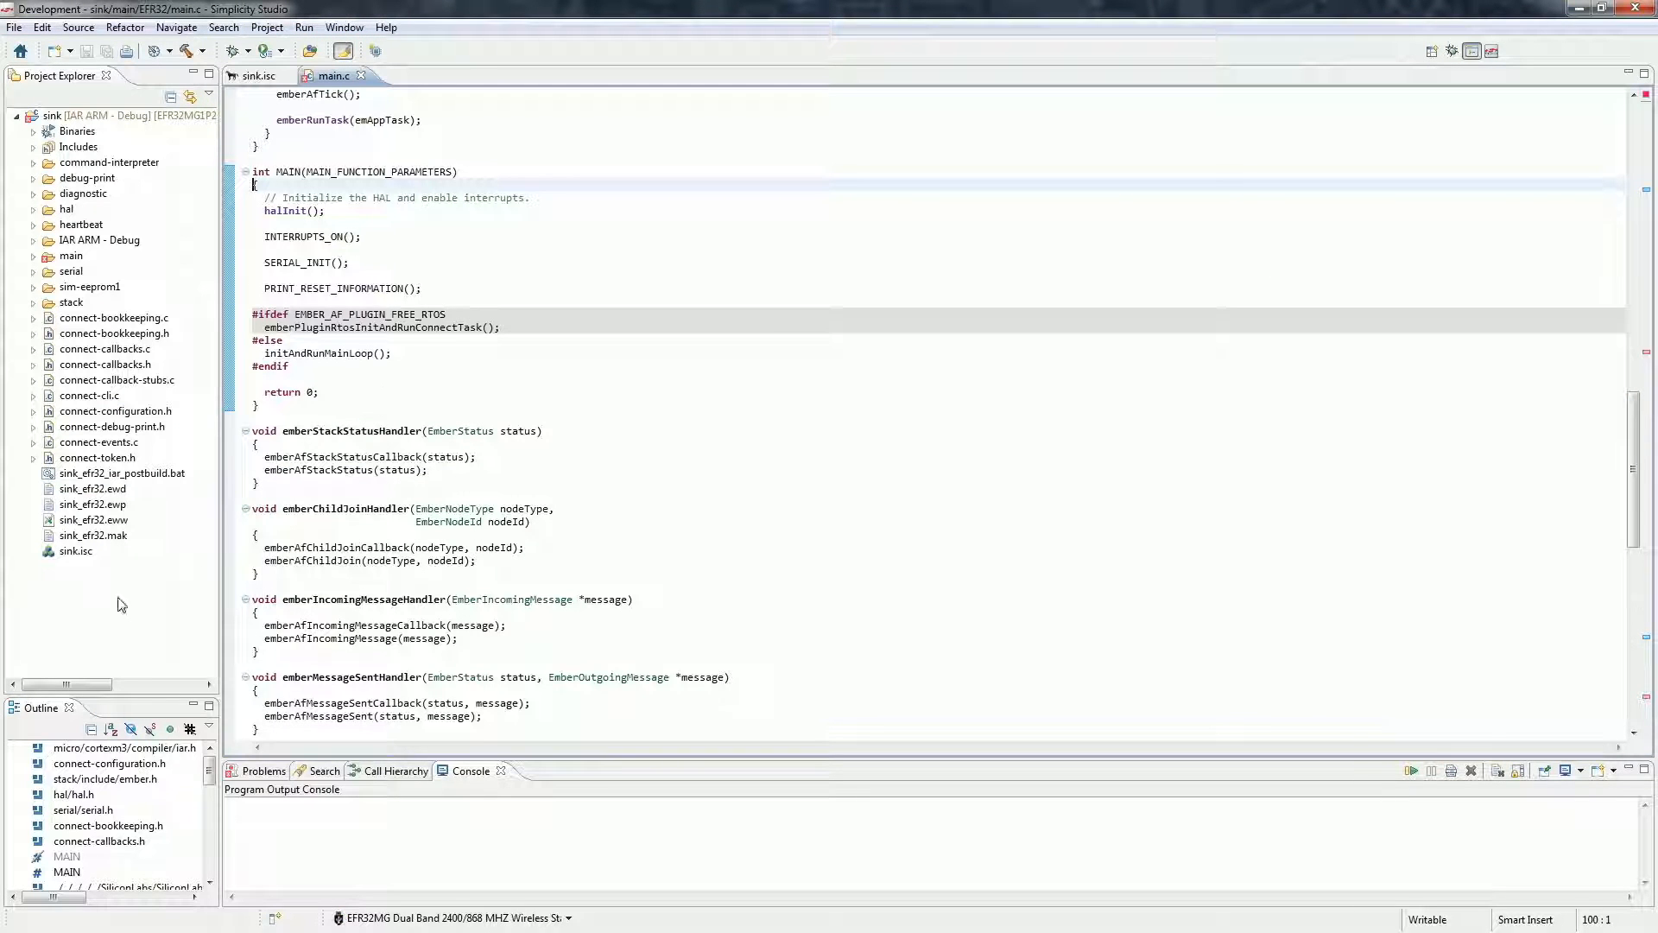
Create a project named 'sensor' from the Connect Sensor Sample Application.
right_click(121, 604)
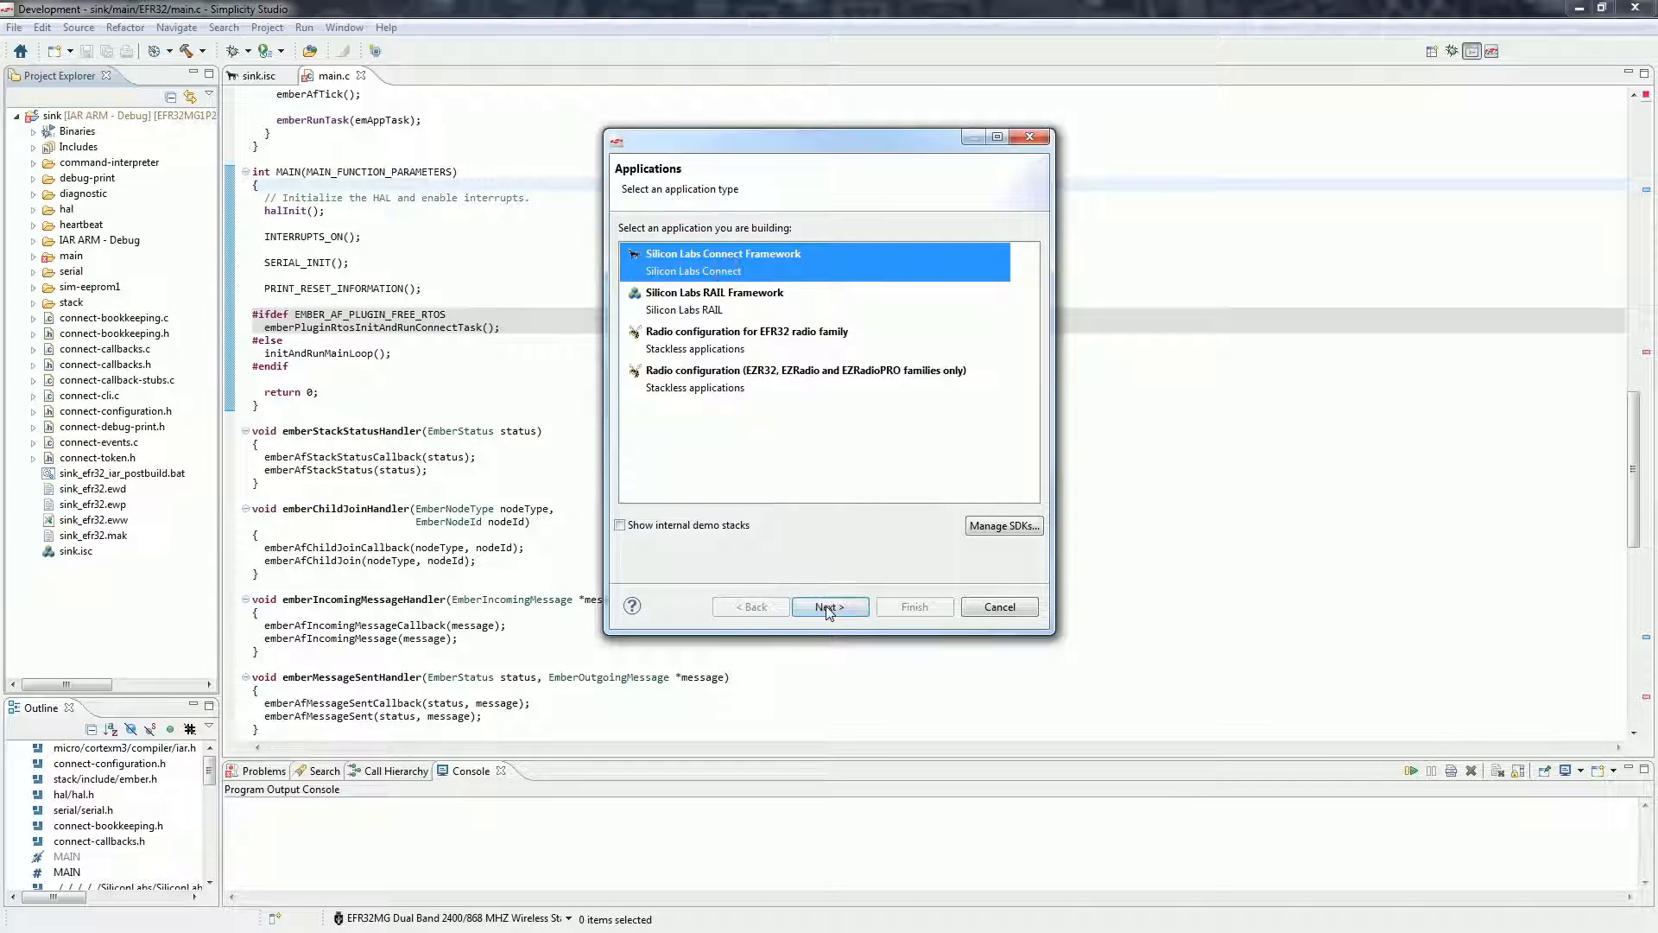
left_click(830, 606)
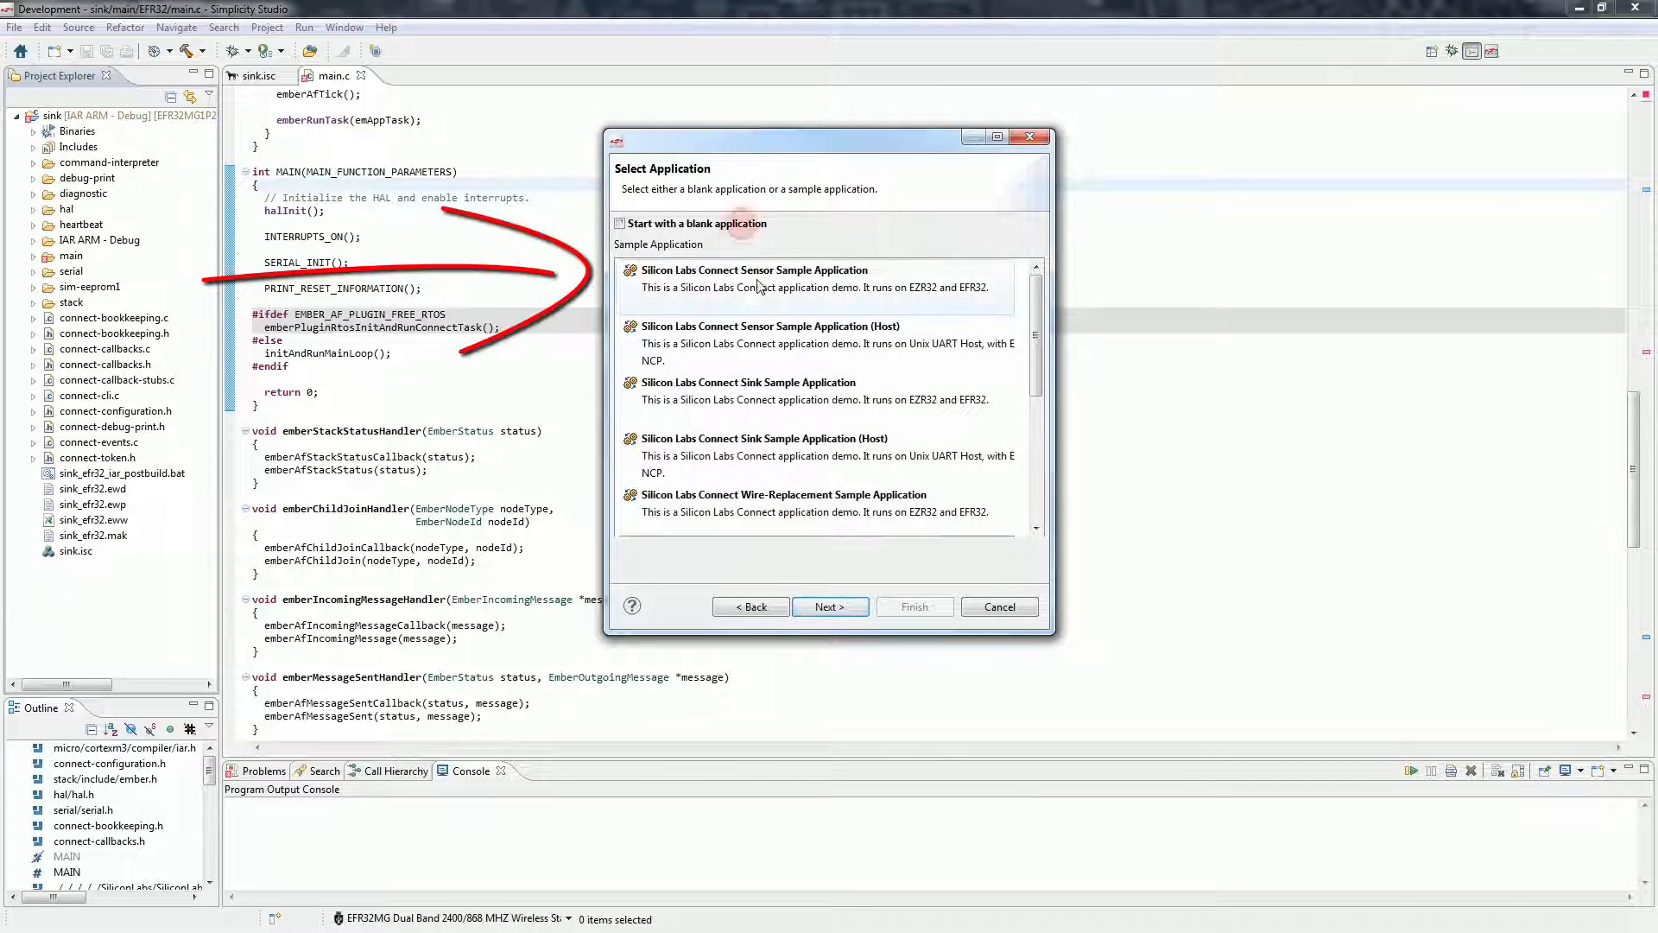
left_click(830, 607)
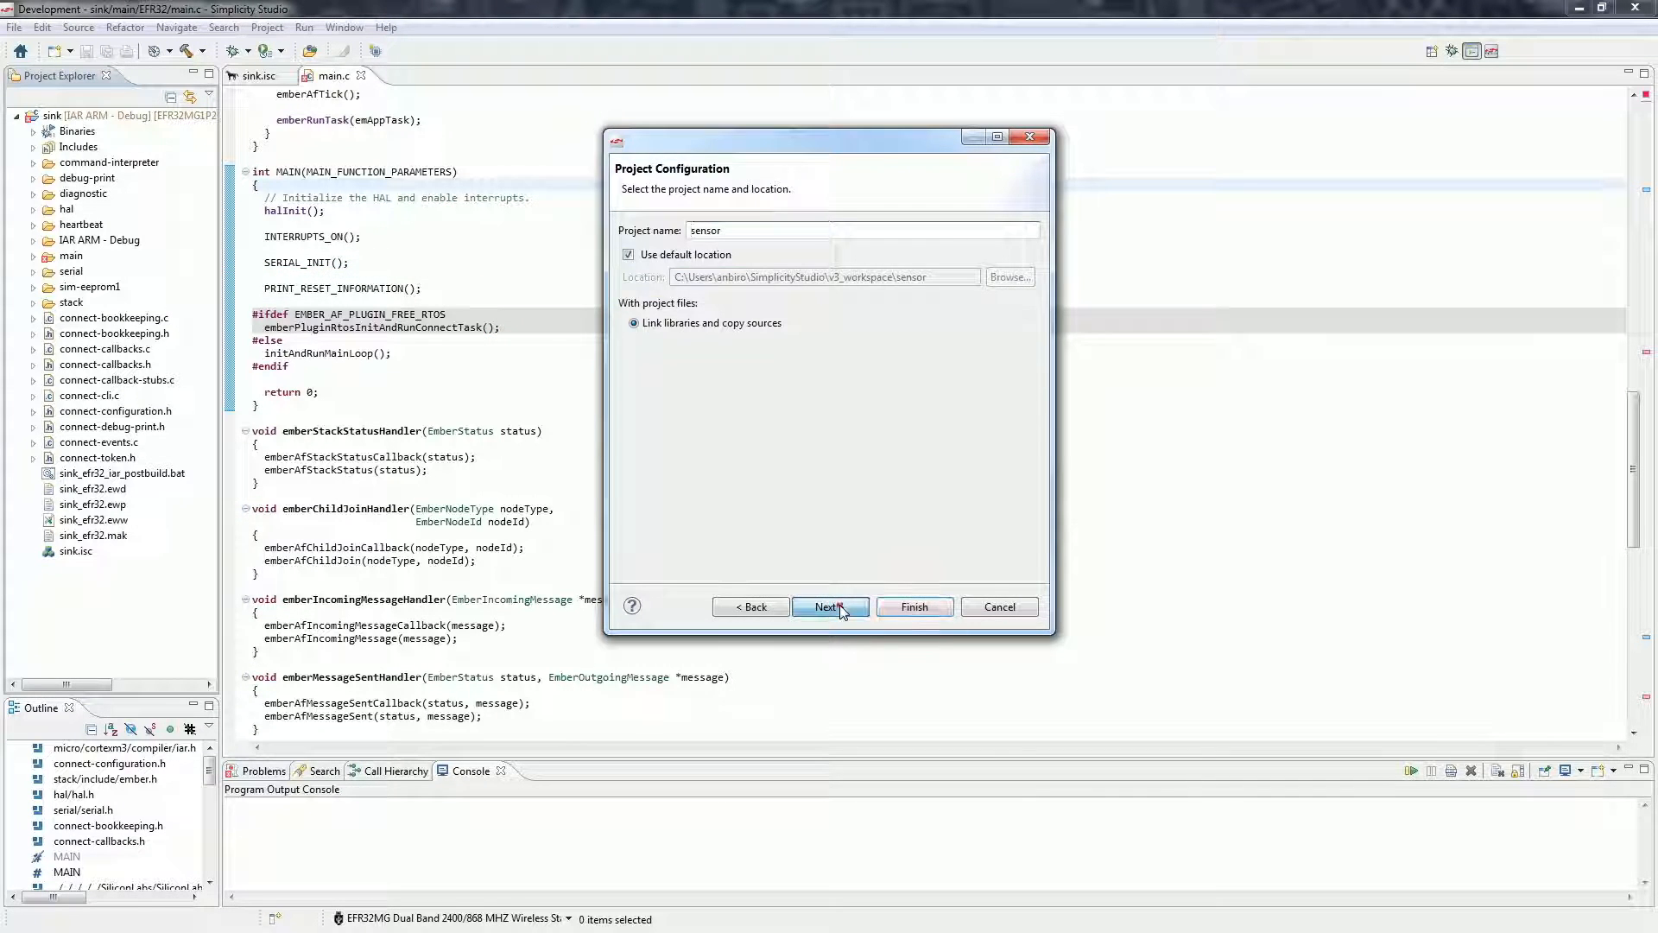
left_click(830, 606)
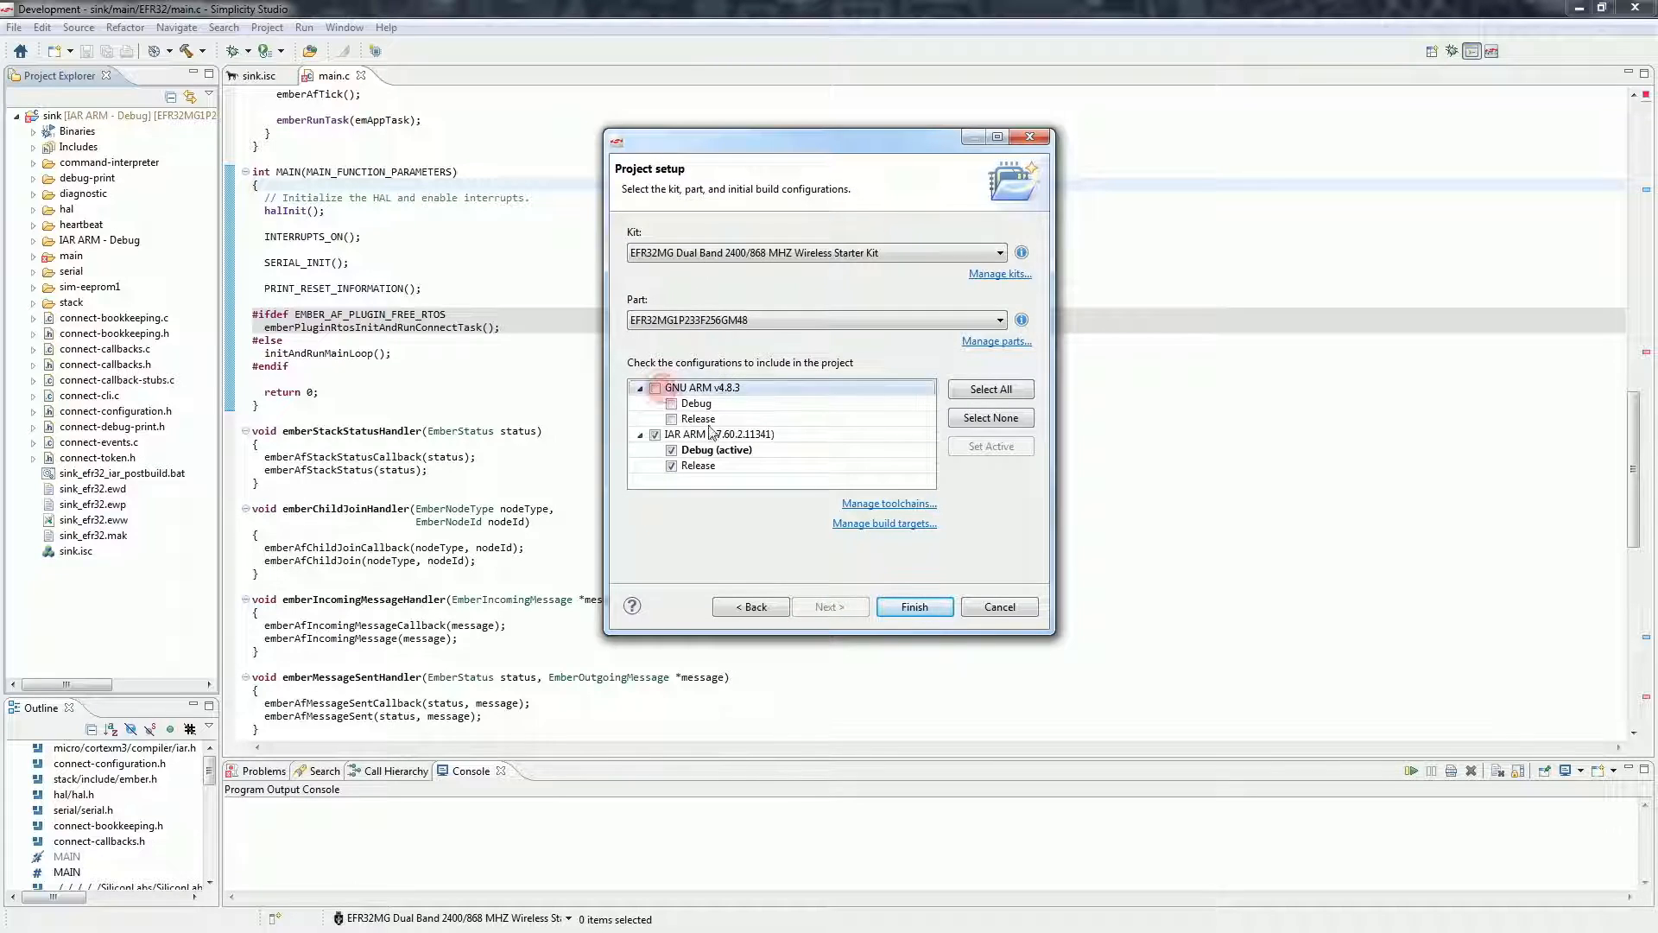
left_click(912, 606)
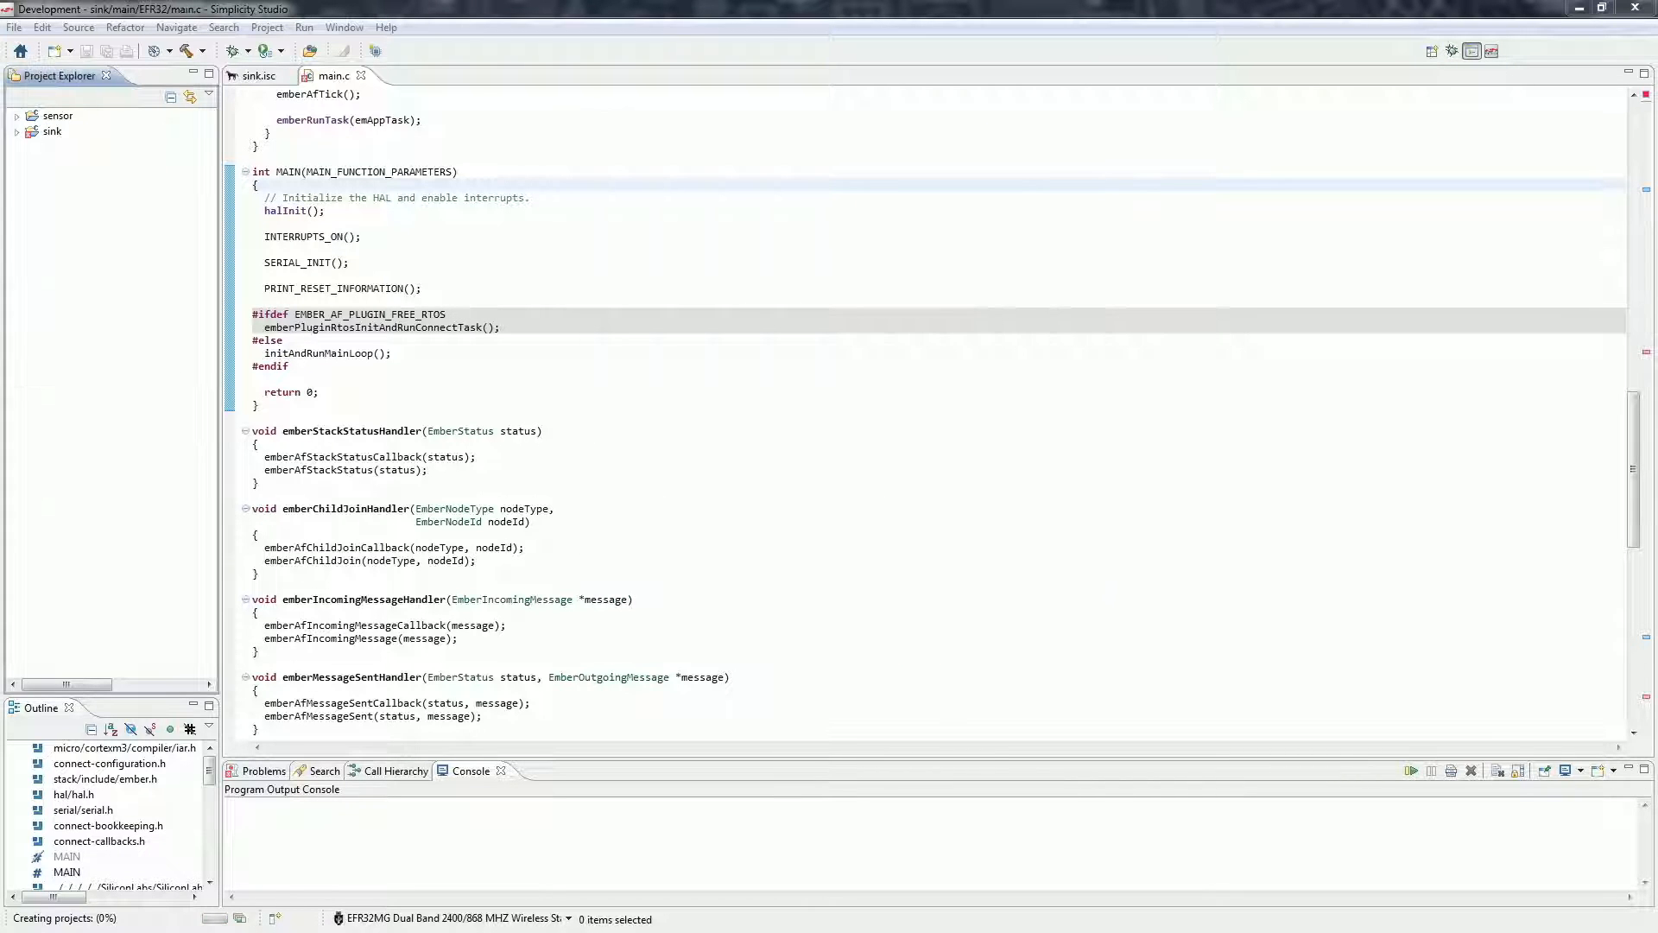
left_click(420, 75)
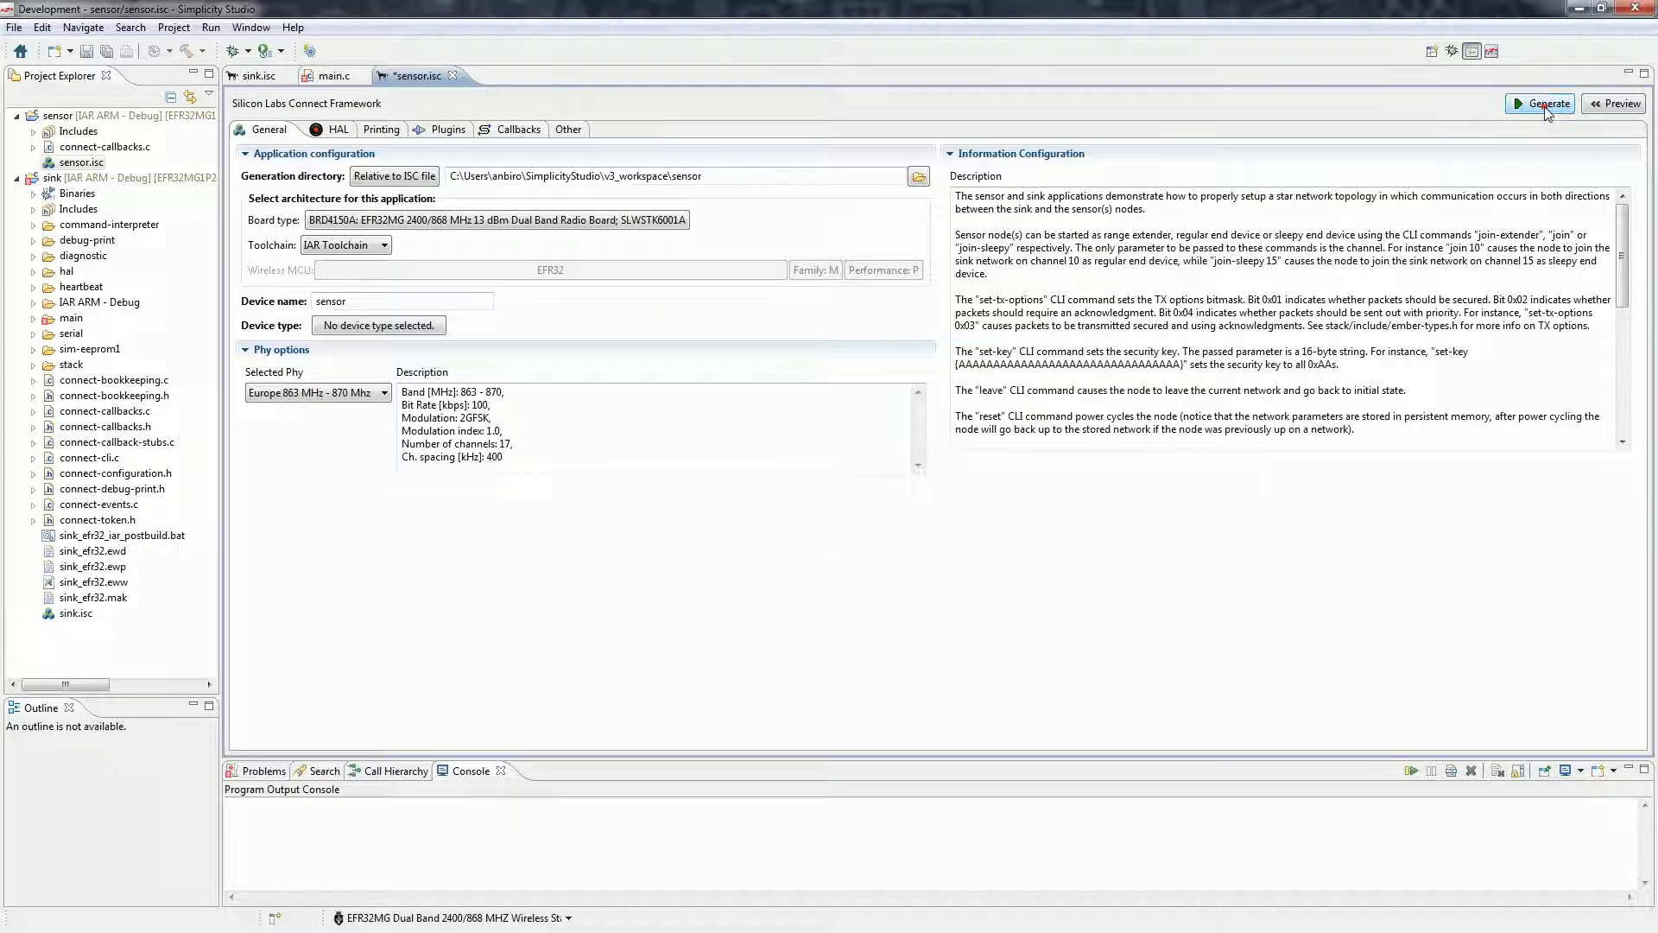
mouse_move(992, 510)
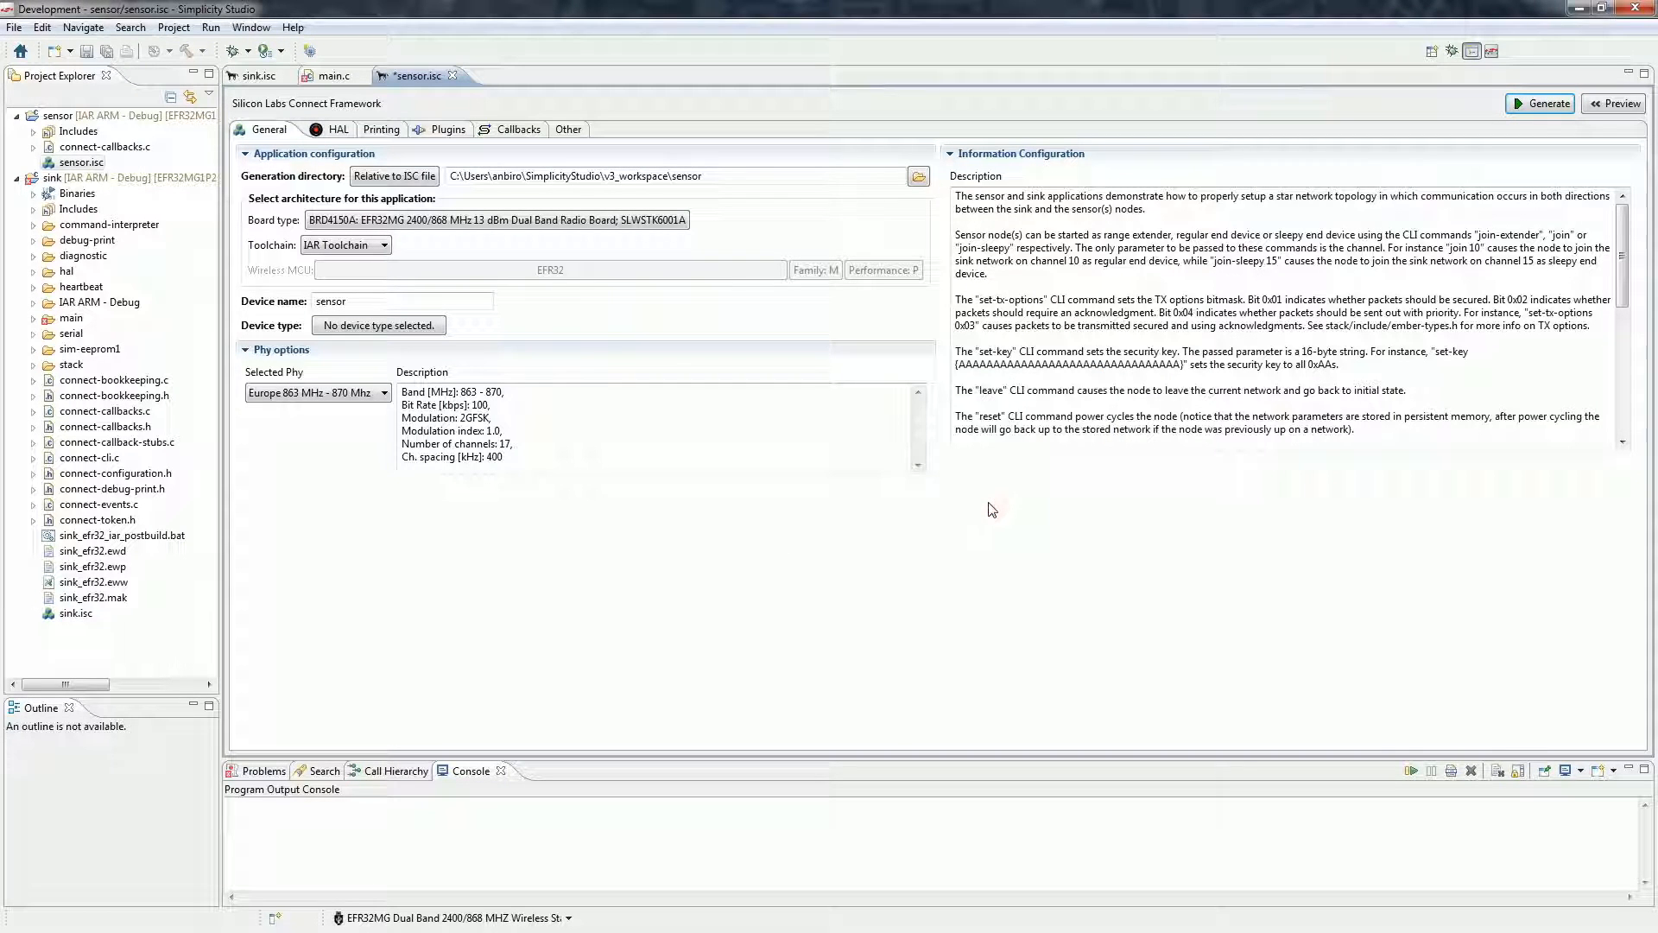
mouse_move(368, 231)
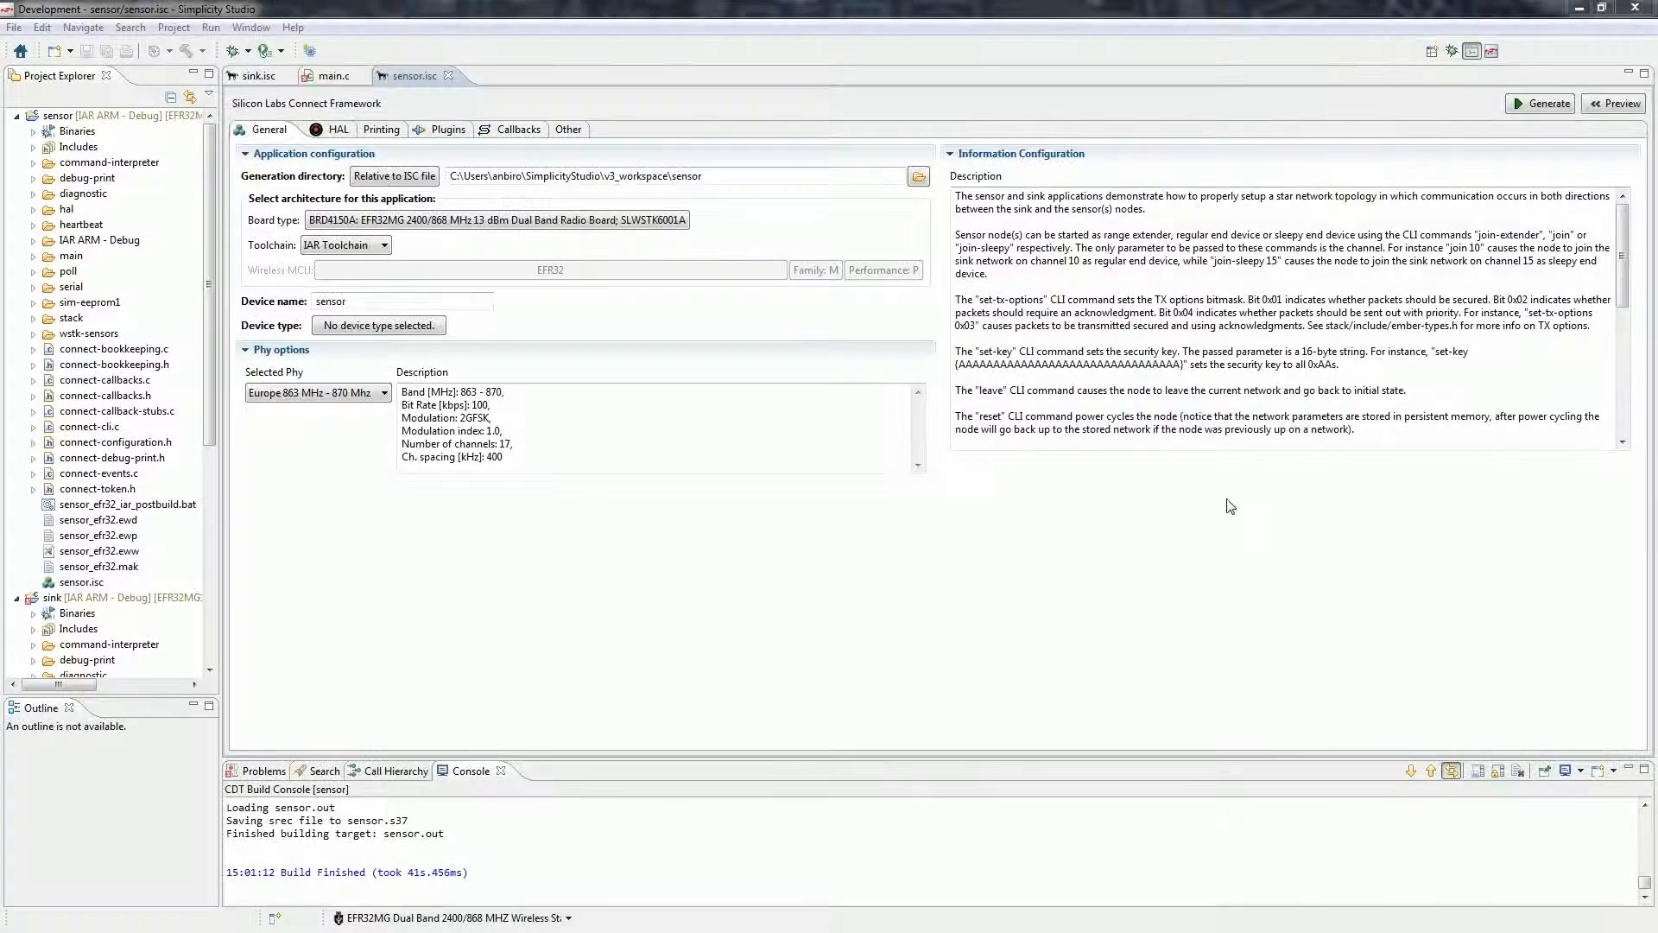
Switch to the Network Analyzer perspective via the perspective list.
left_click(1473, 51)
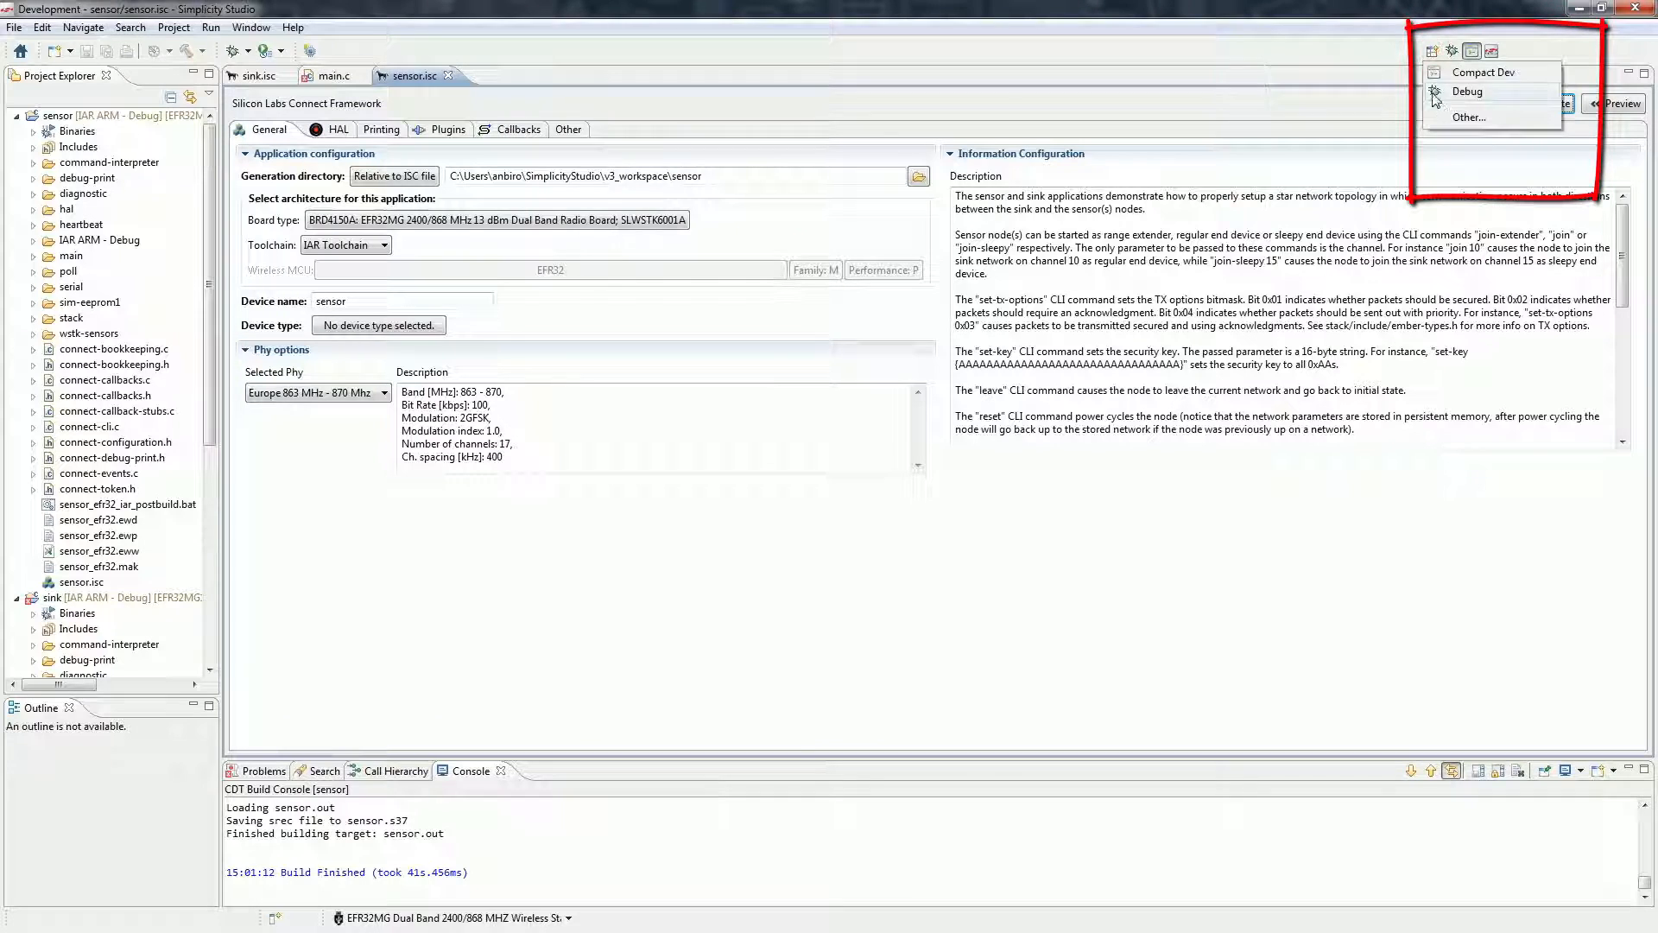
left_click(1469, 117)
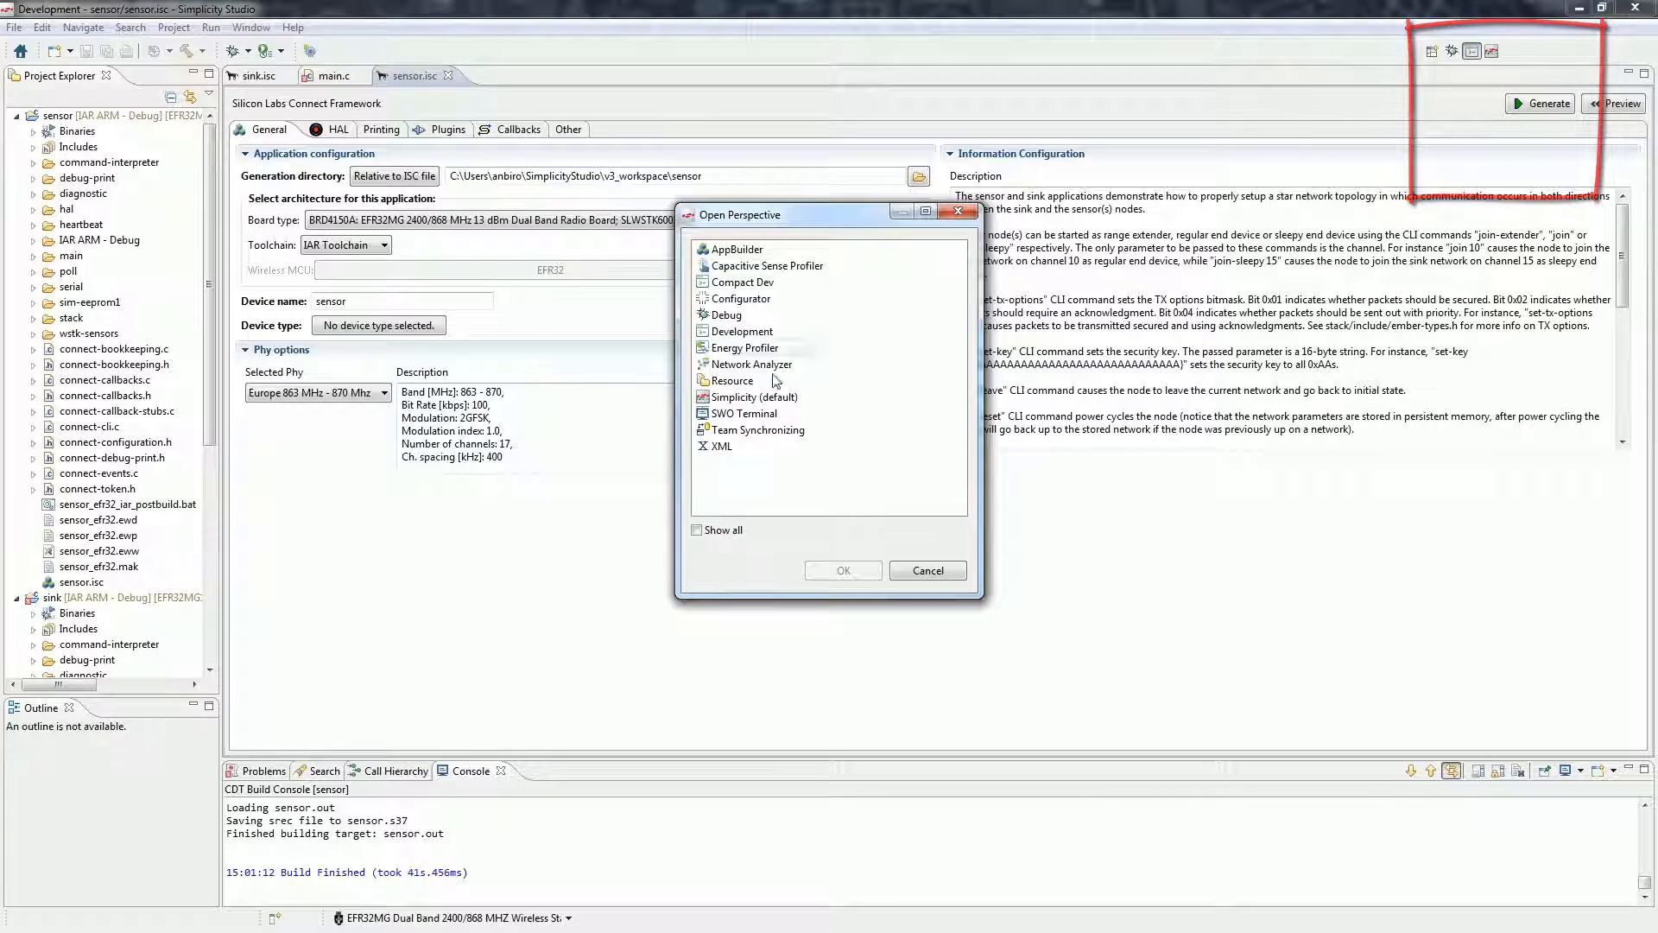
left_click(842, 570)
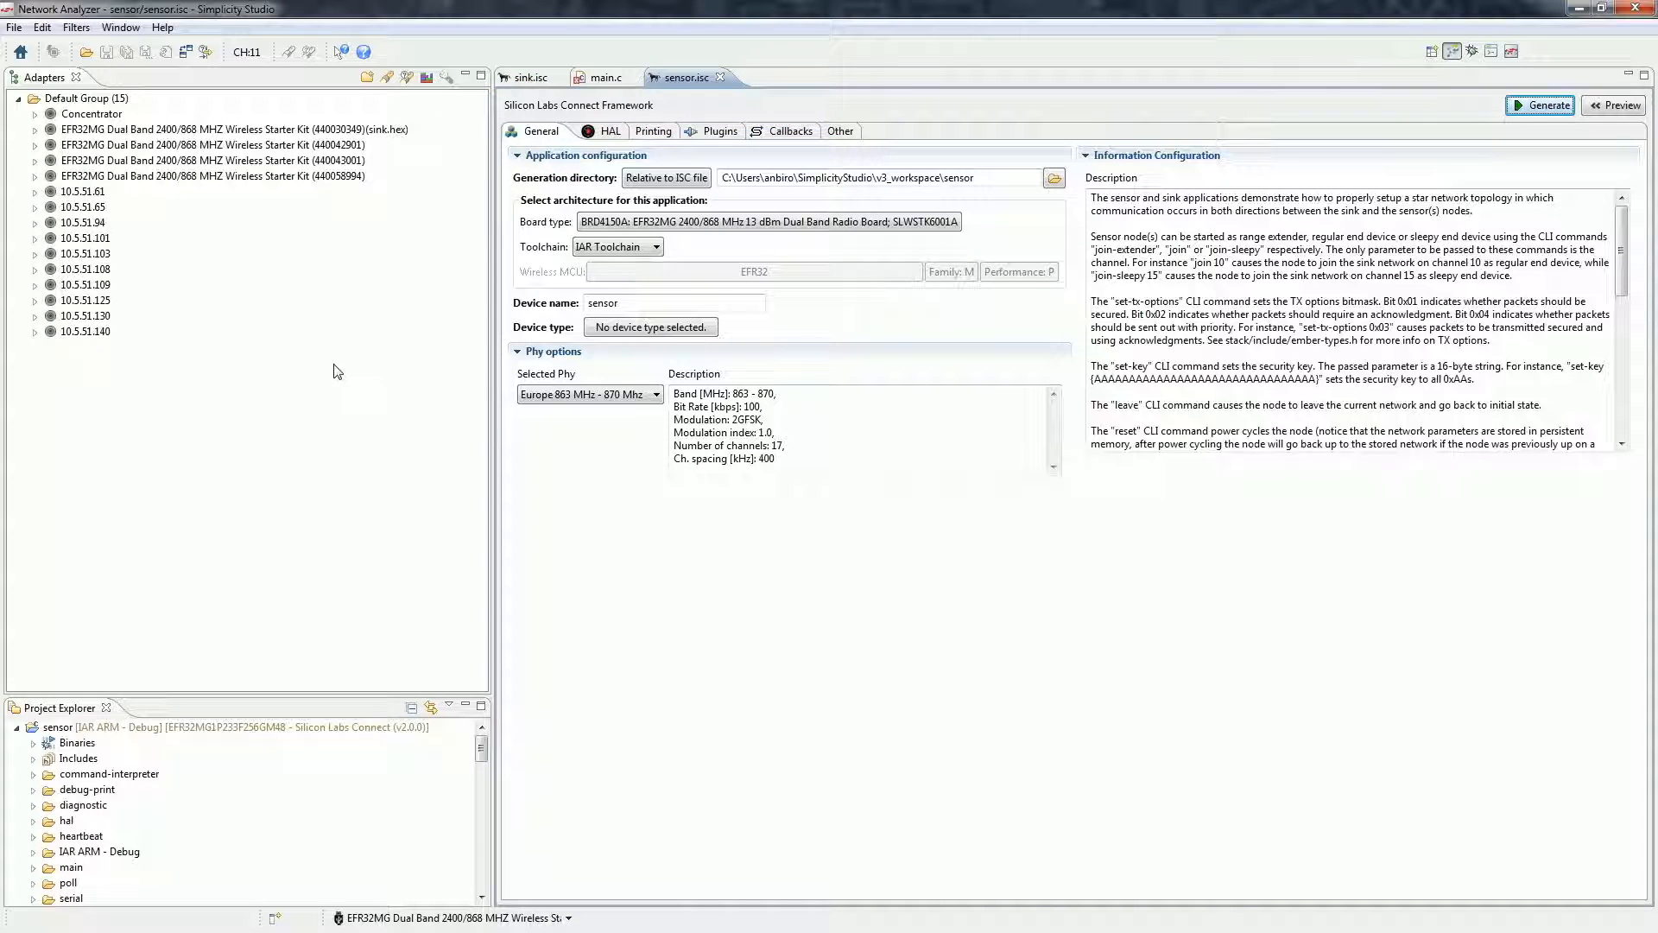
Flash sensor.hex onto the three remaining EFR32MG starter kits.
left_click(211, 175)
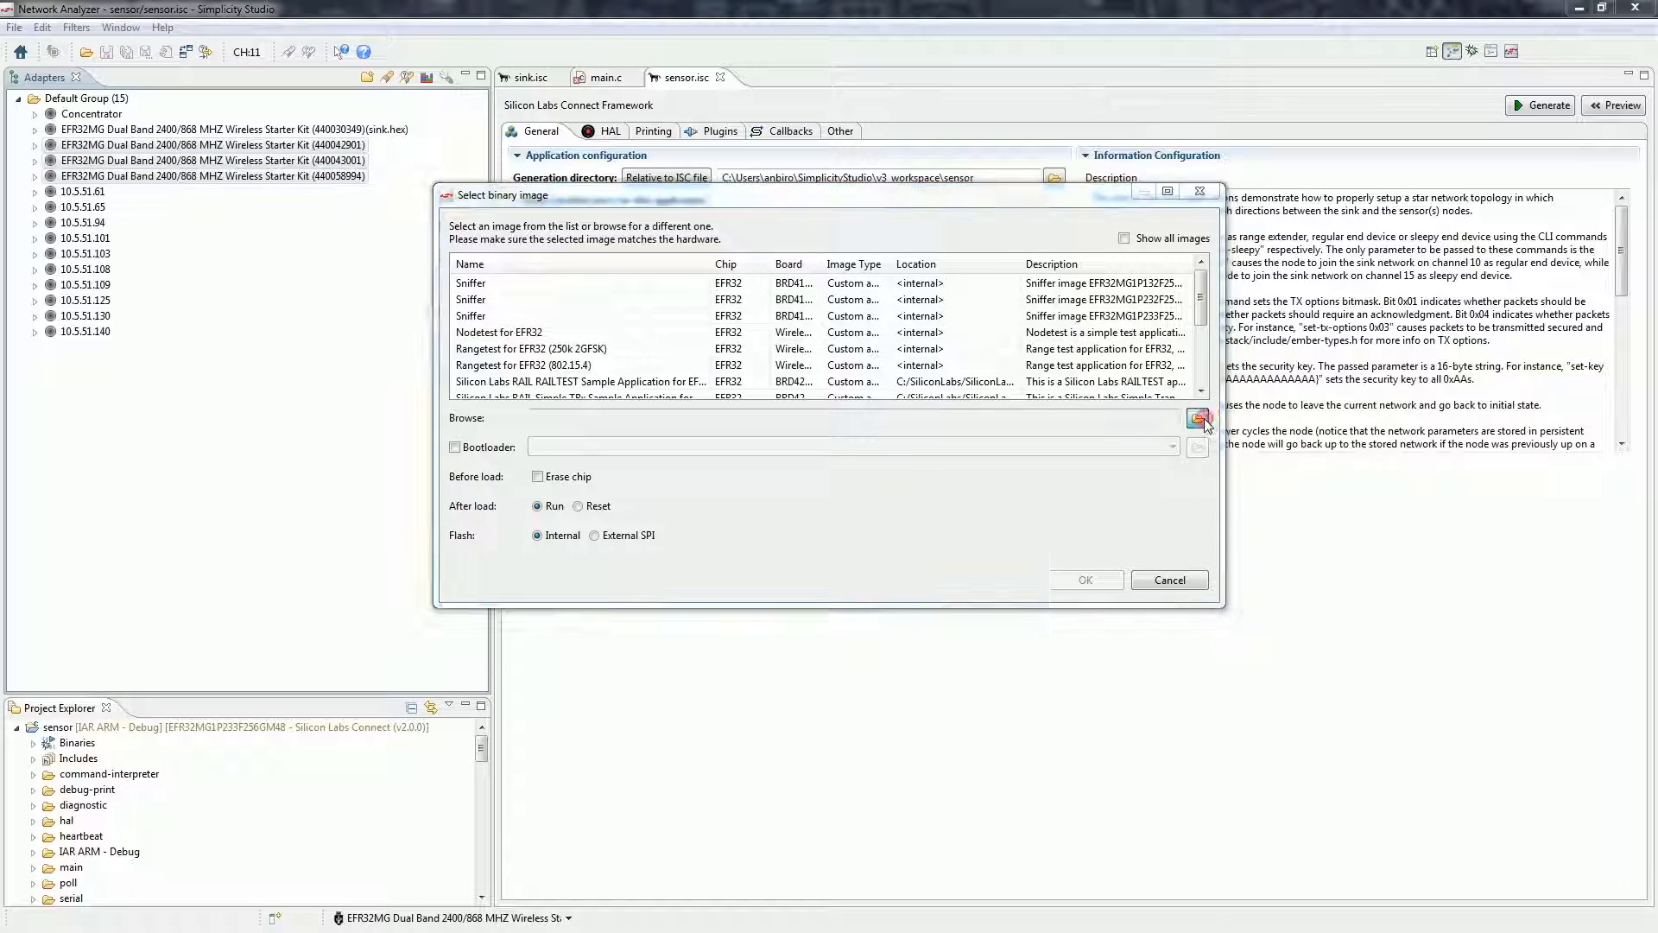
left_click(1200, 418)
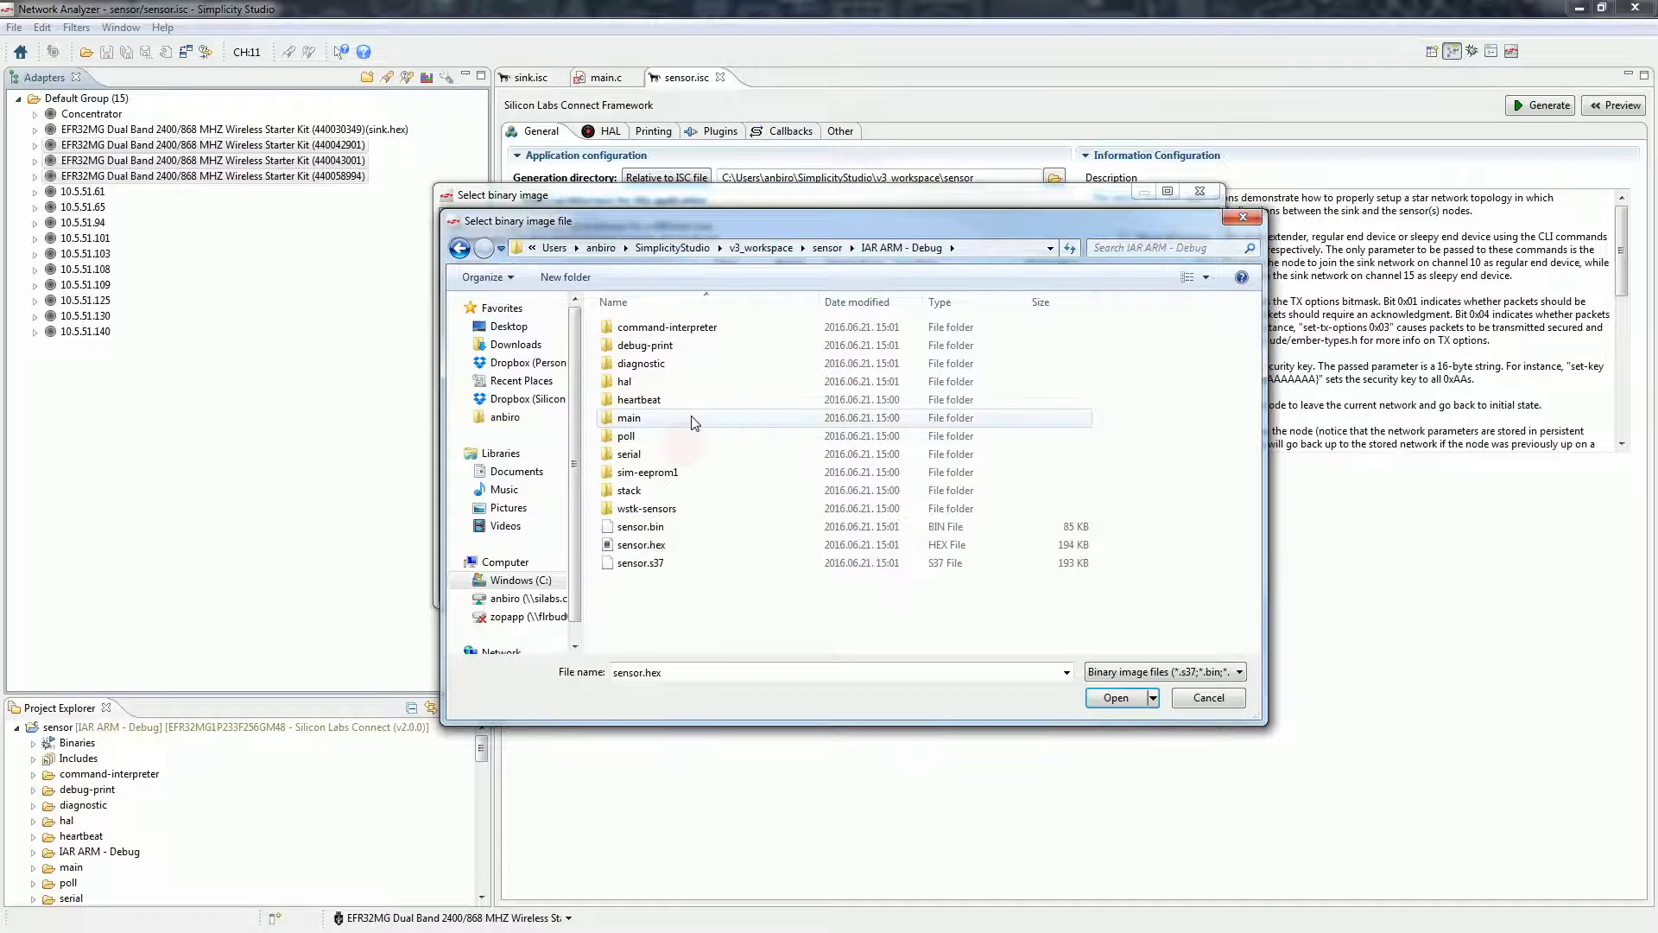
left_click(1113, 697)
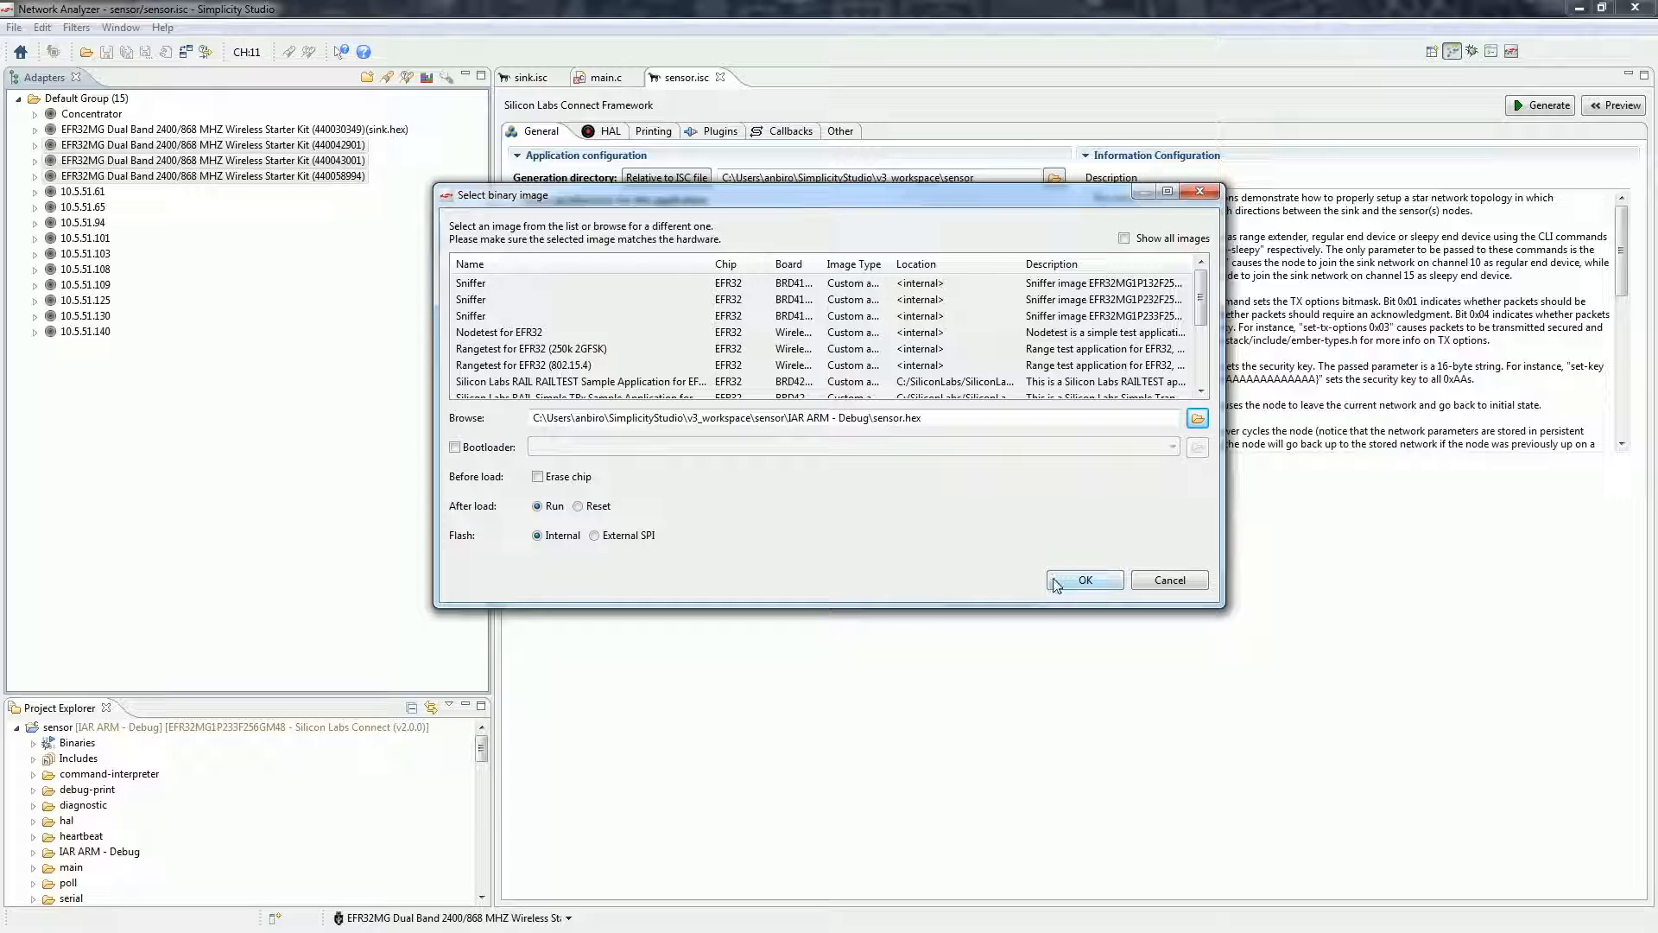
left_click(1084, 580)
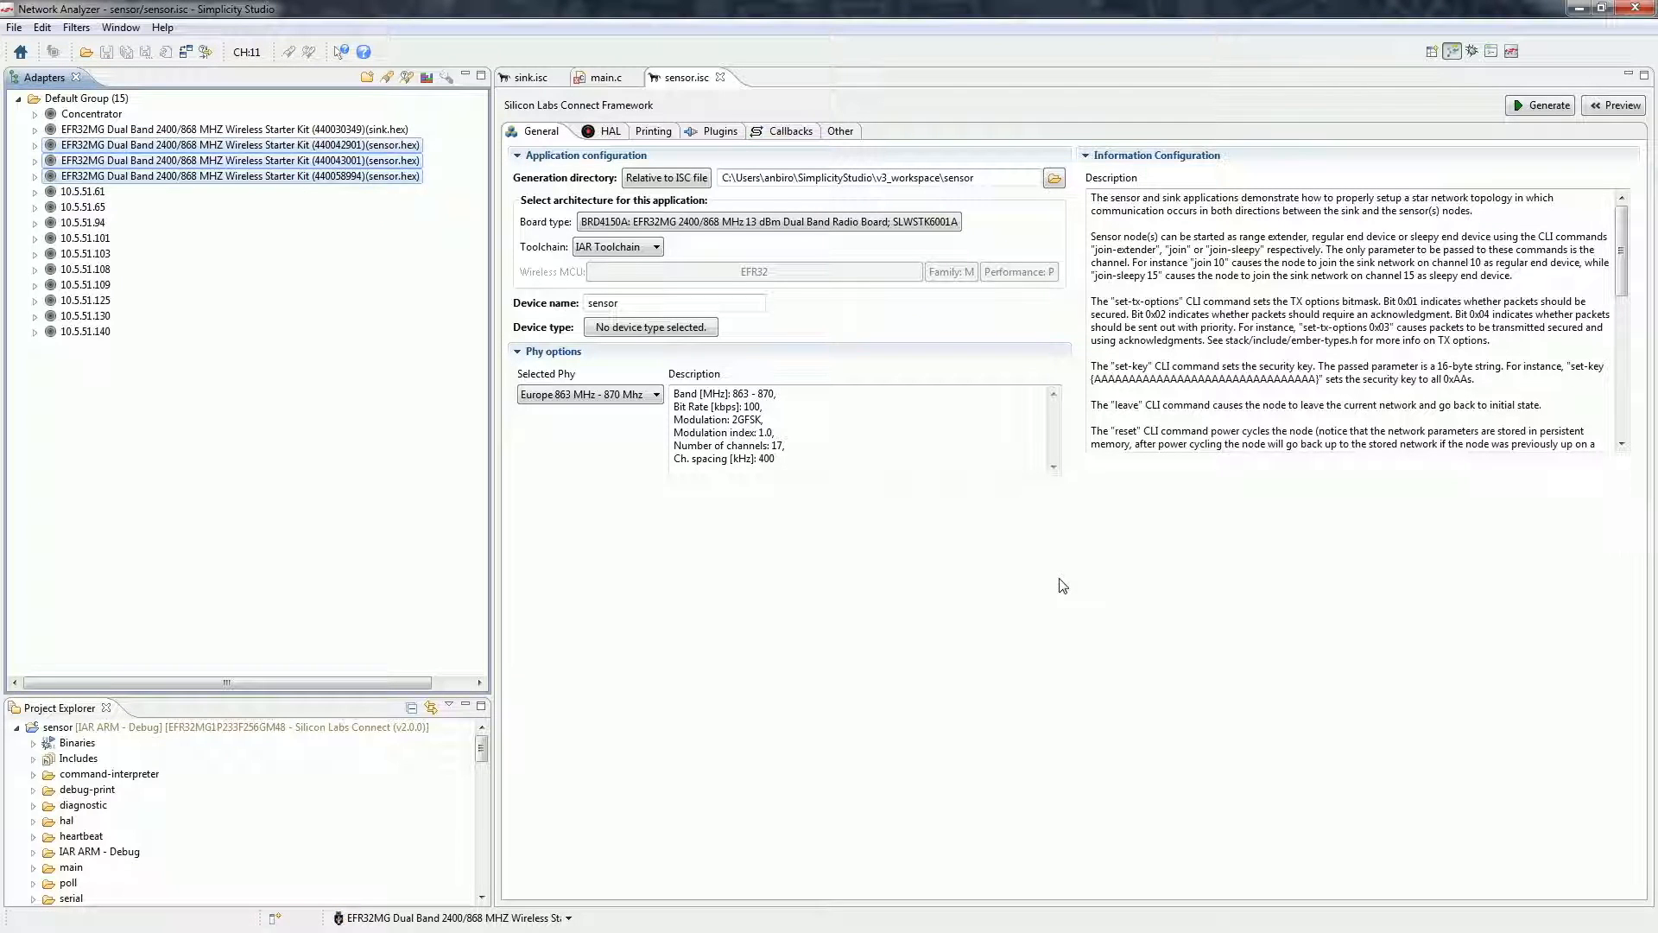
mouse_move(533, 583)
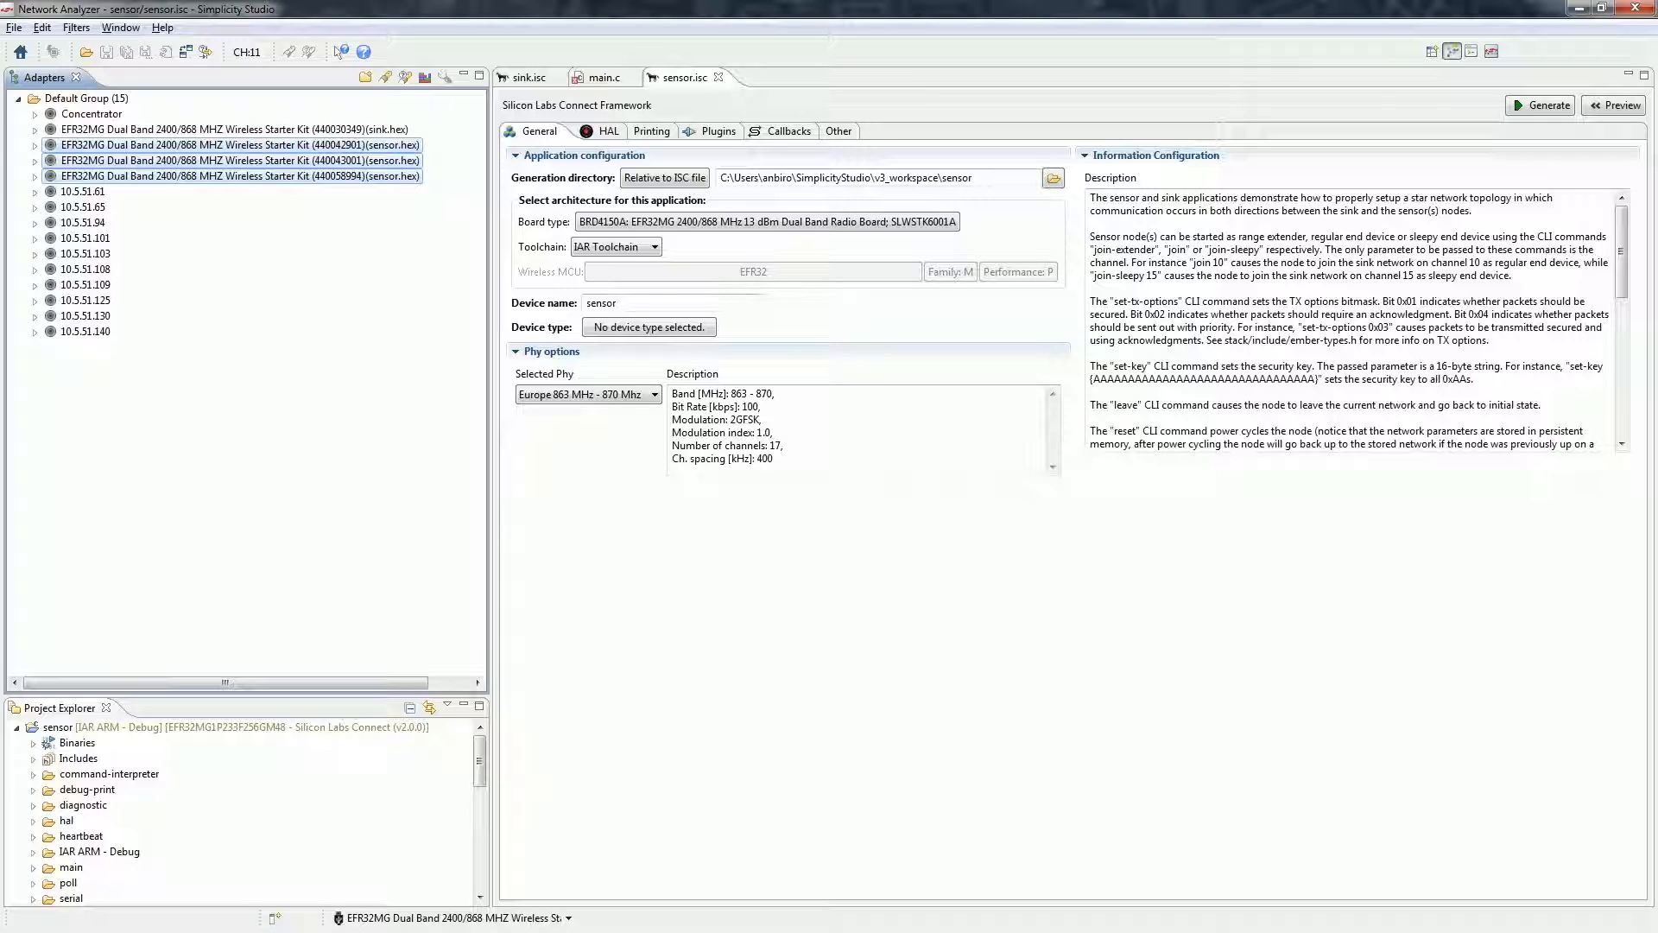
Launch serial consoles for the four kits and bring the sink console into focus.
left_click(232, 129)
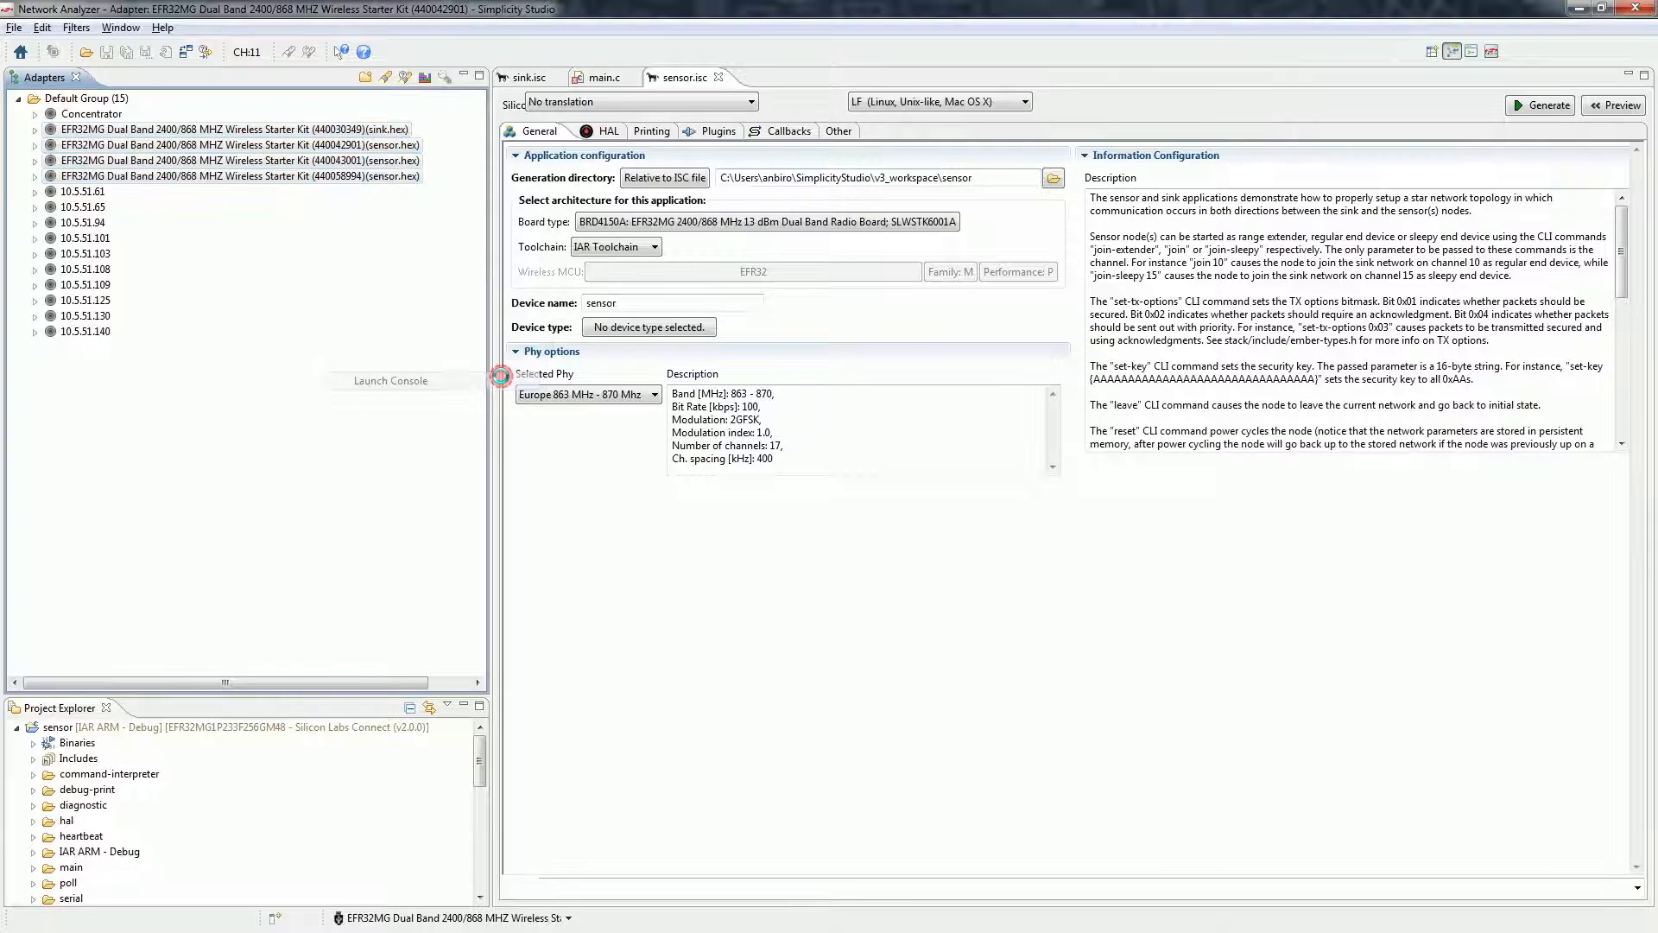
left_click(389, 380)
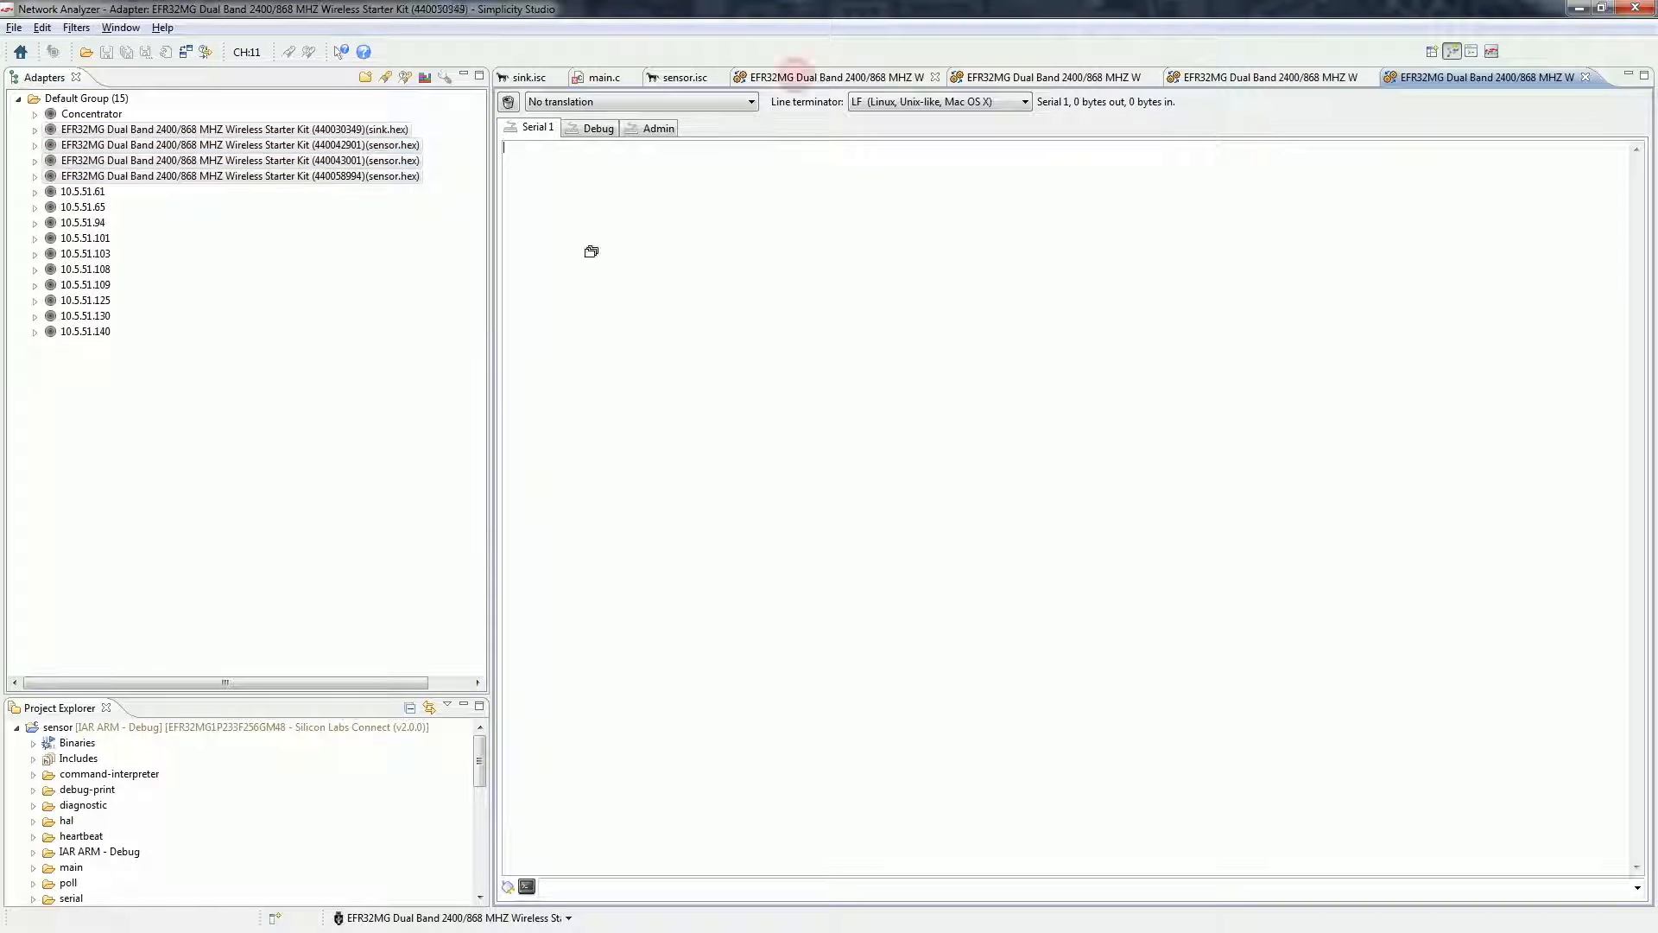
left_click(1459, 76)
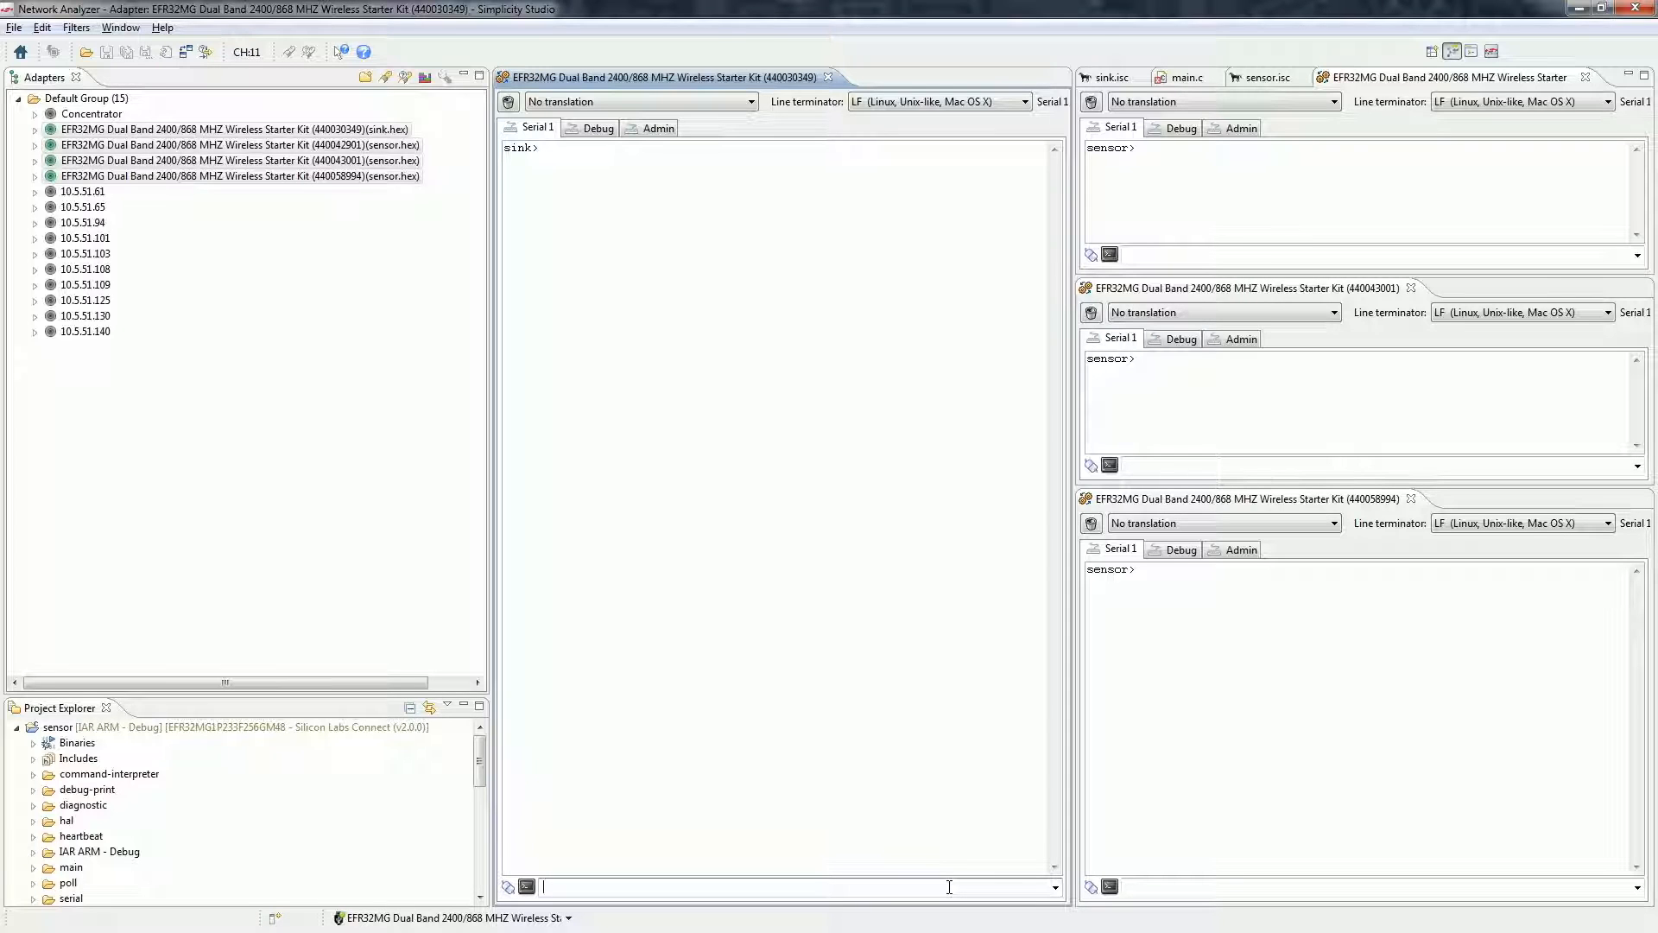
Run help, form and pjoin 1 in the sink console until the network is up.
type("he")
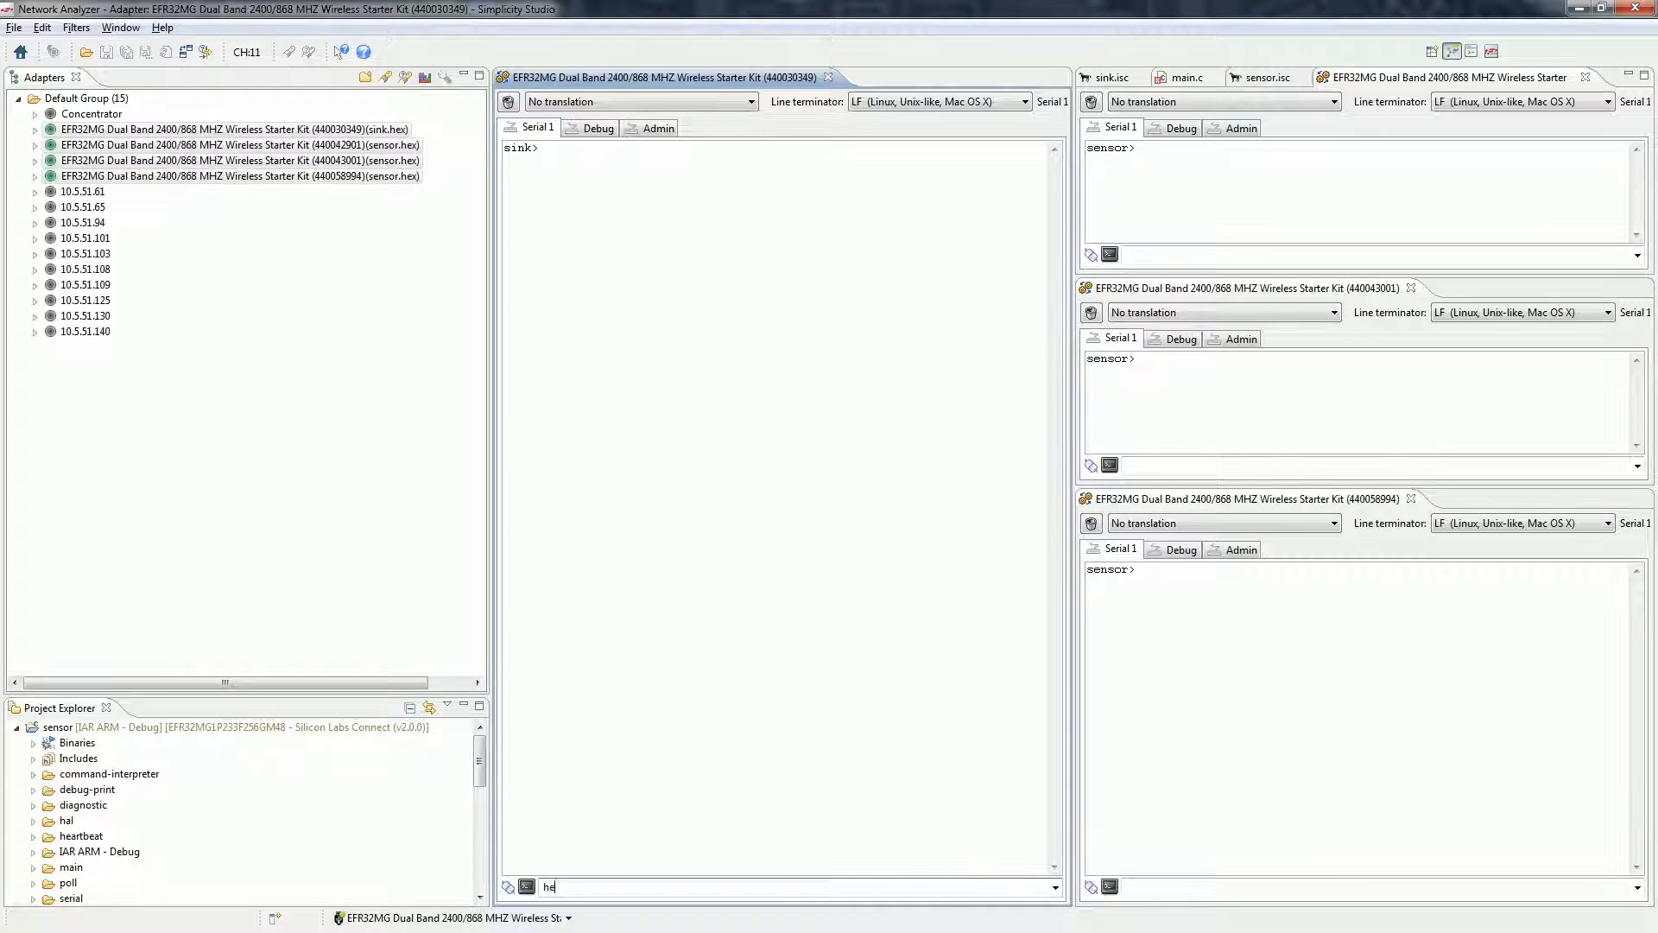
key("Return")
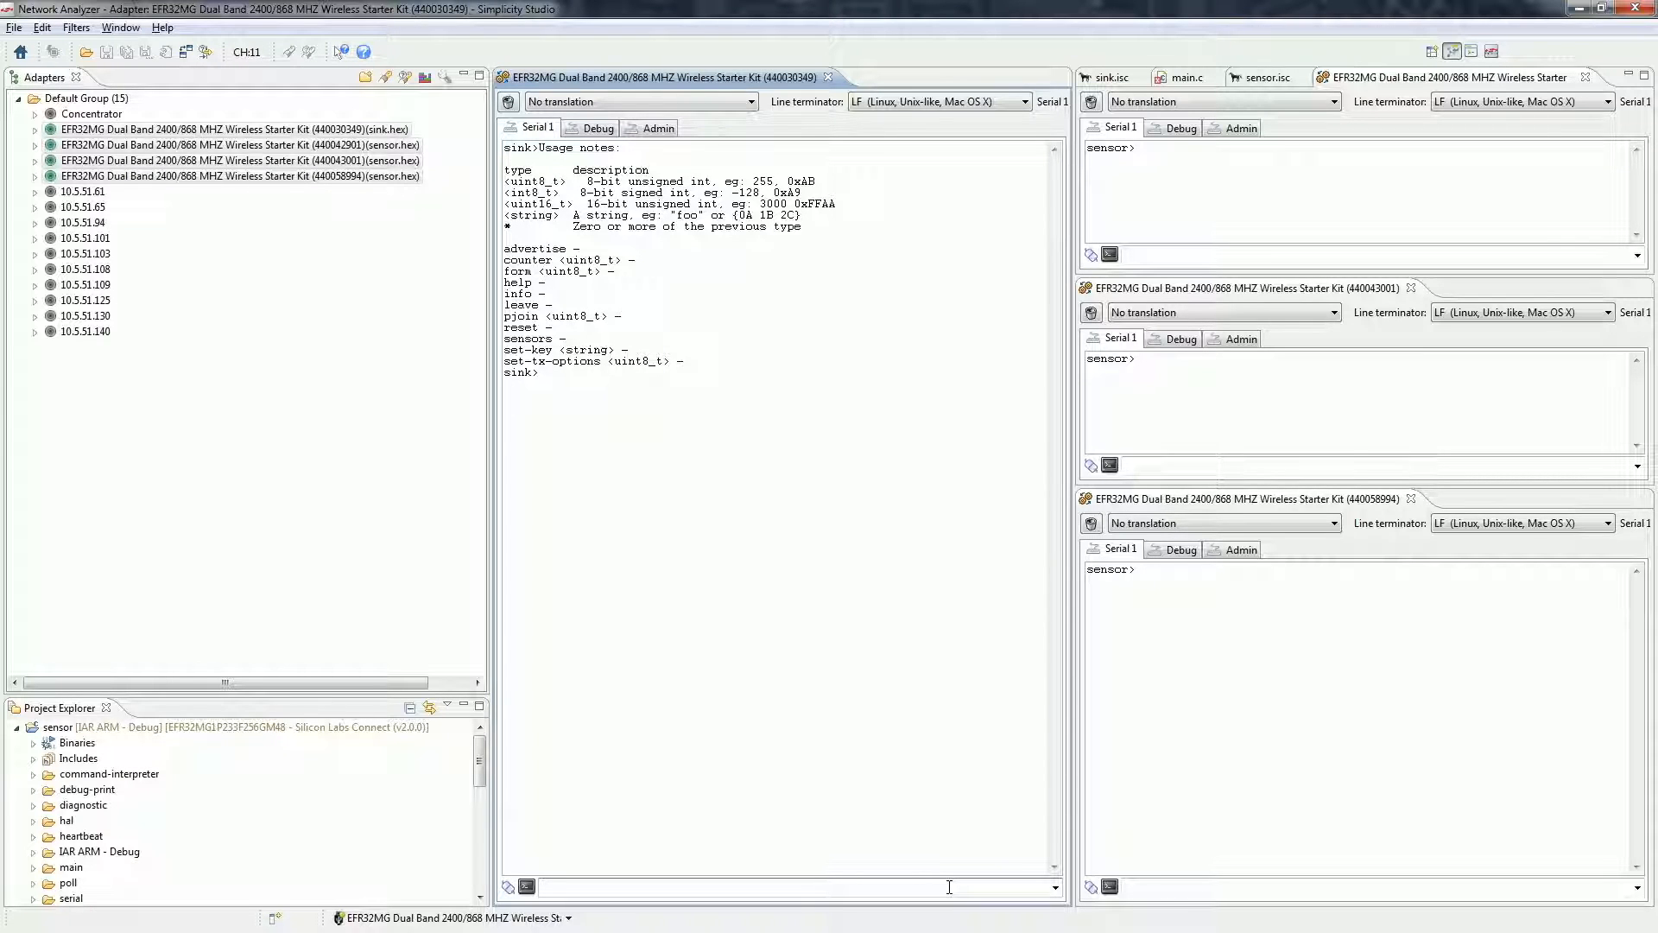
type("form")
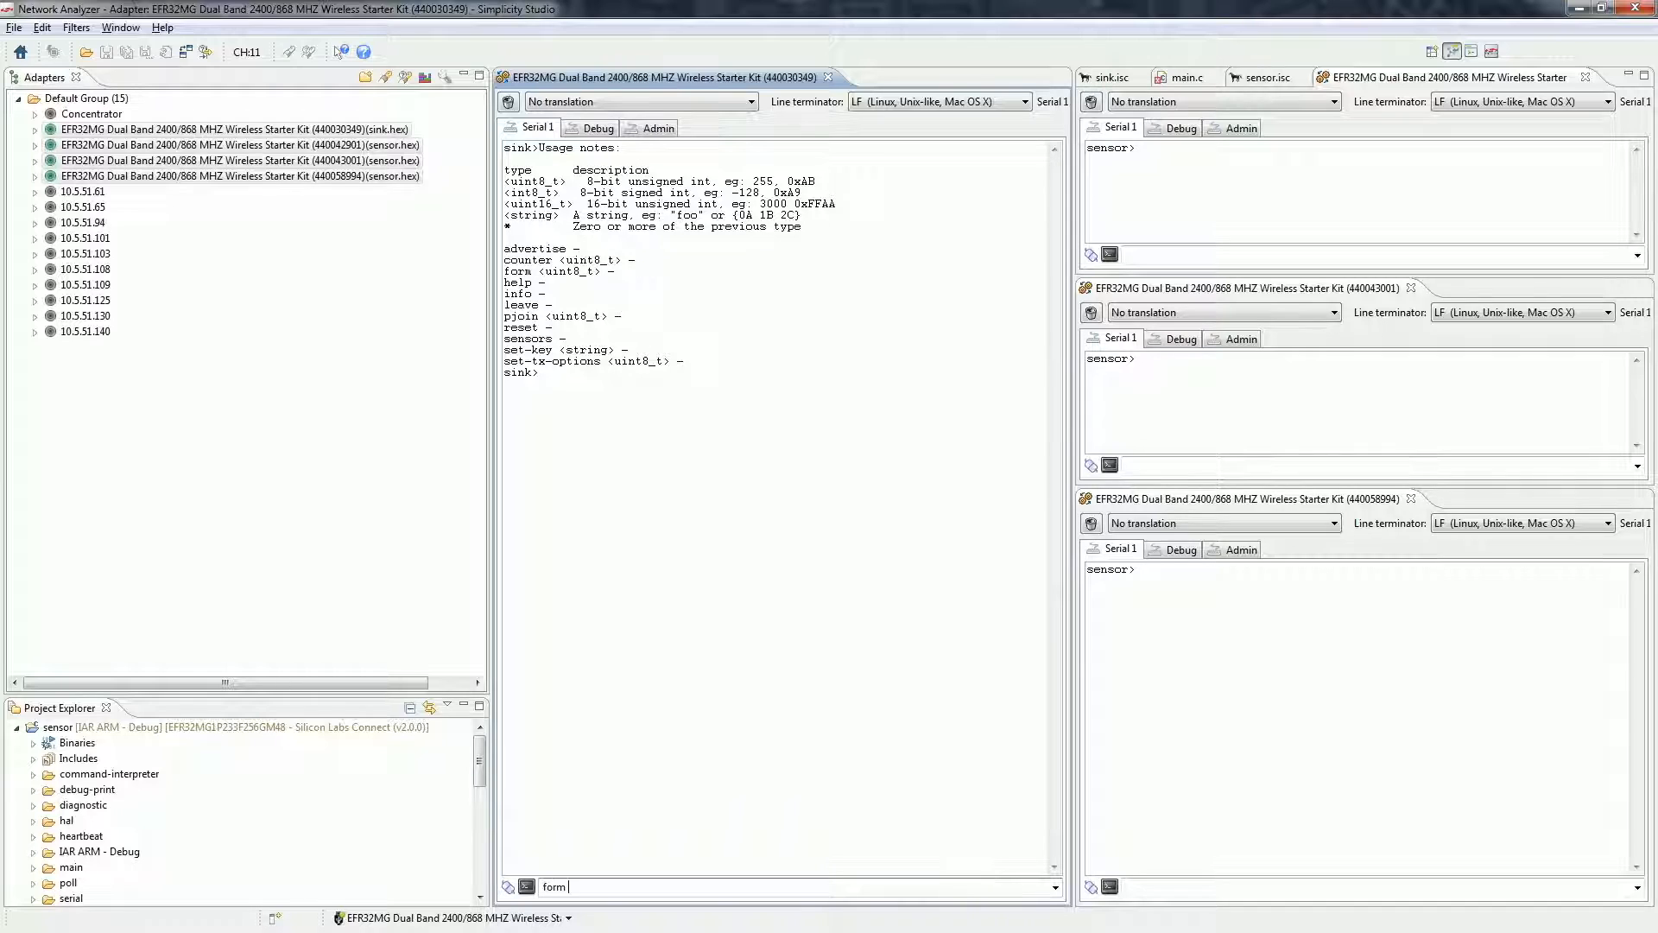
key("Return")
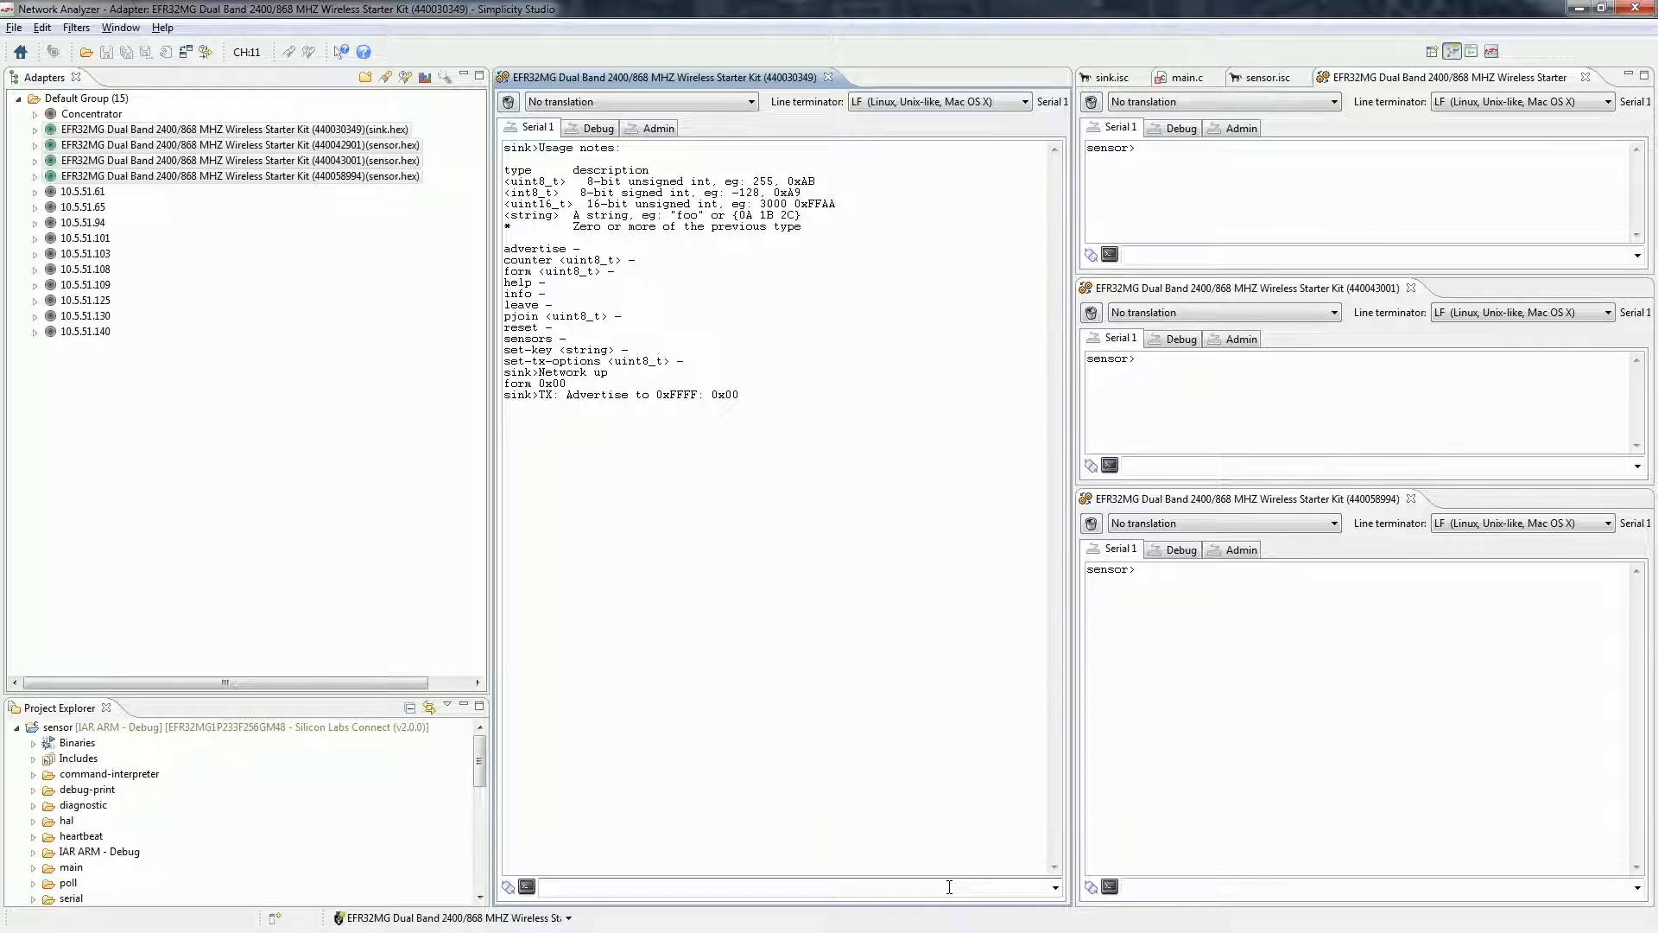
type("pjoin 1")
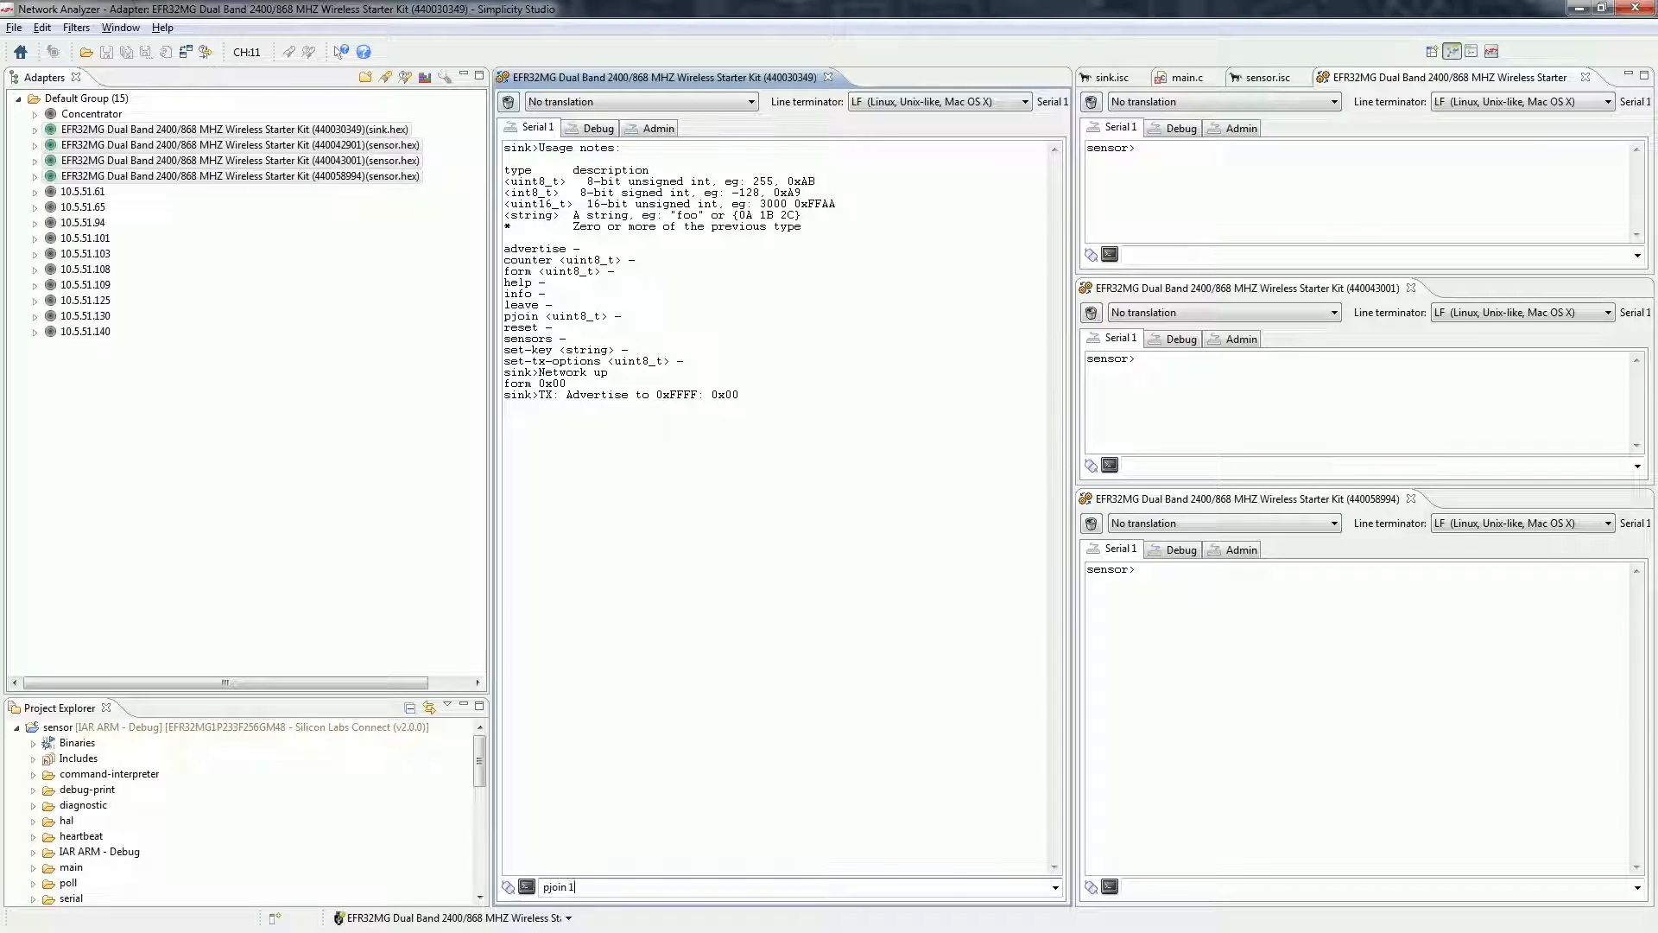
key("Return")
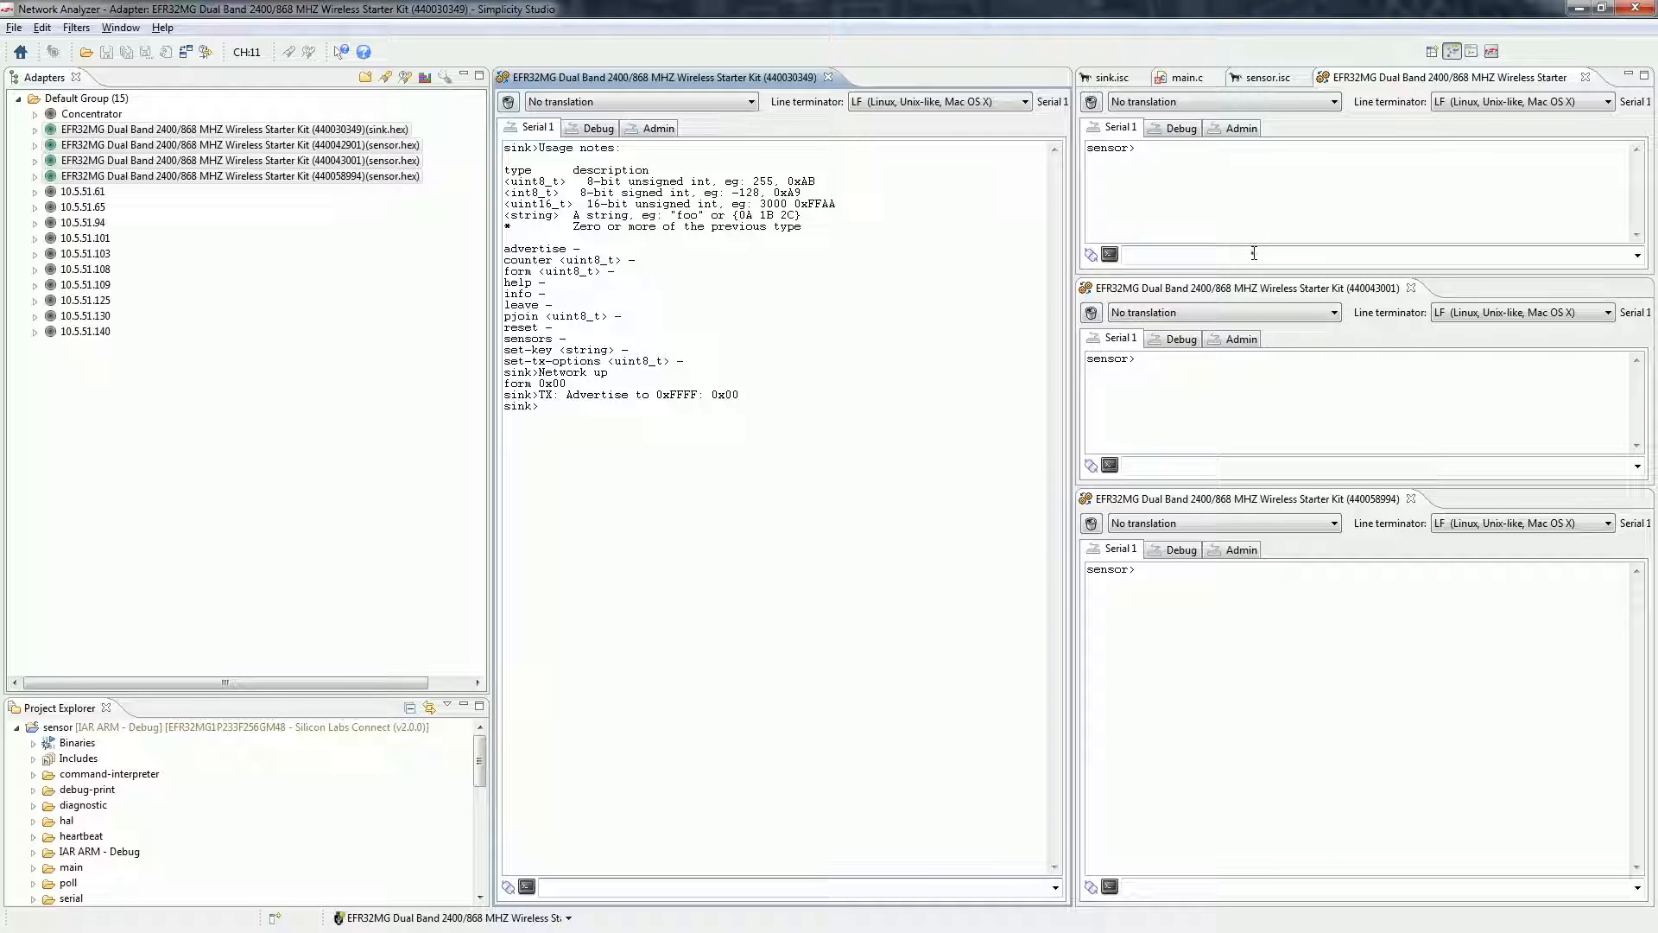
Enter join in the sensor consoles, then return to the sensor.isc configuration.
type("join")
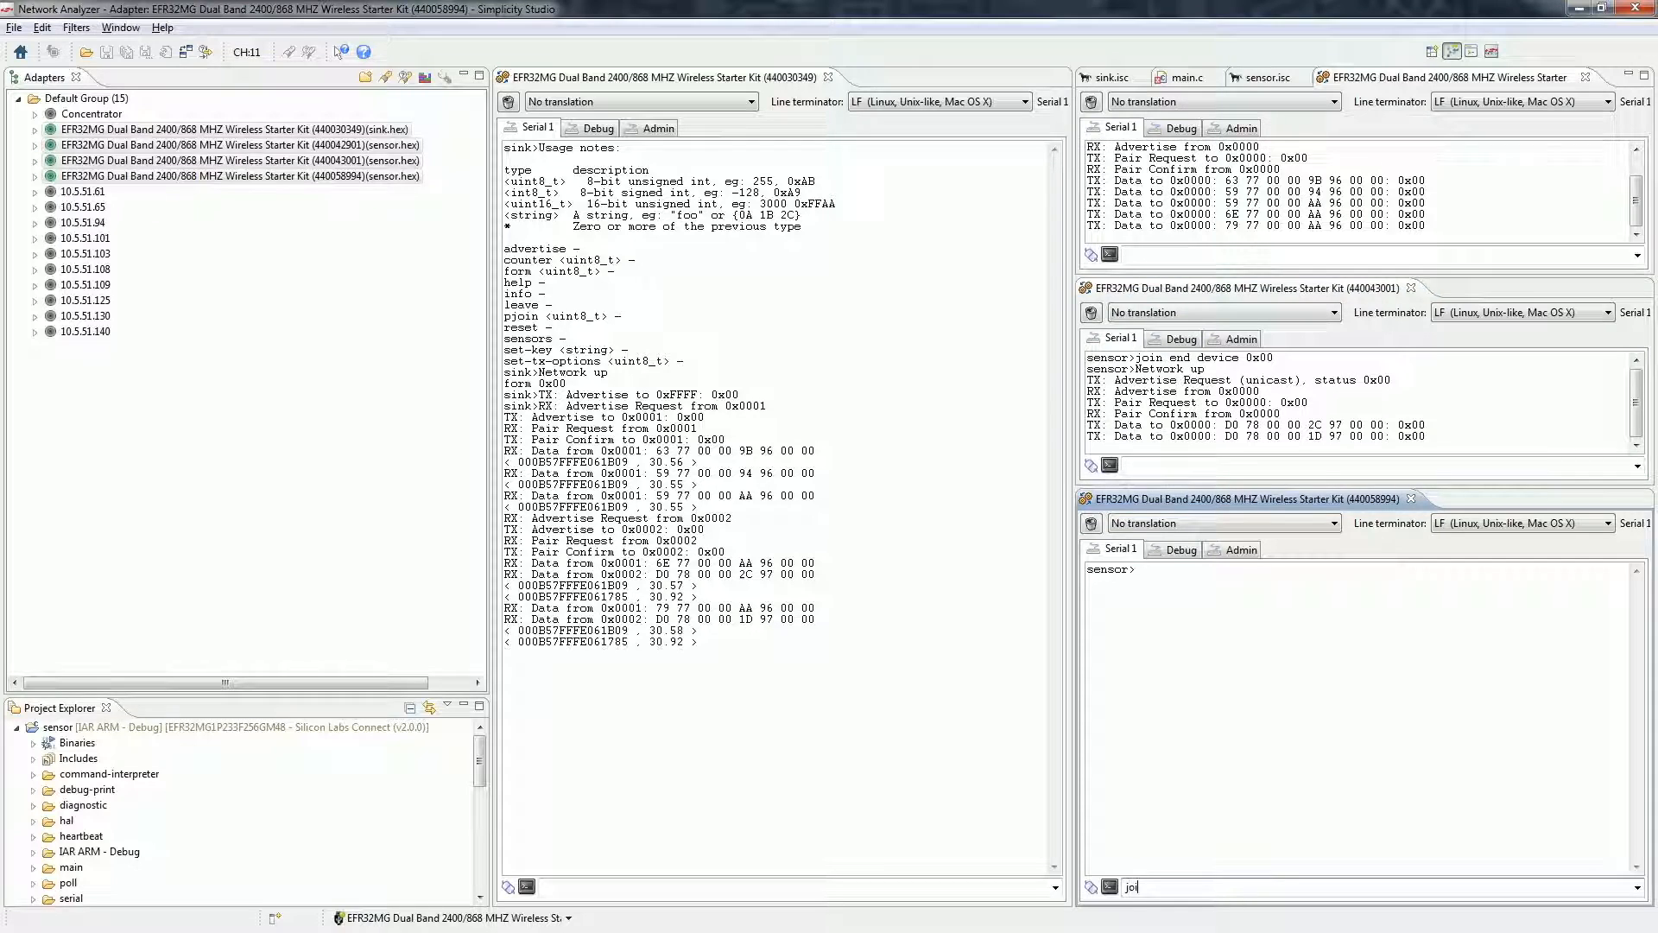
key("Return")
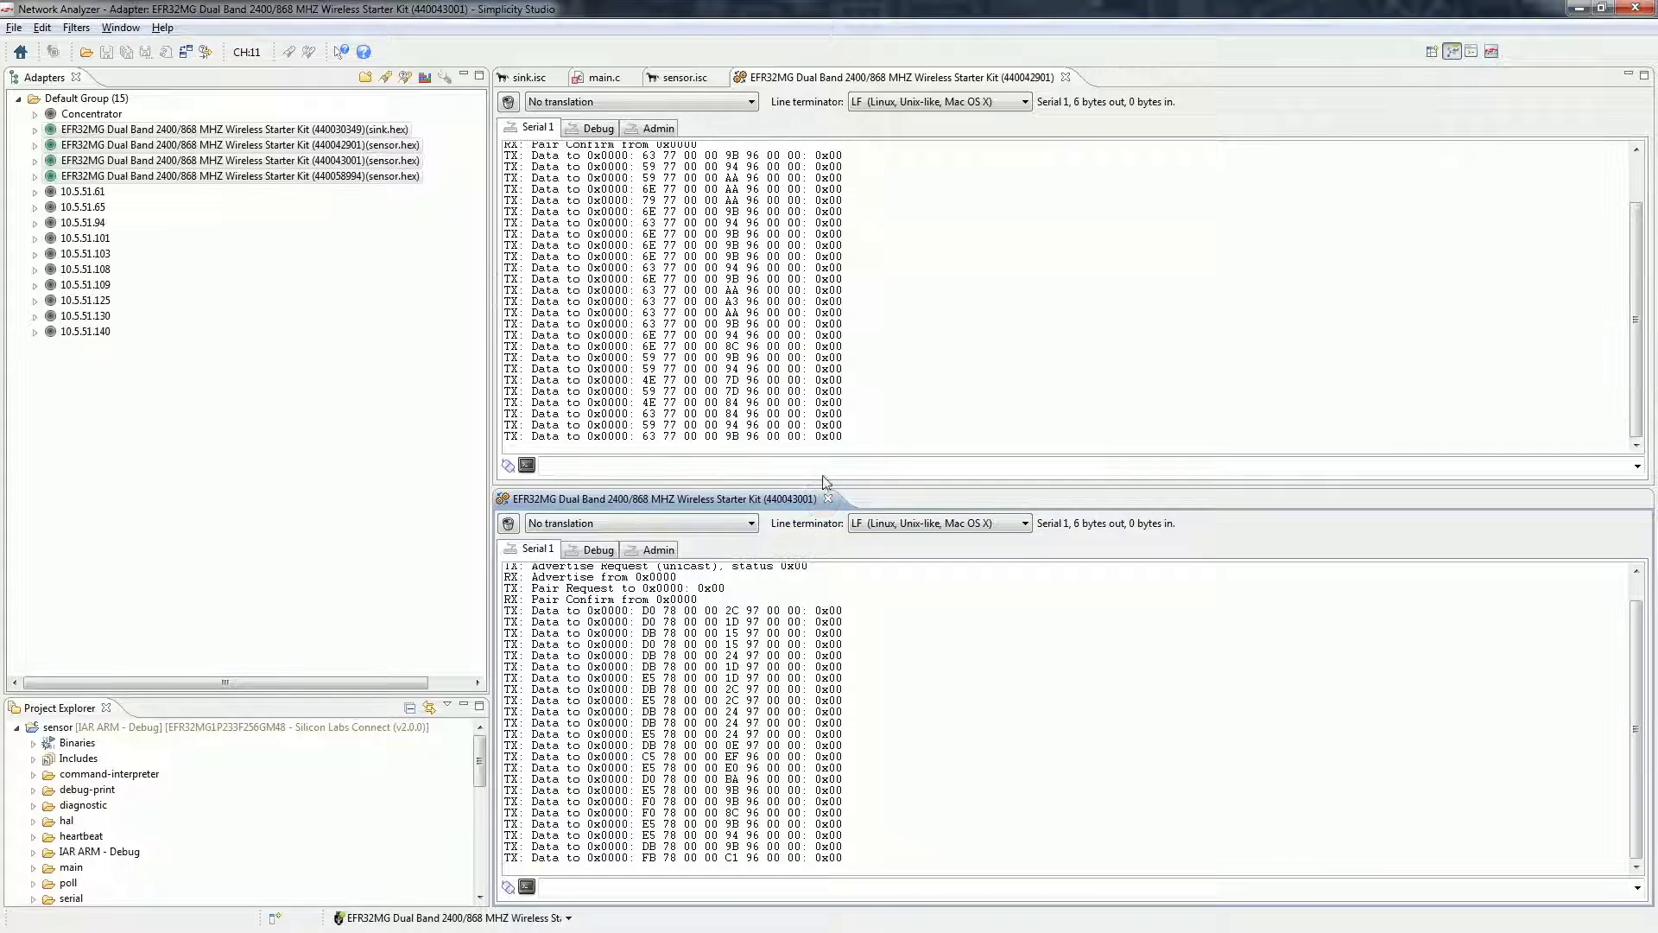
left_click(683, 76)
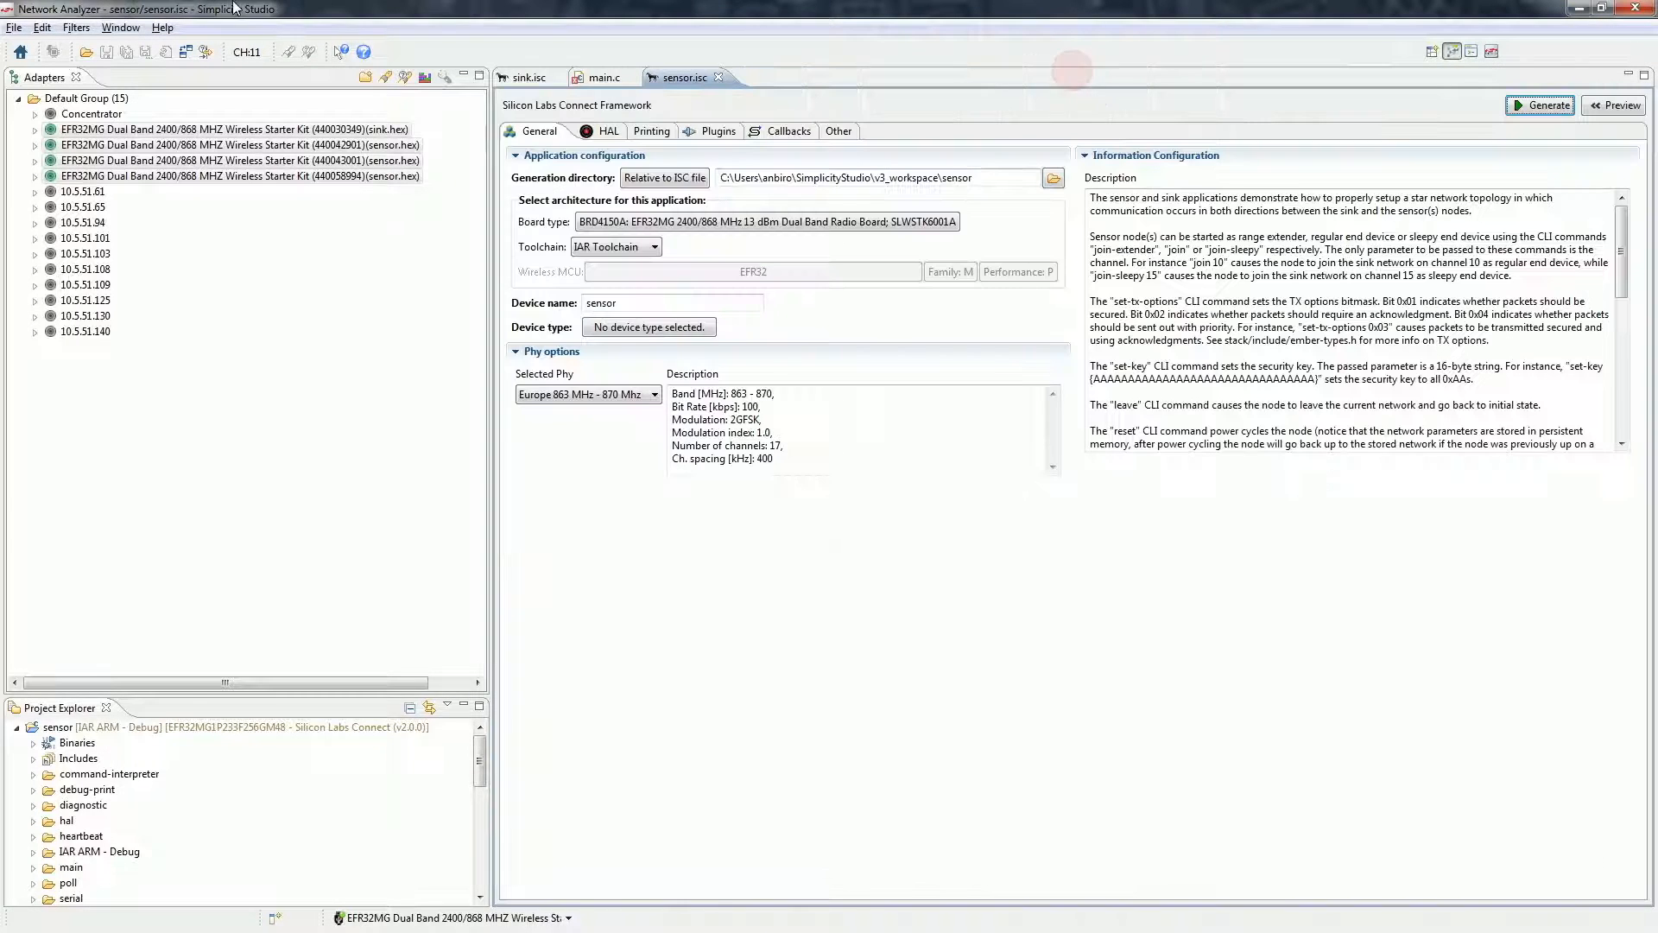
Check Connect stack under Preferences > Network Analyzer > Decoding > Stack Versions.
left_click(14, 28)
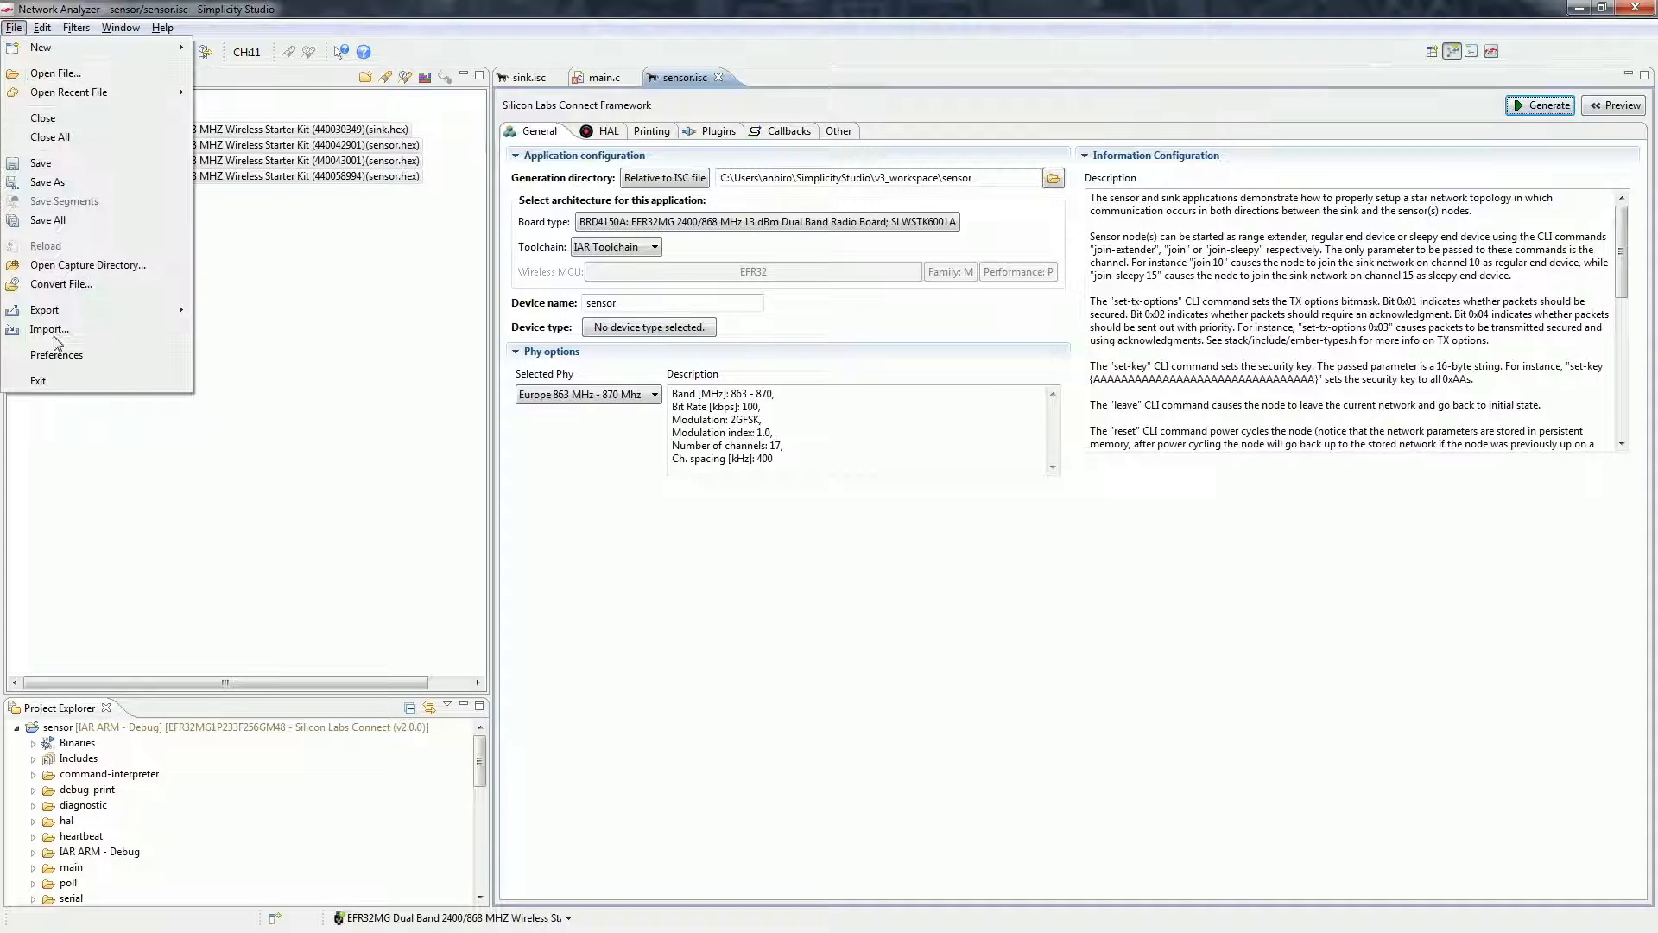
left_click(56, 354)
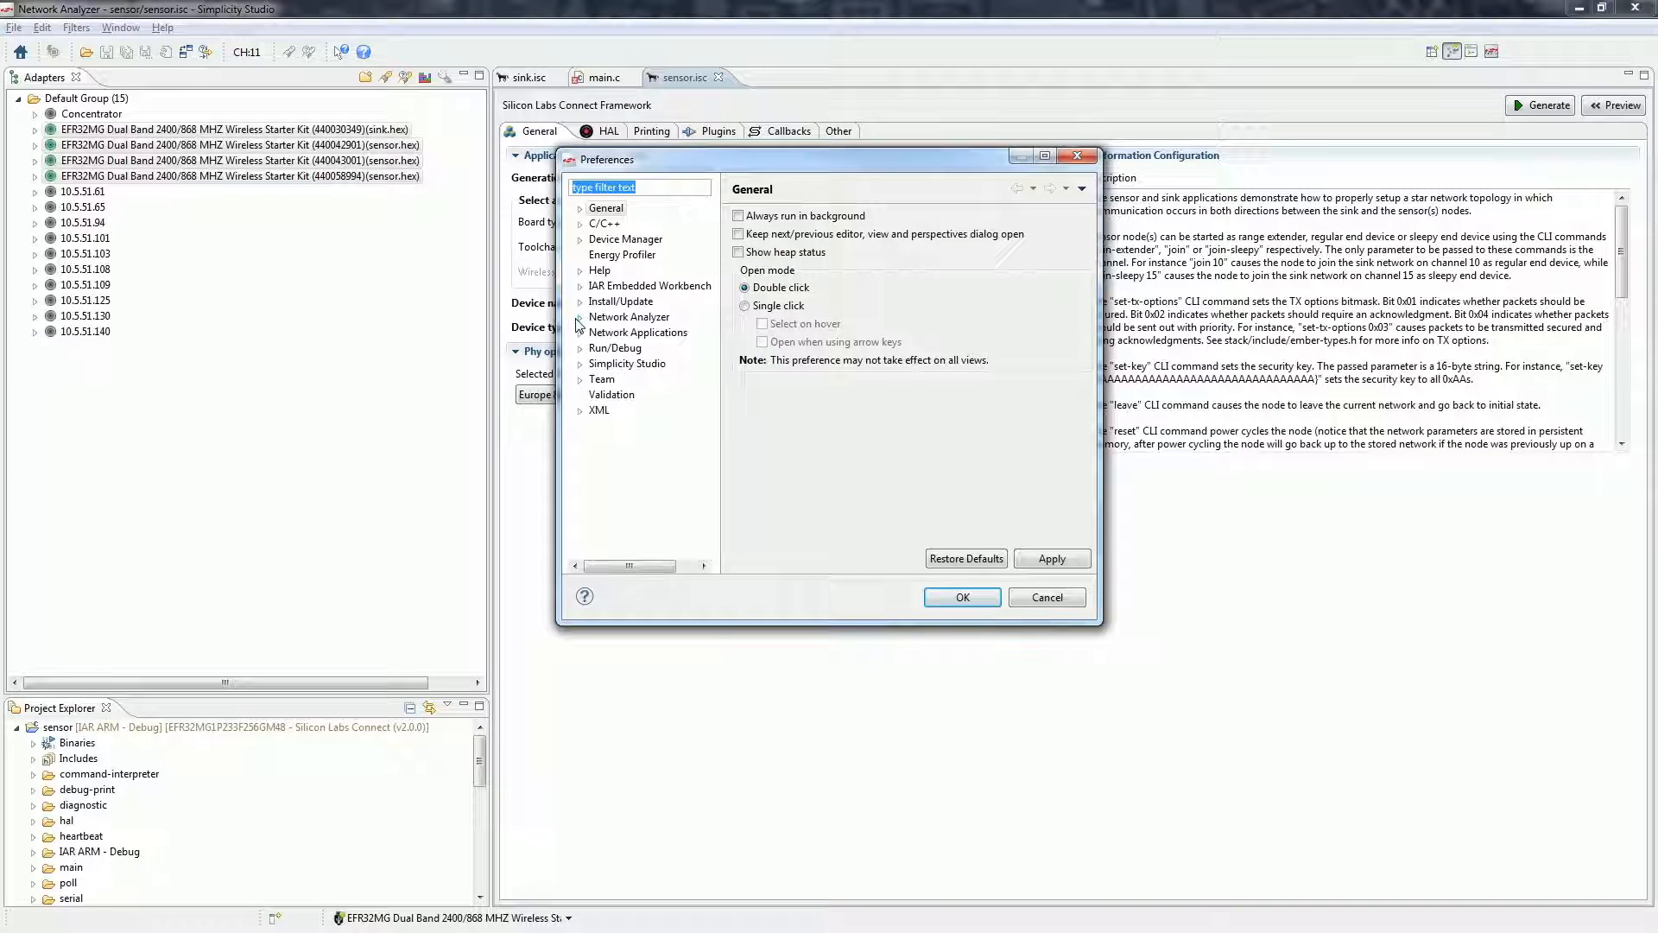
left_click(580, 316)
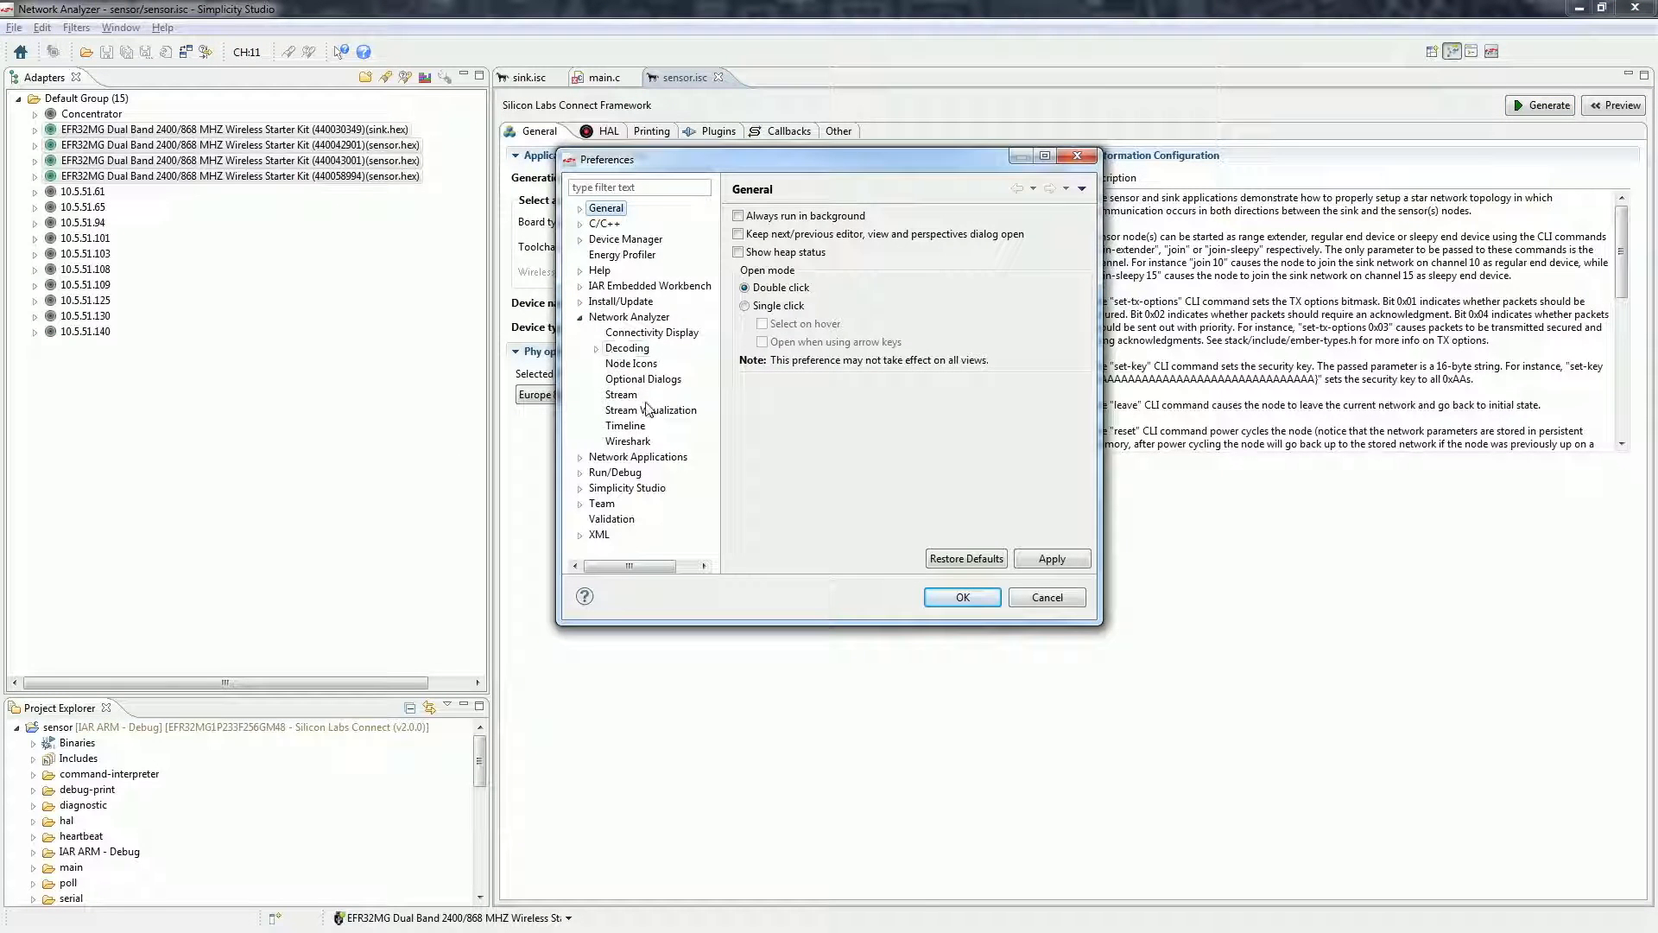
left_click(653, 395)
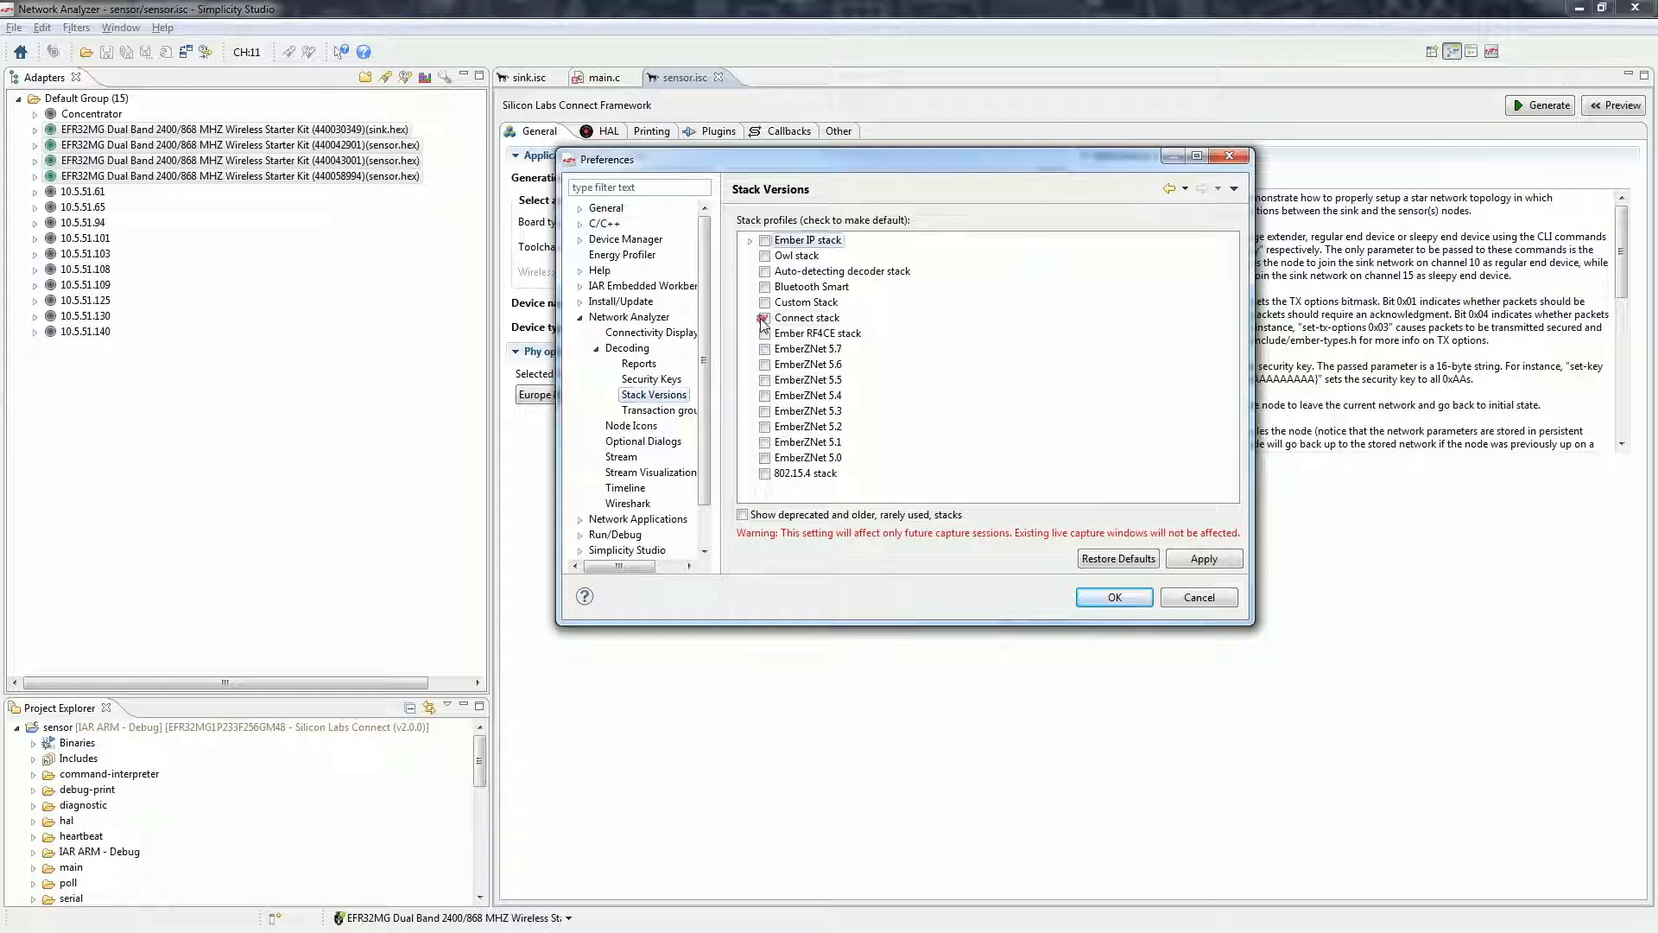
left_click(763, 317)
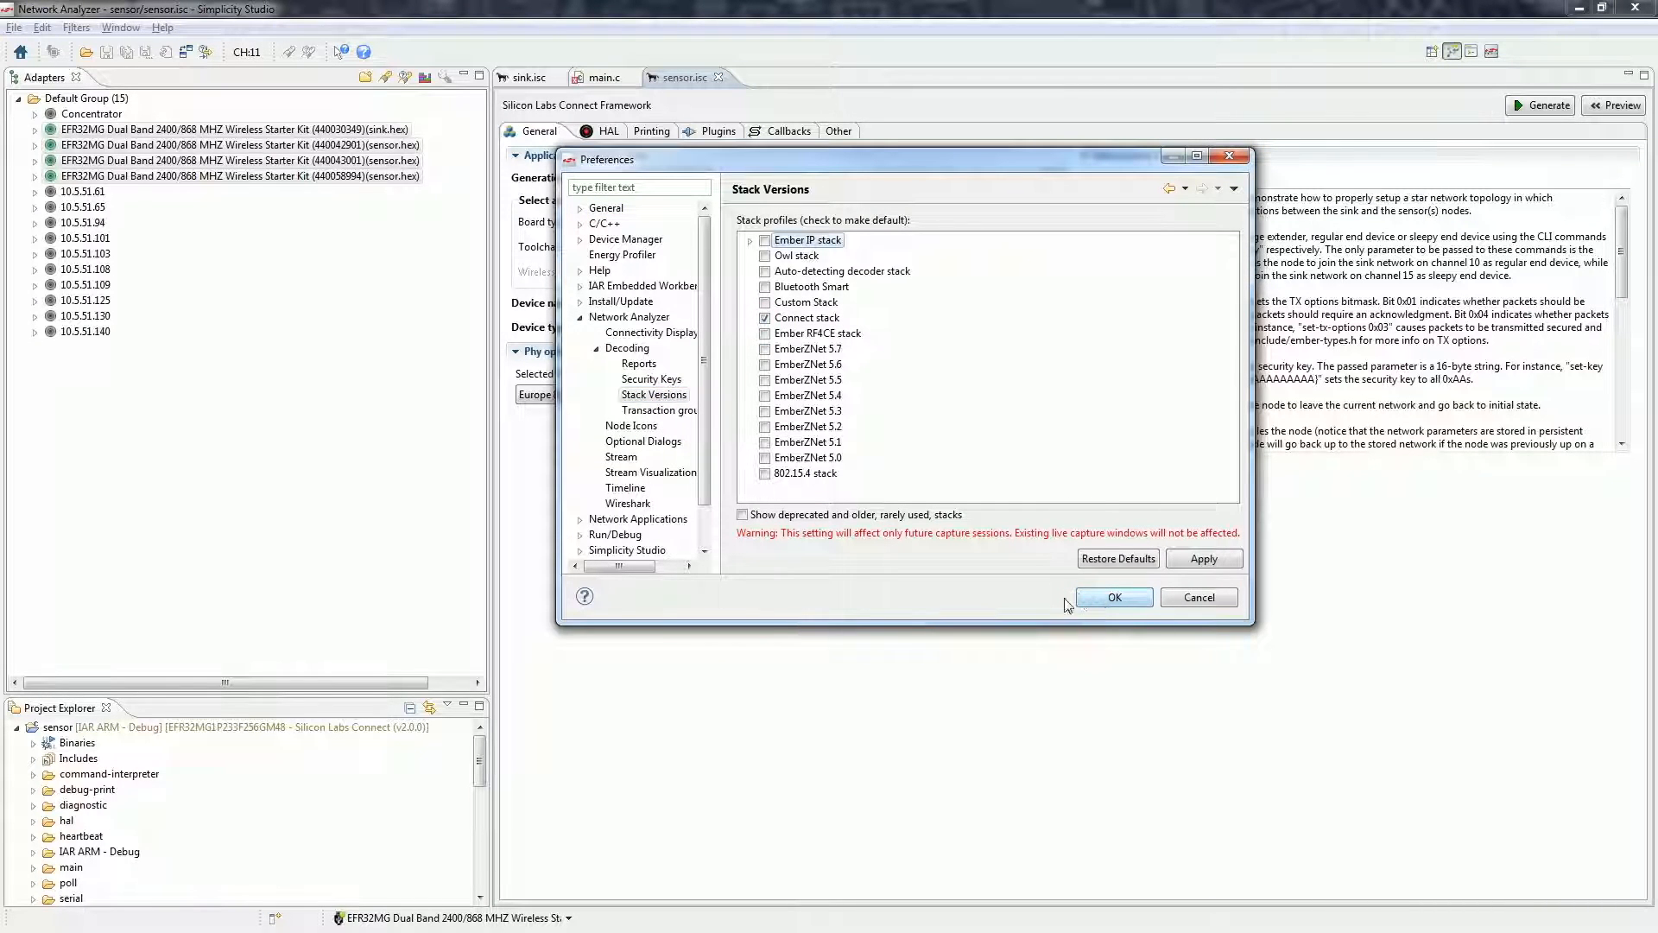
left_click(1112, 597)
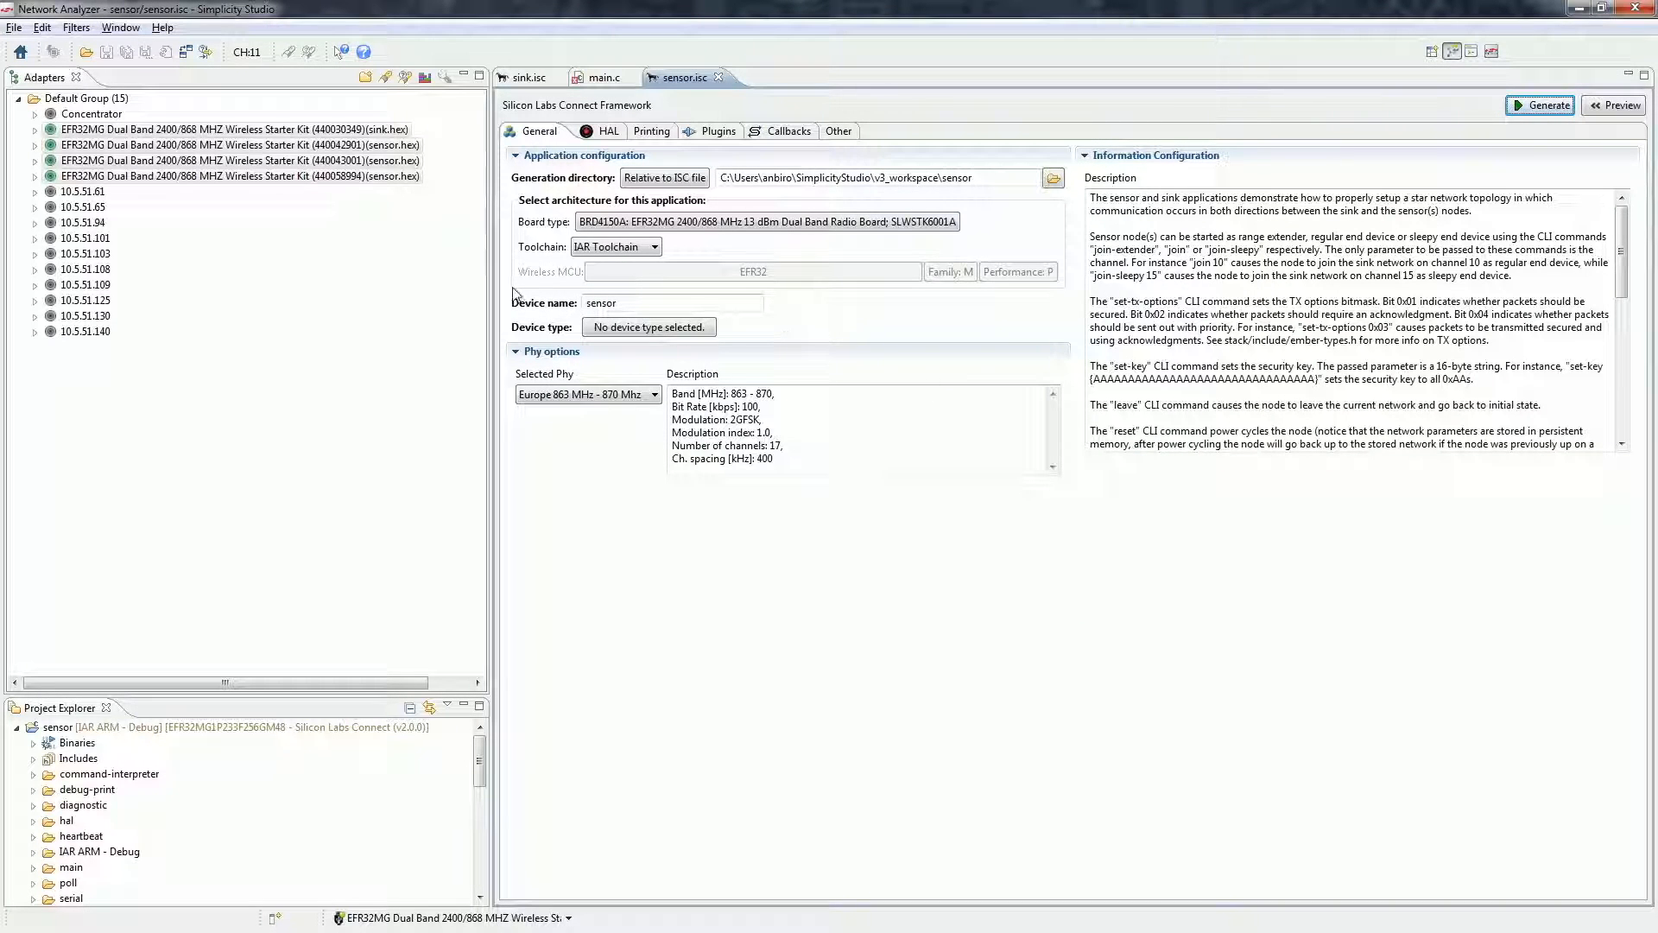
left_click(235, 129)
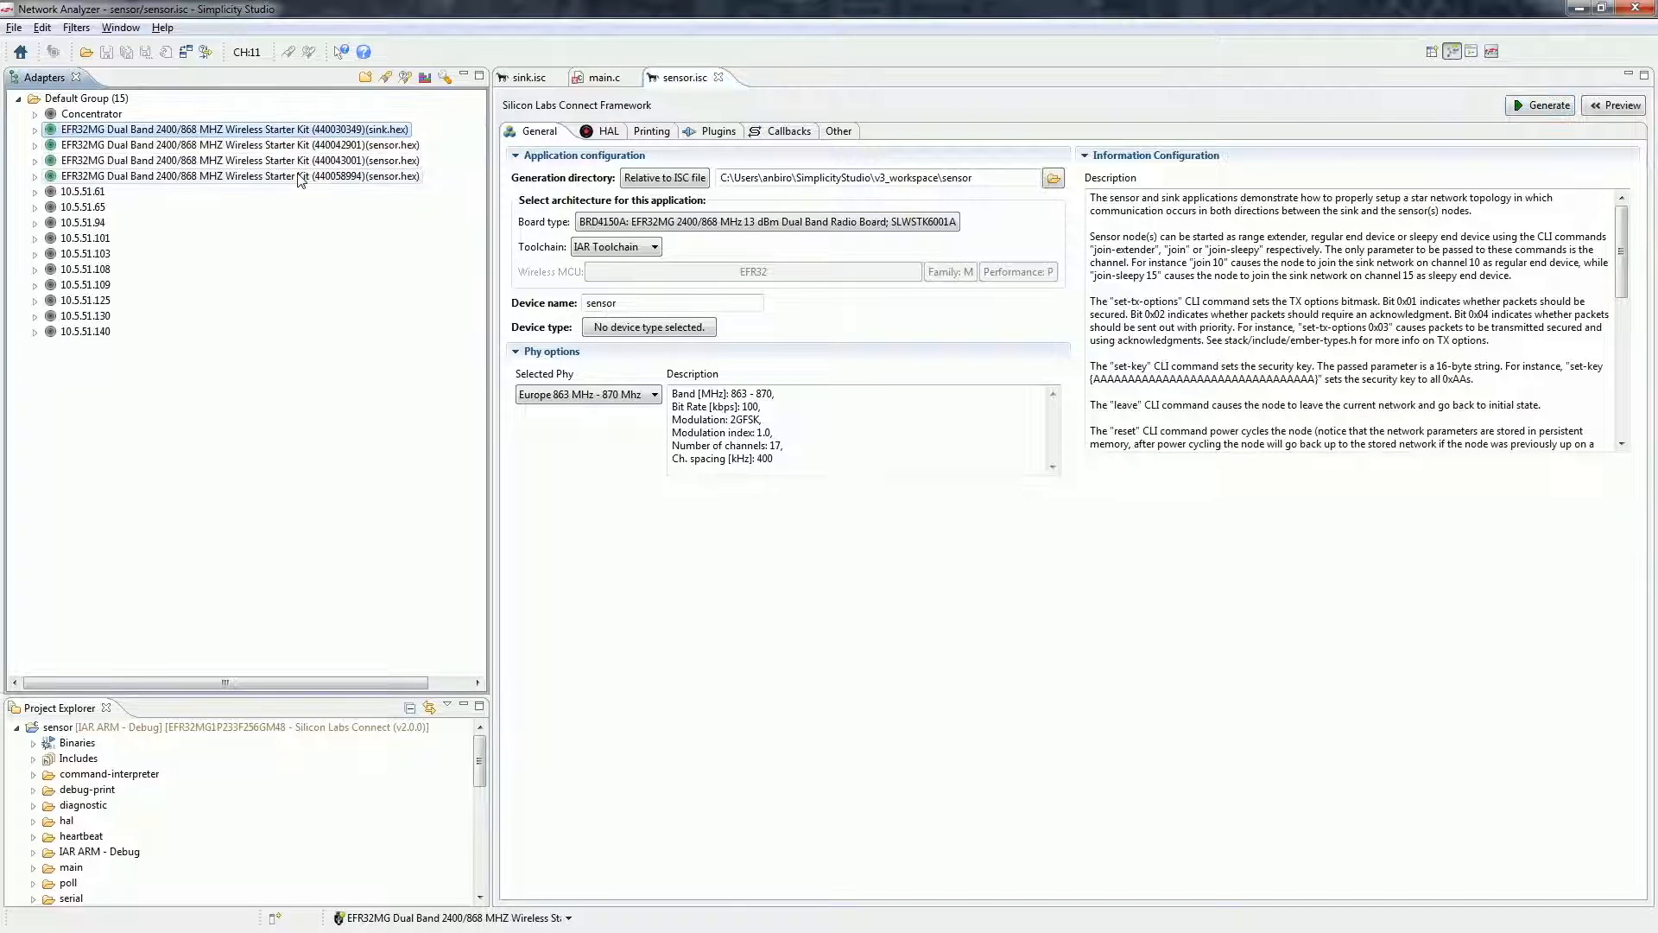
Start a live capture from the selected adapters showing Sensor/Sink Data transactions.
right_click(243, 175)
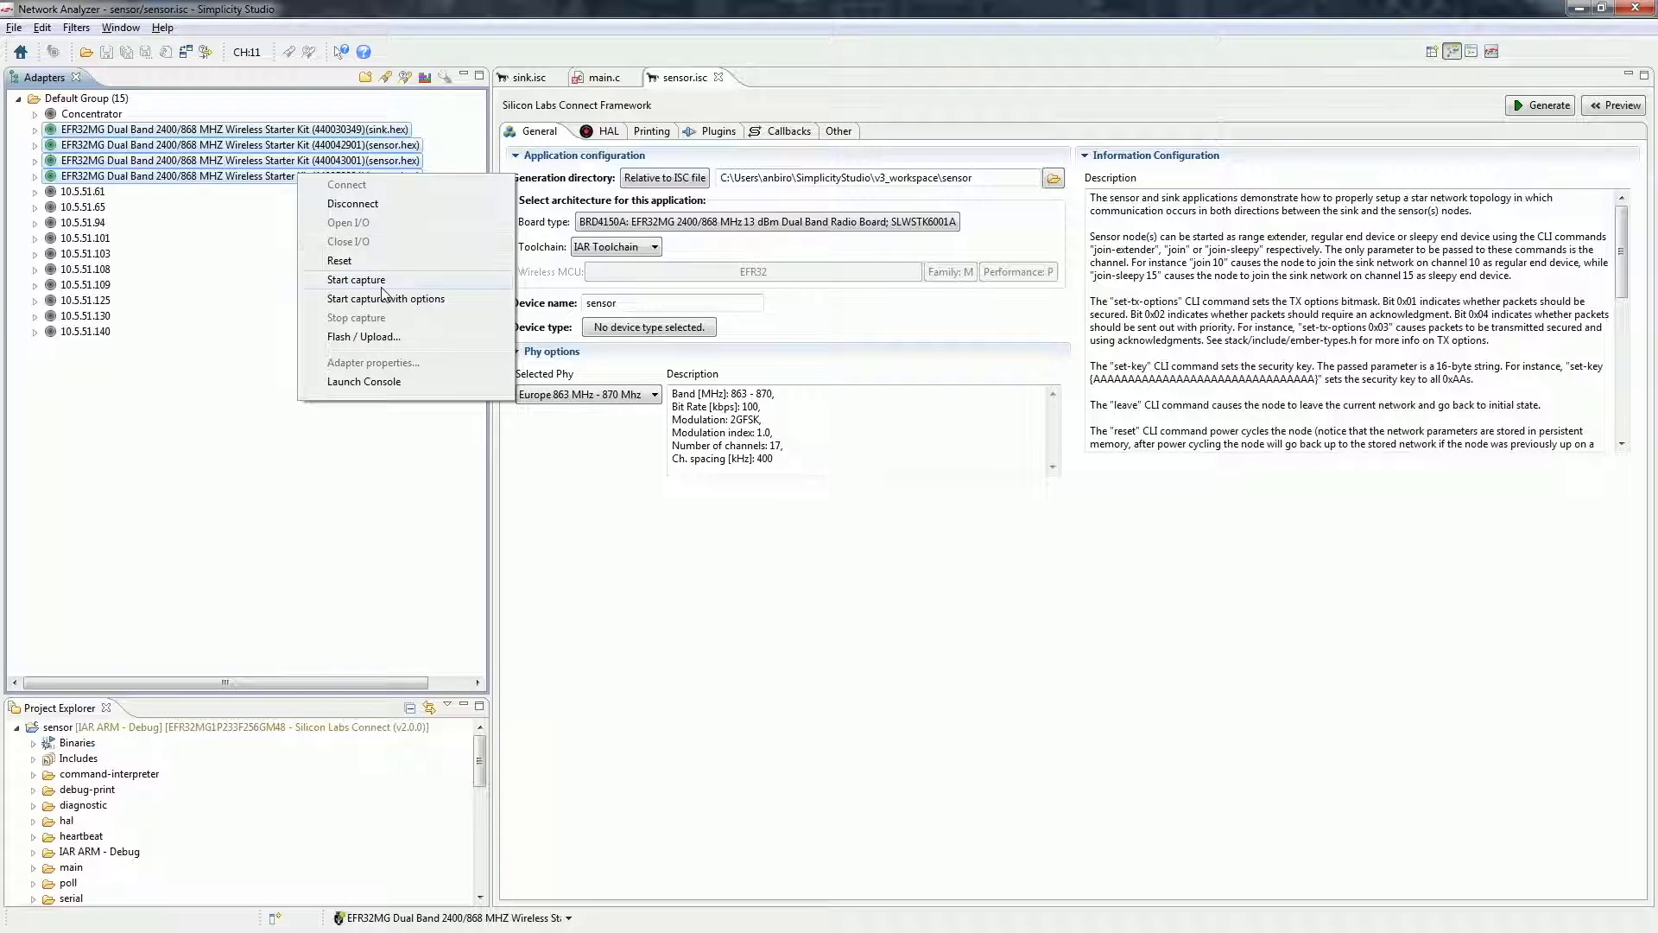
left_click(355, 279)
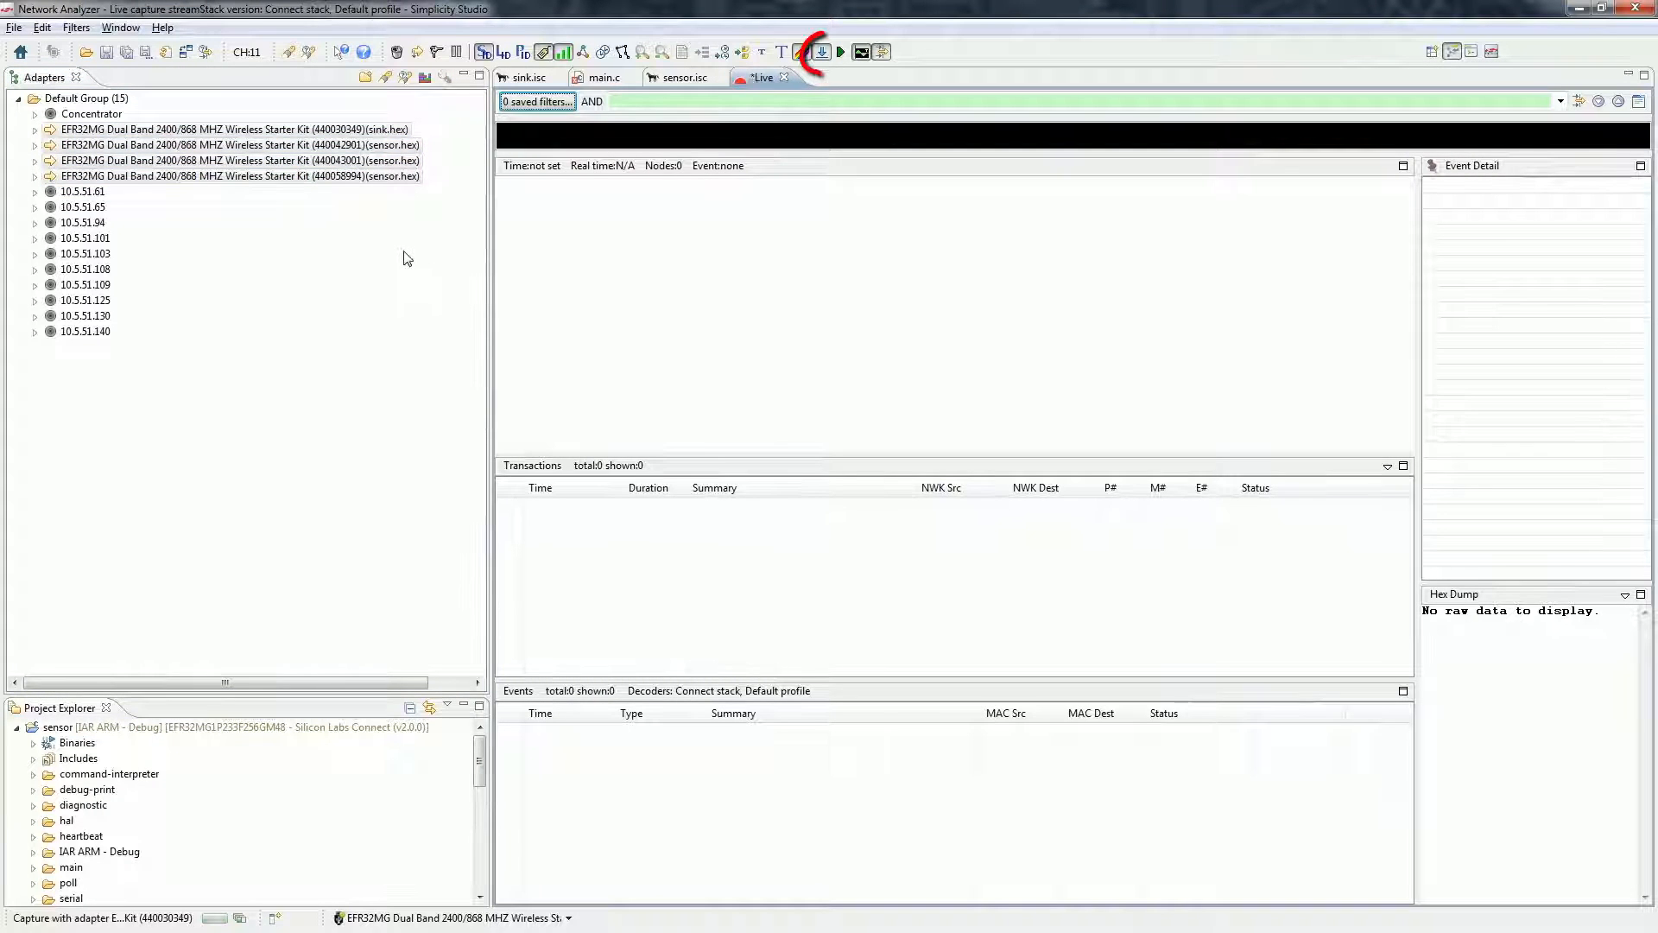
left_click(821, 51)
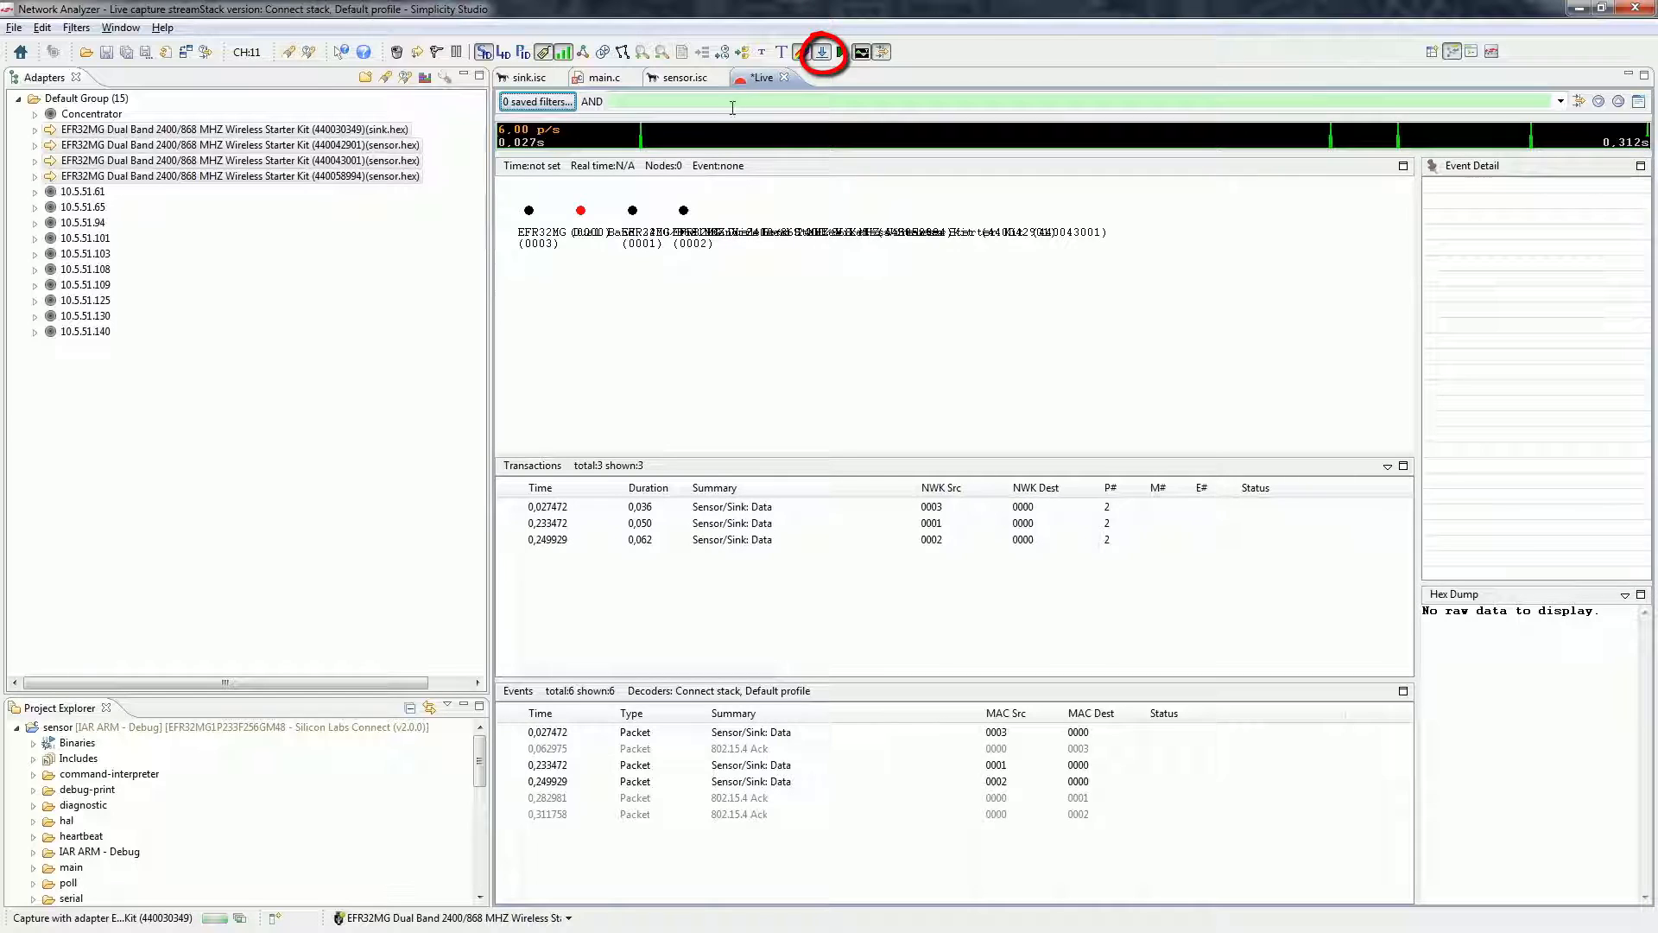
left_click(823, 51)
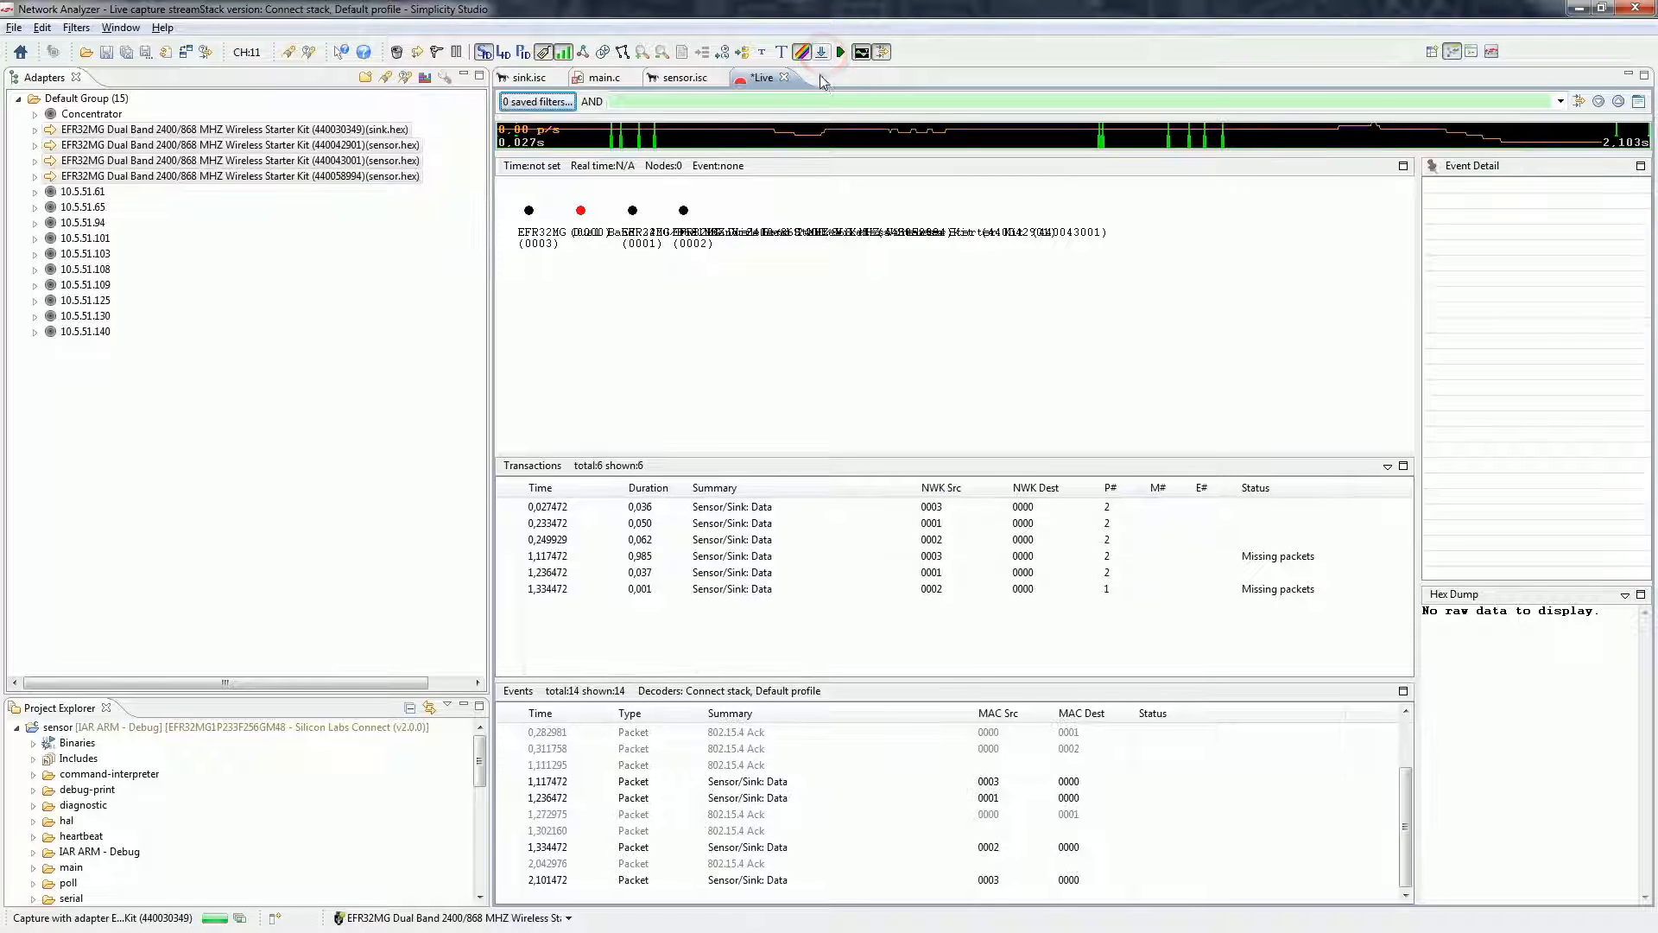